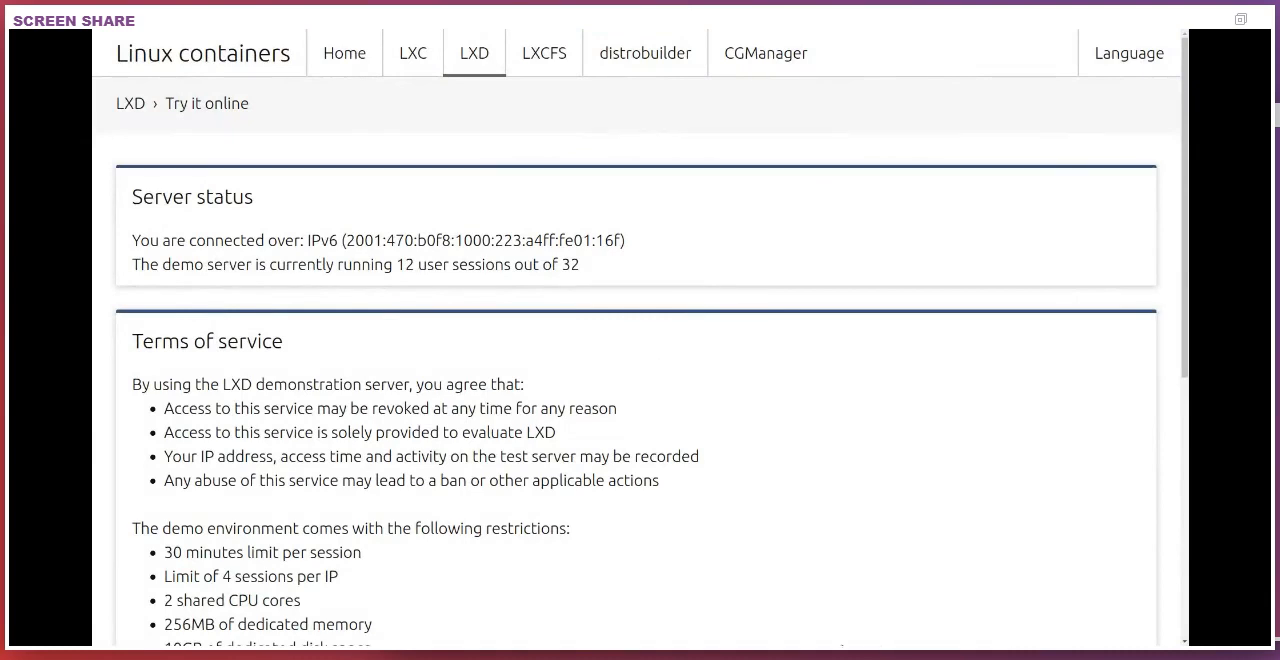
mouse_move(572, 556)
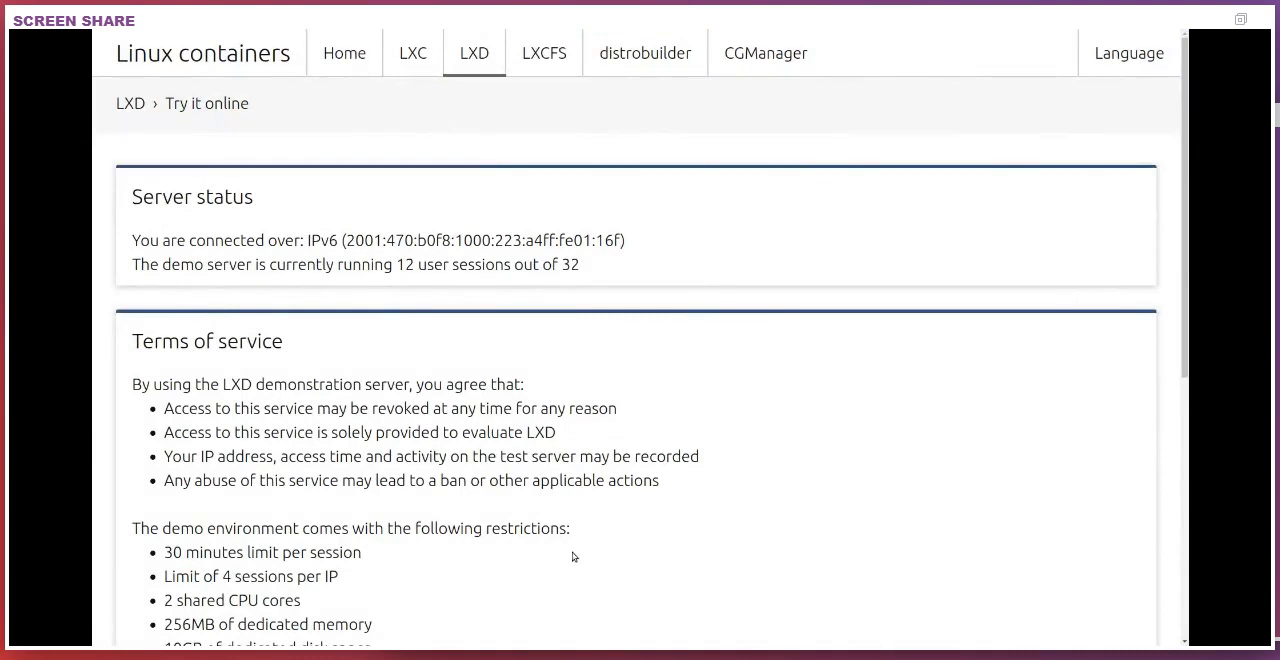
mouse_move(580, 550)
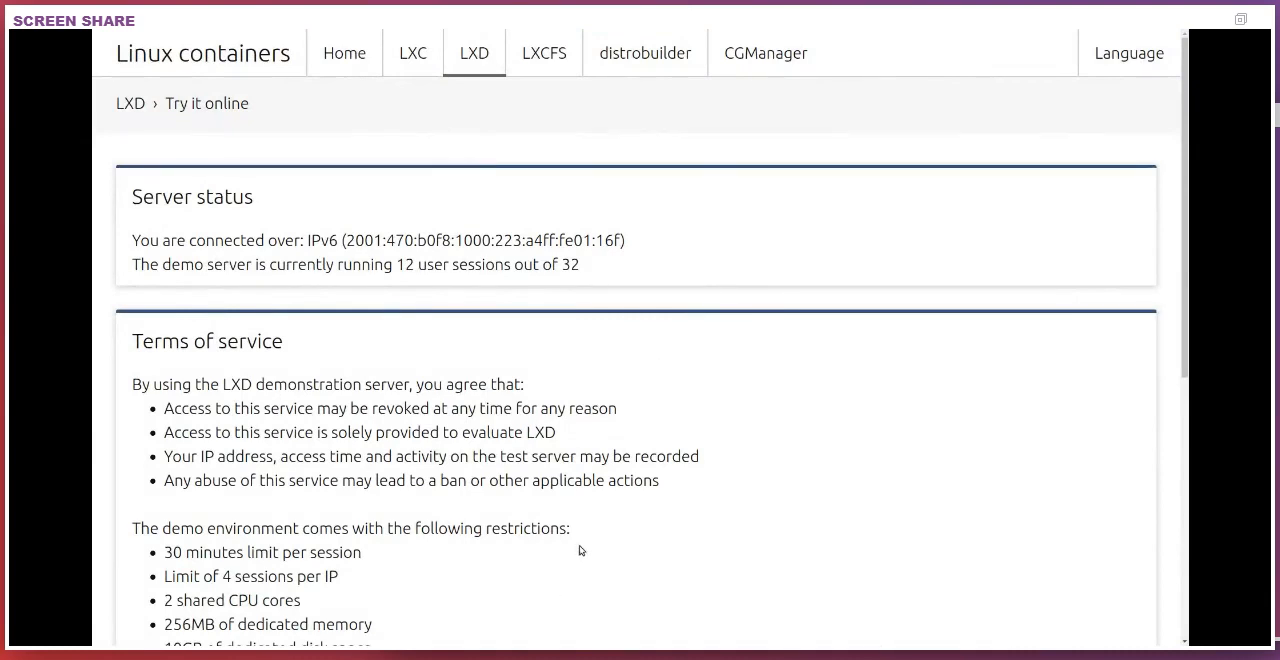
Accept the terms, start the demo session and list all container processes with ps fauxww.
scroll("down", 3)
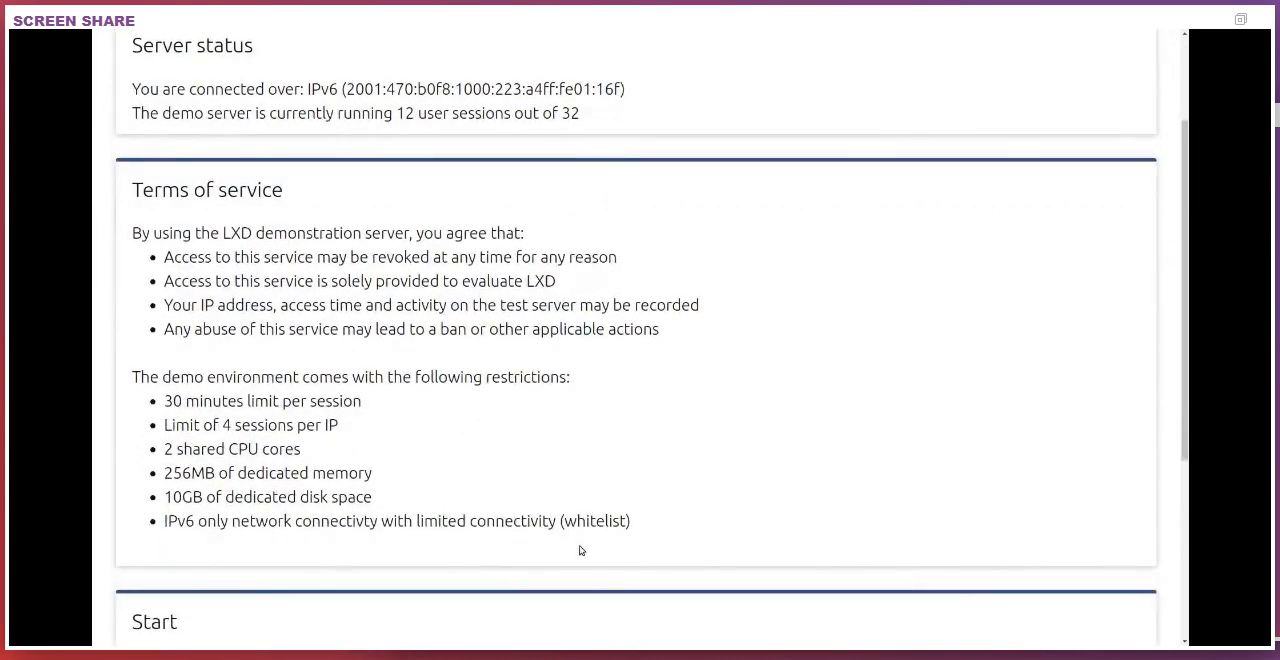
scroll("down", 3)
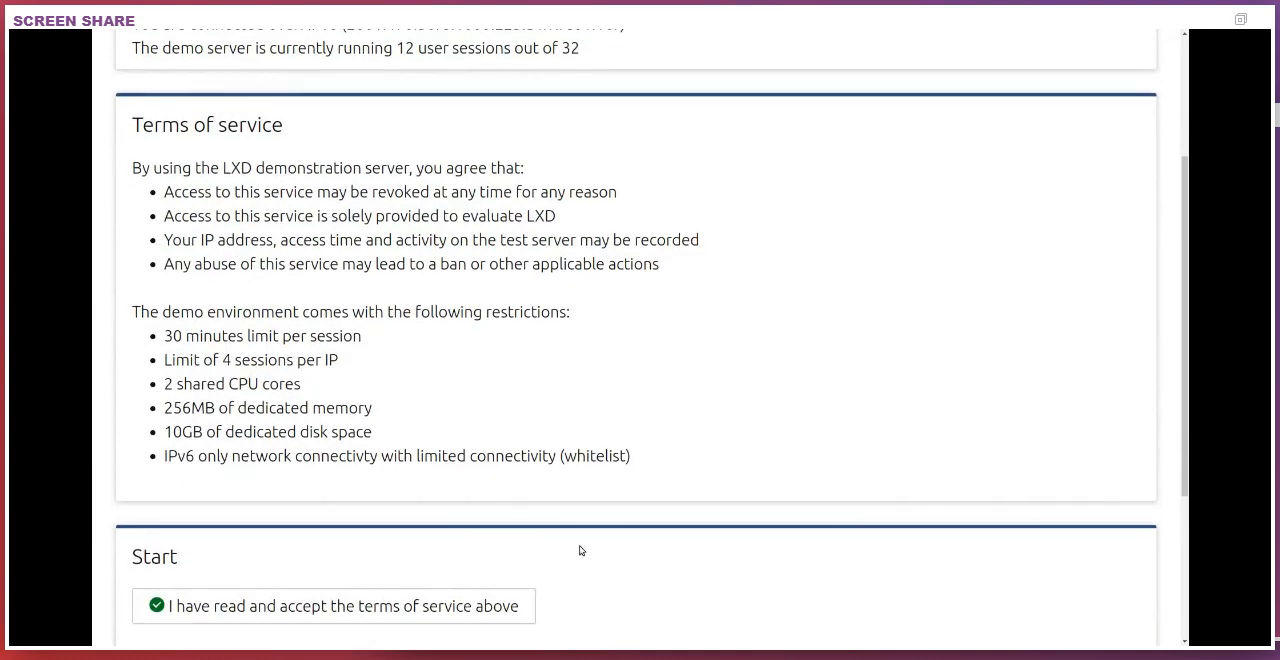
scroll("down", 3)
type("id")
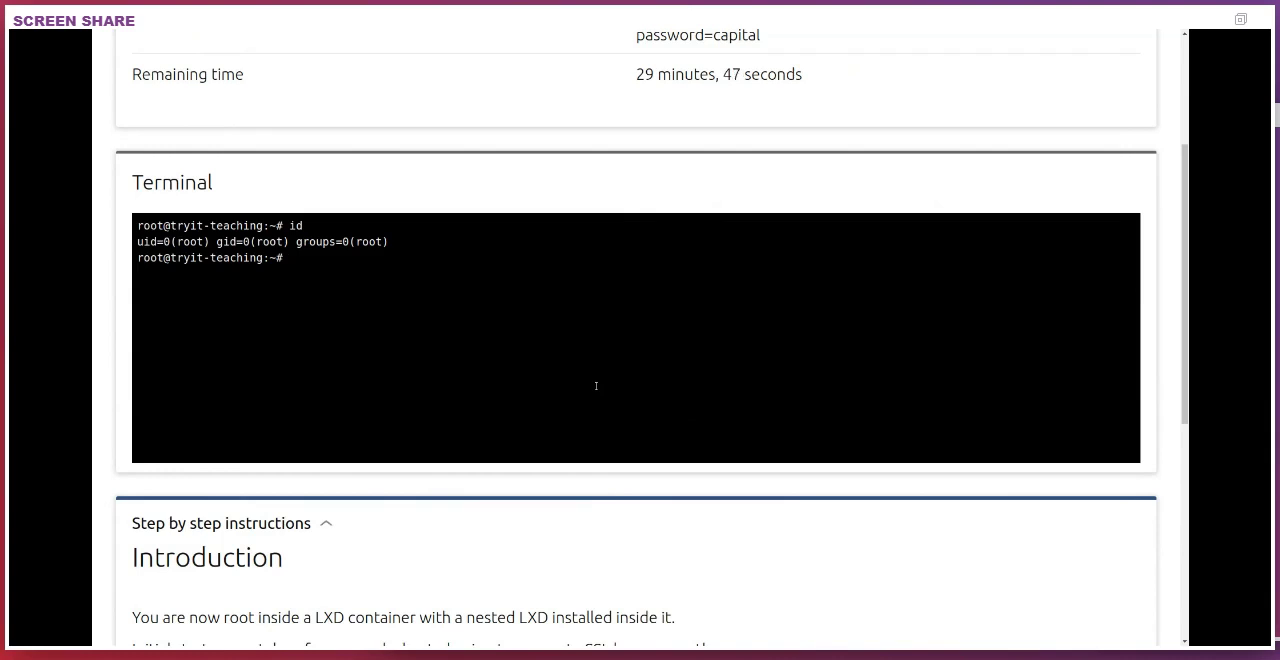
type("ps fauxww")
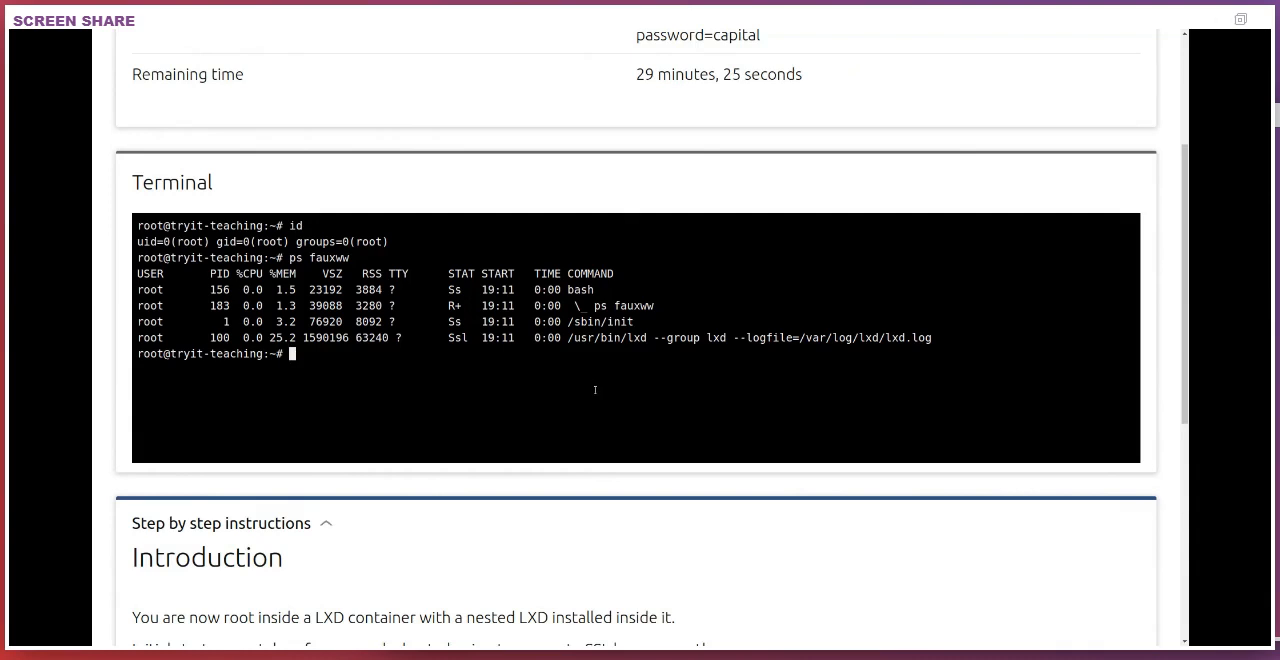
Advance the tutorial to 'Your first container' and launch an Ubuntu 18.04 container named first.
scroll("down", 3)
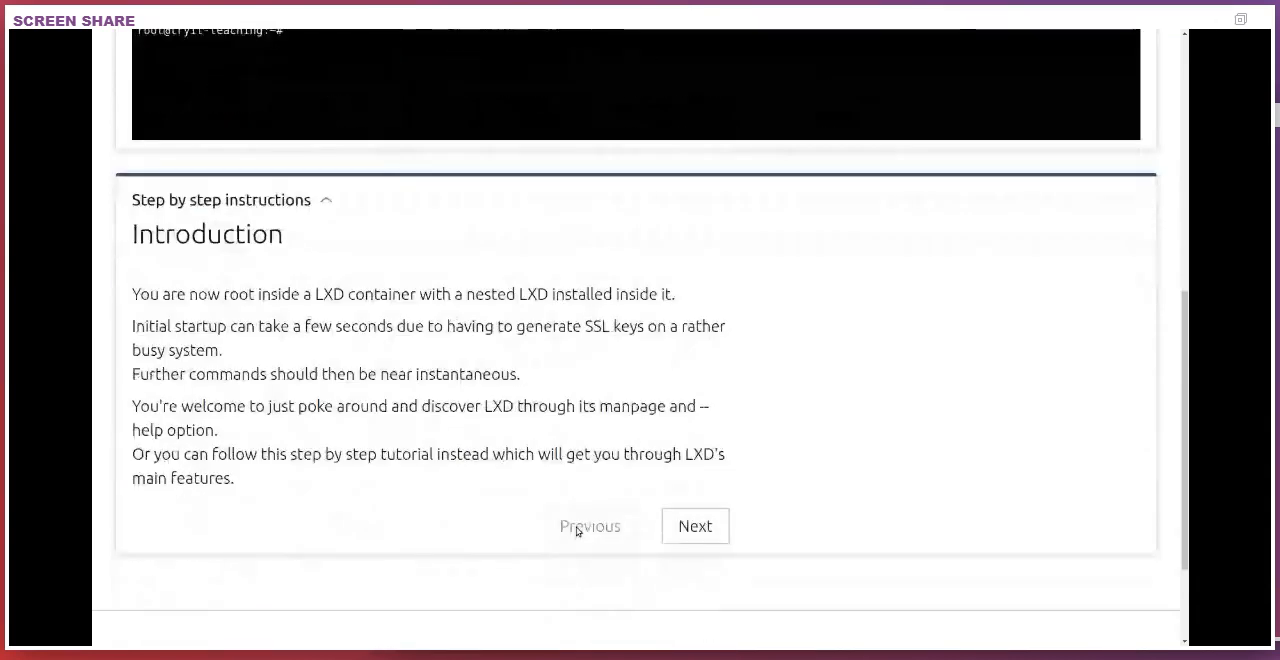
scroll("down", 3)
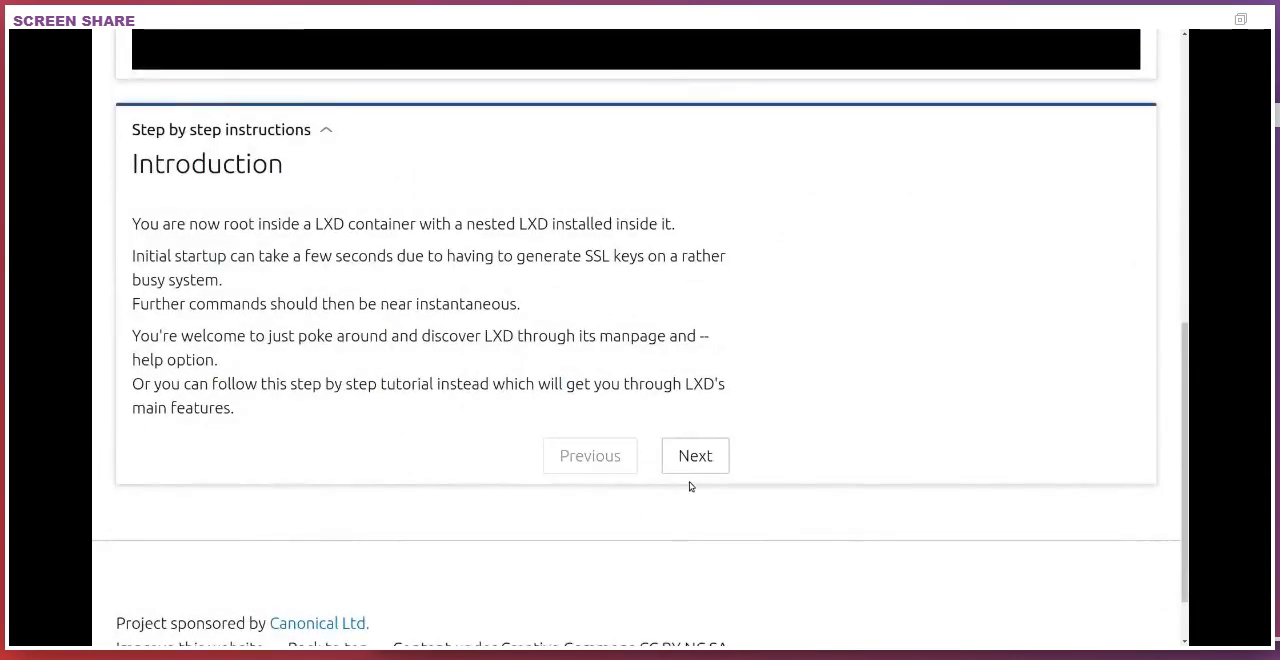
left_click(696, 456)
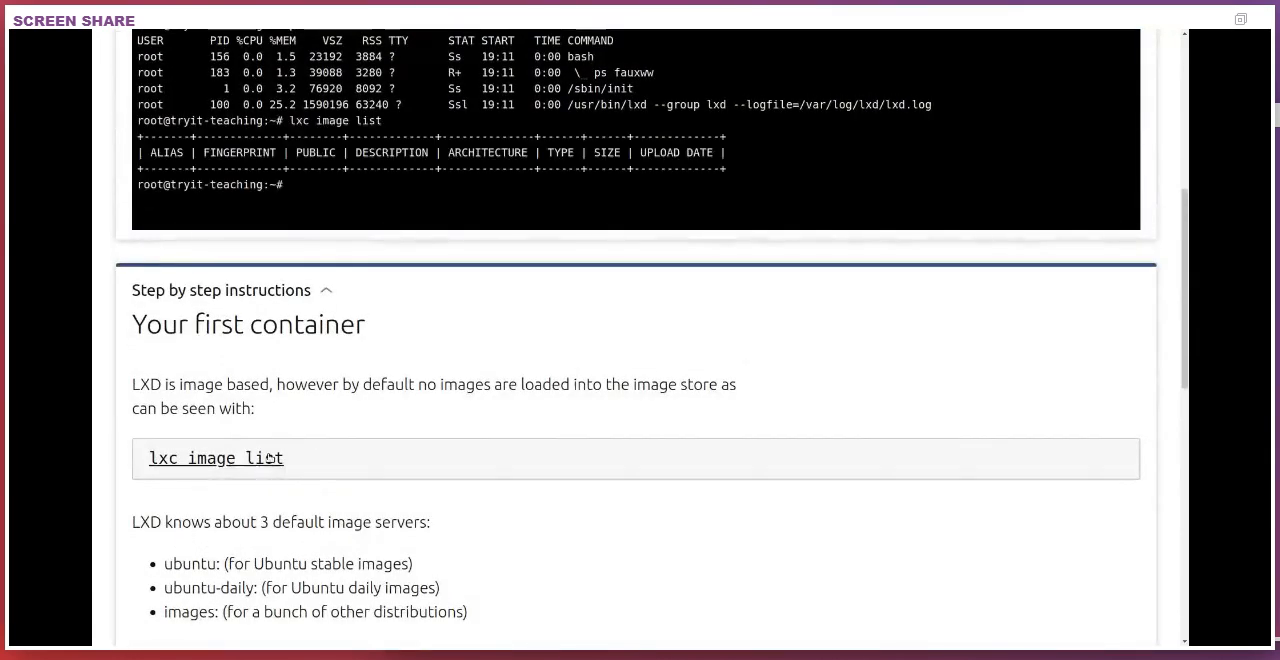
scroll("down", 3)
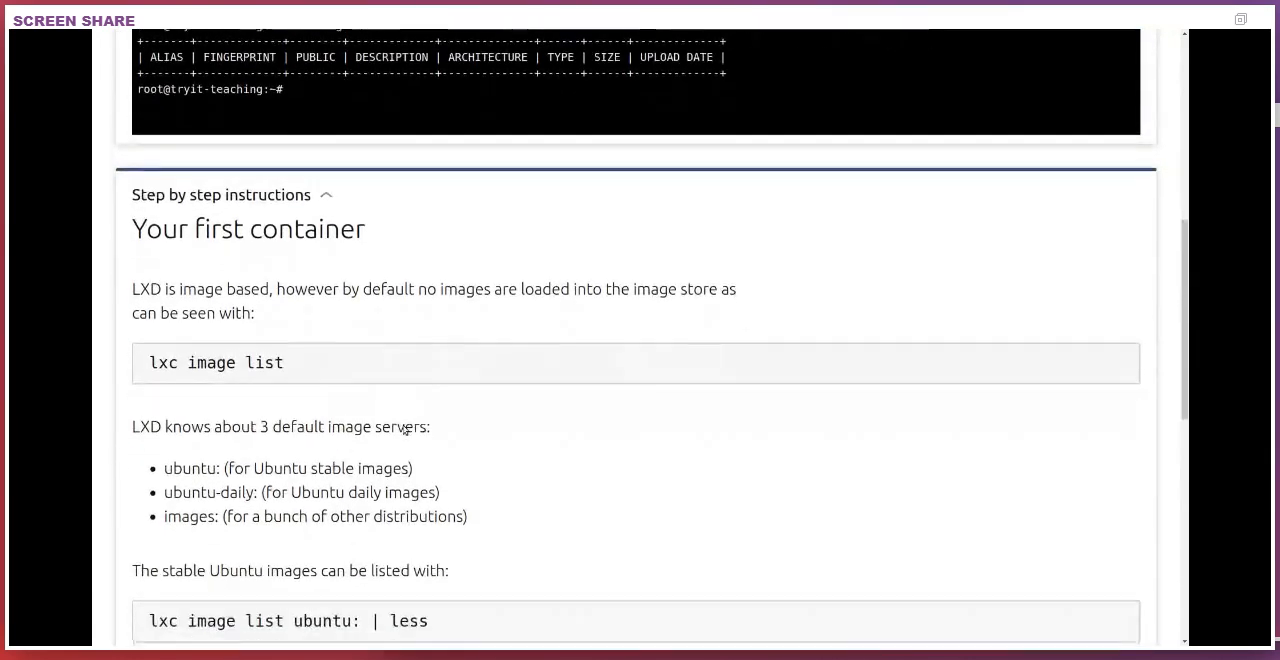
scroll("down", 3)
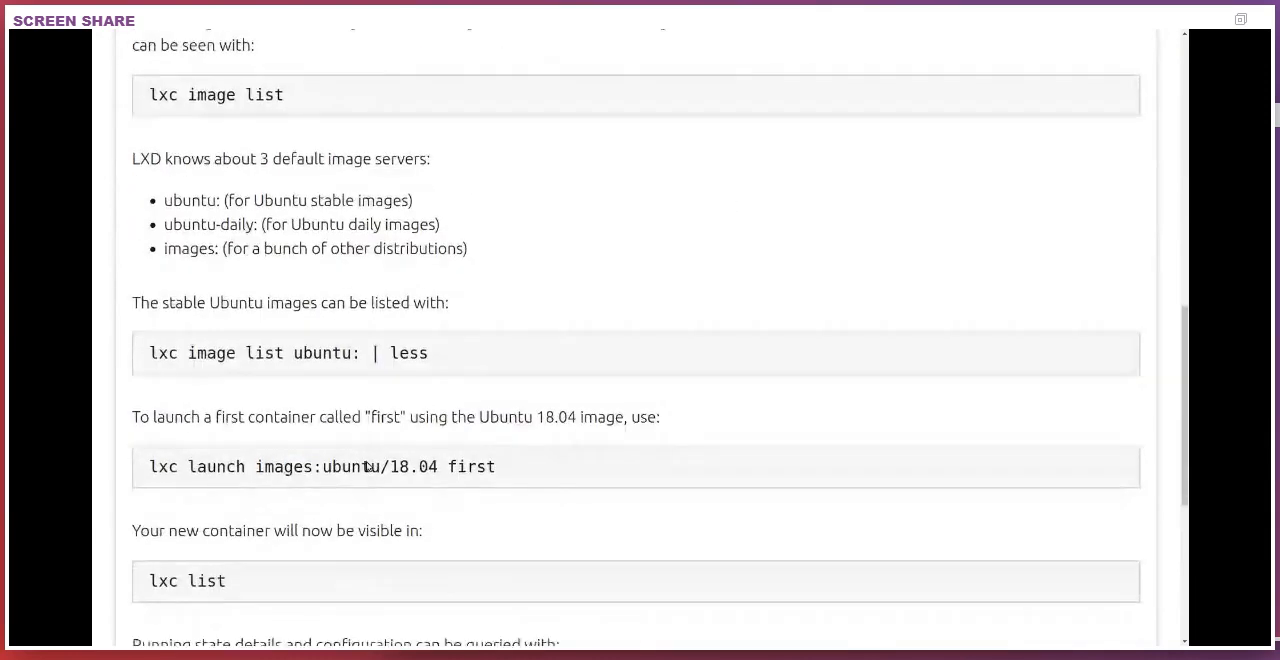
scroll("down", 3)
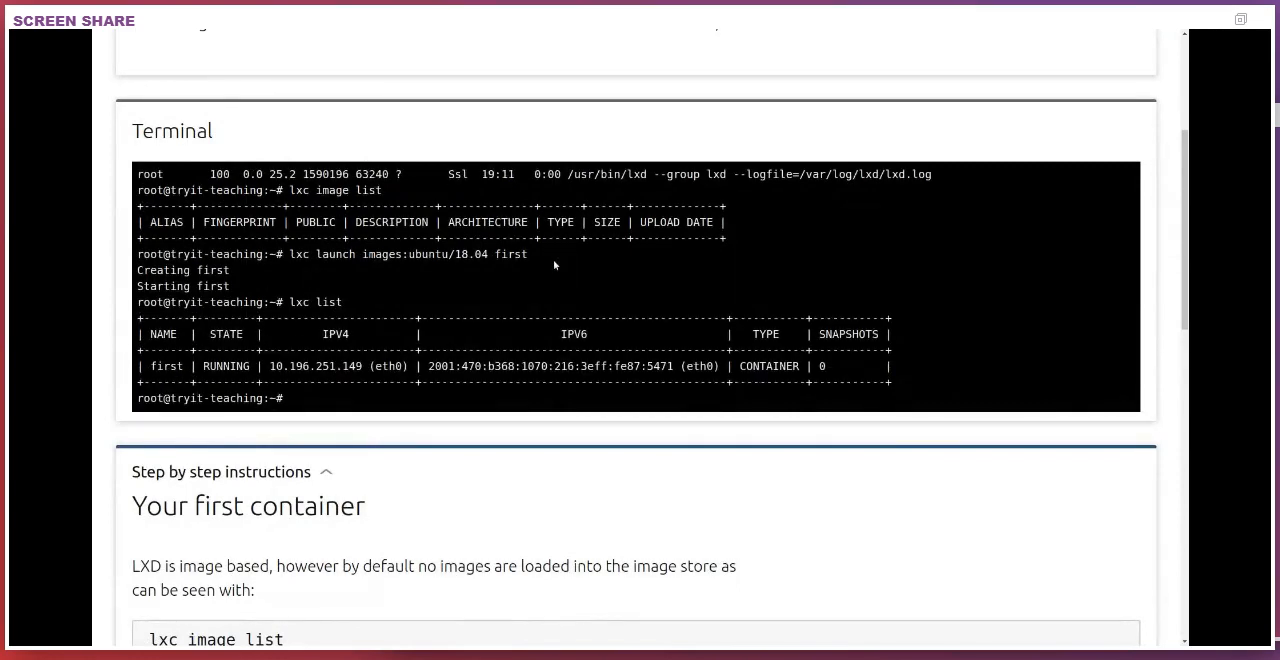
Launch a second container f1 from images:ubuntu/20.04 and list it running alongside first.
type("lxc launch images:")
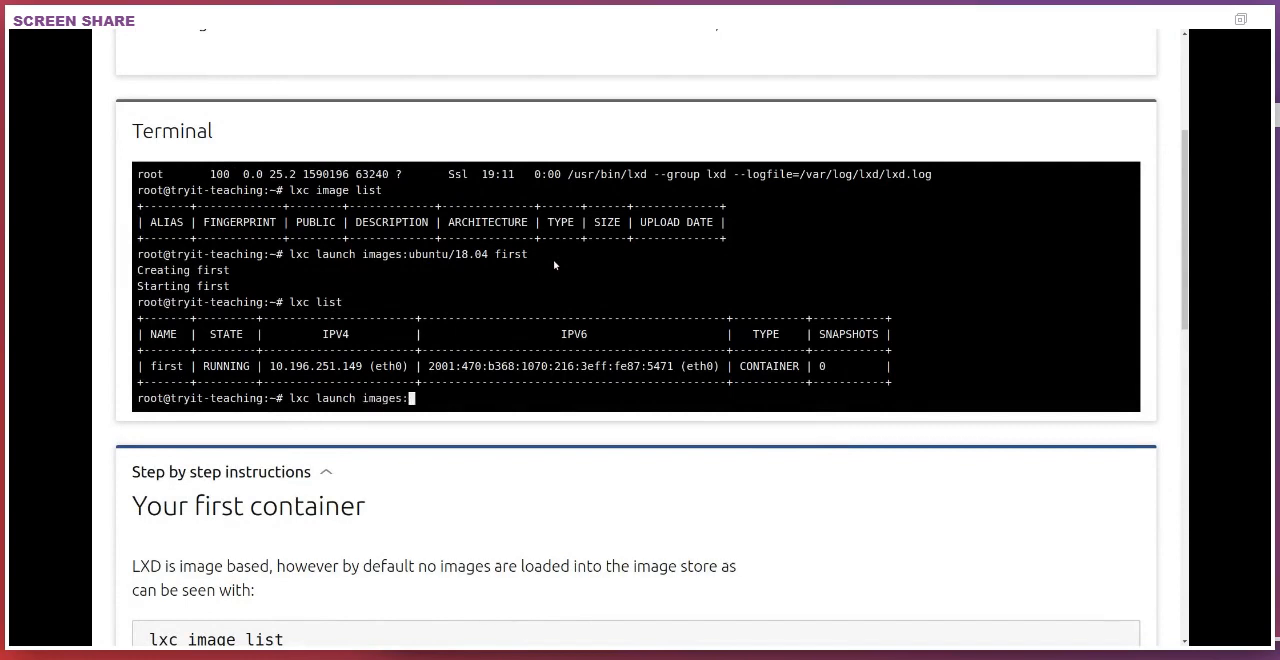
type("ubuntu/20.04 f1")
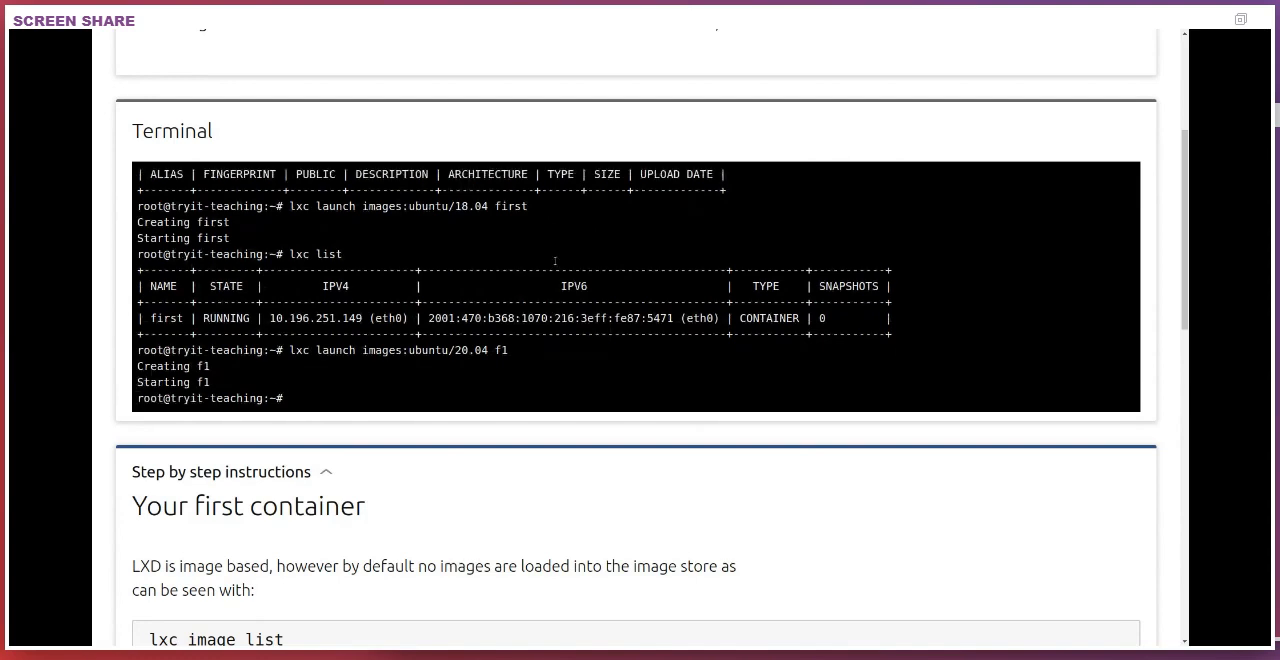
type("lxc list")
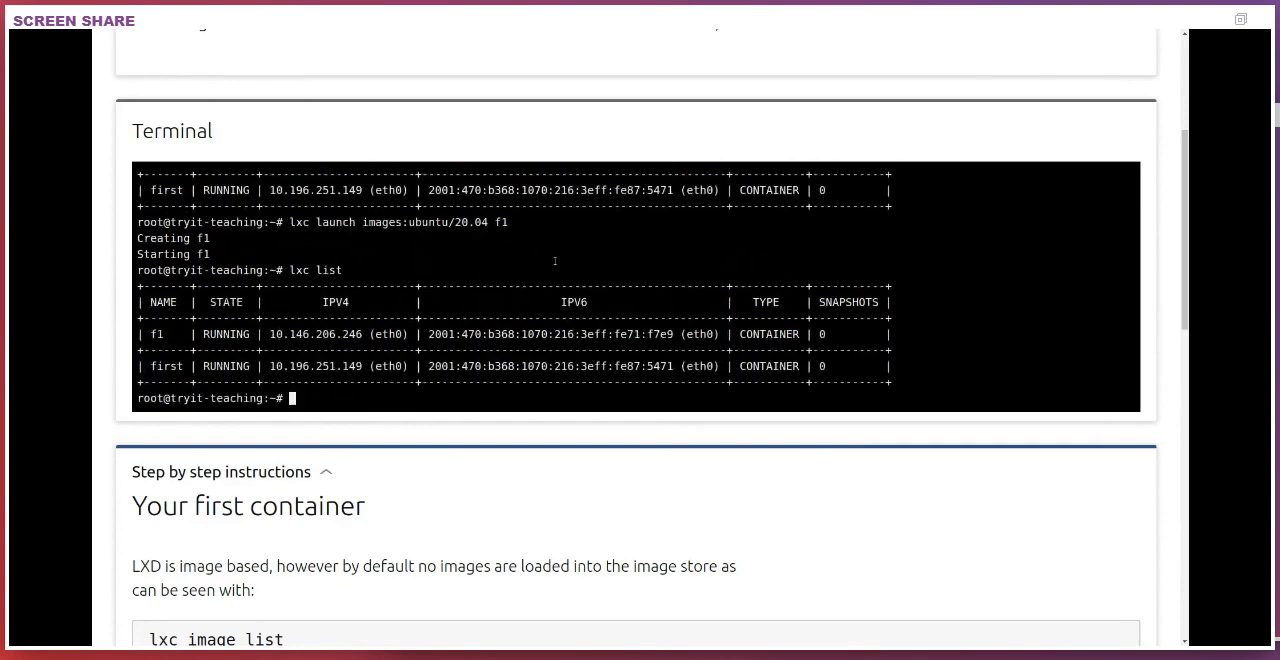
type("lxc exec f1 bash")
type("ps faux")
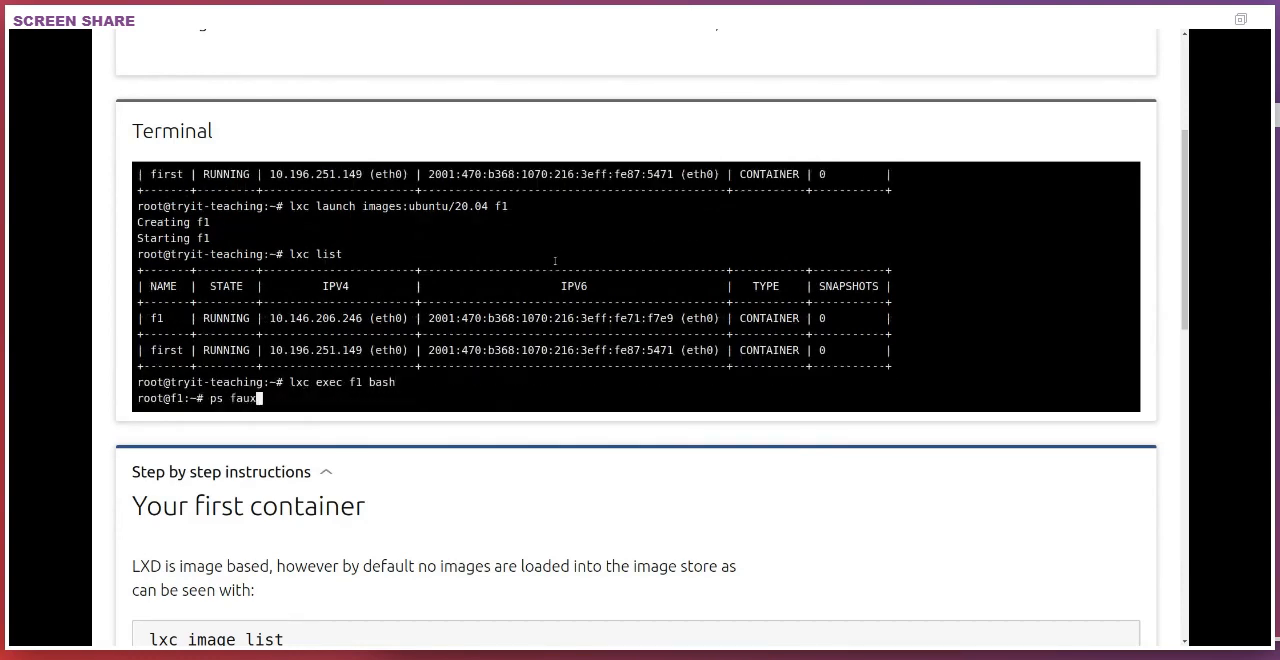
Inside f1, list processes, apt install sl and run /usr/games/sl.
key("Return")
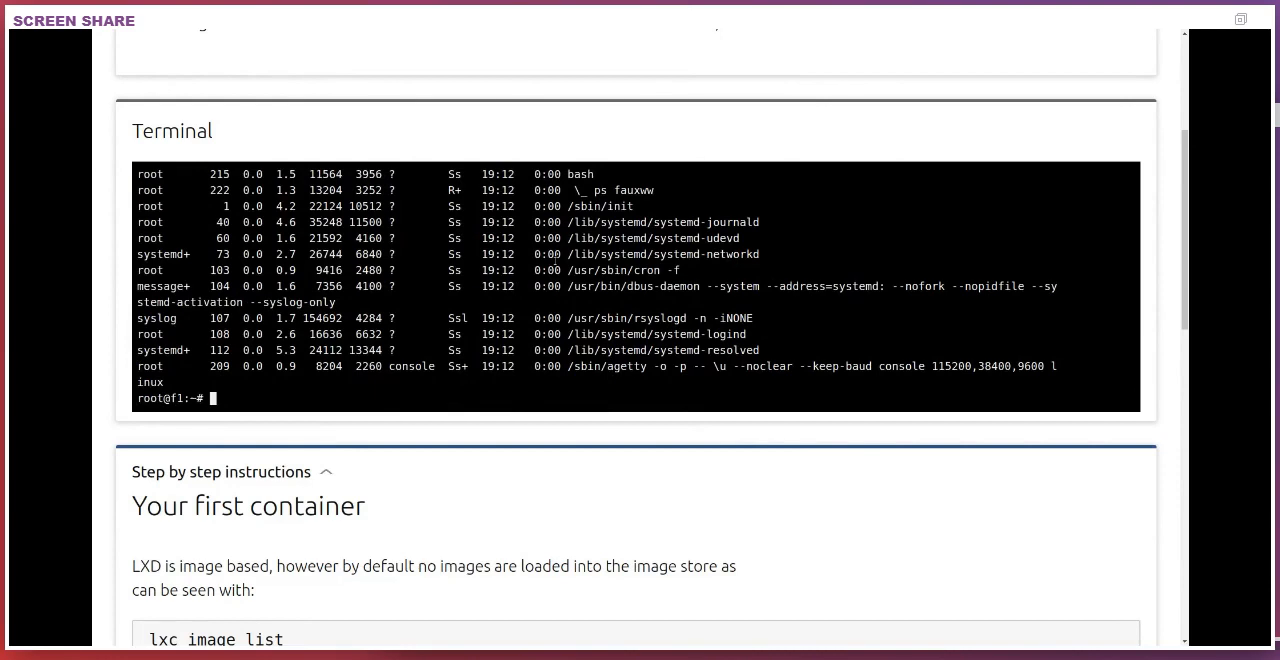
type("ap")
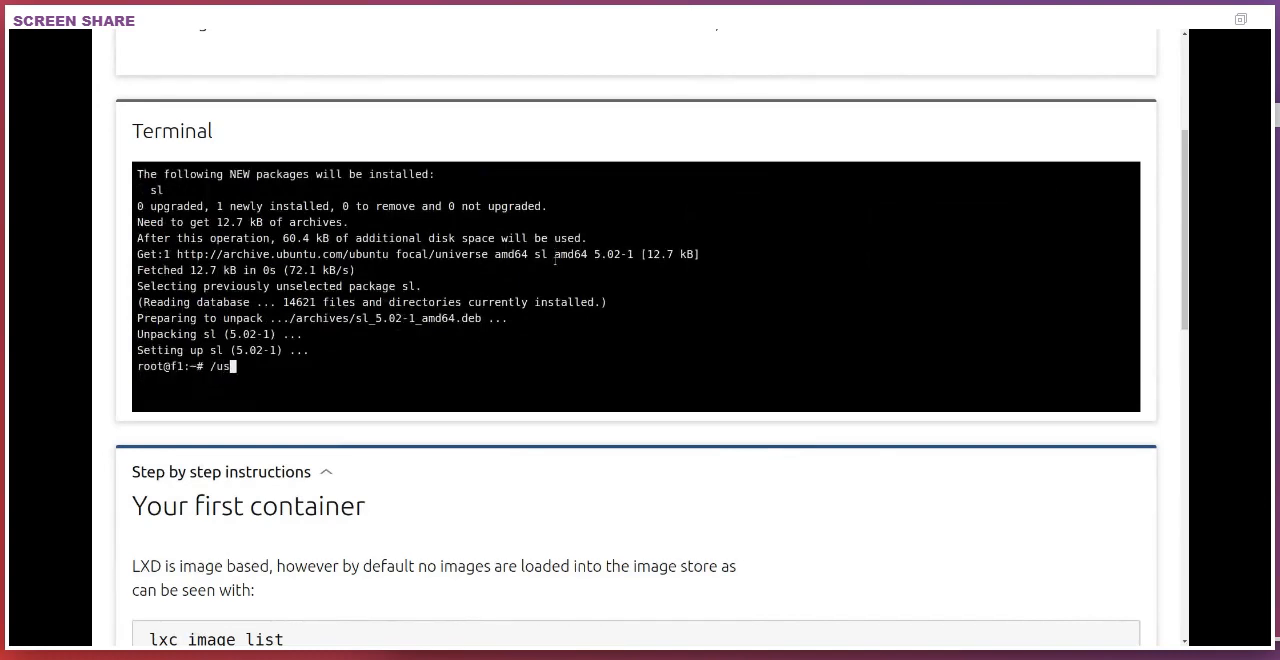
type("r/games/sl")
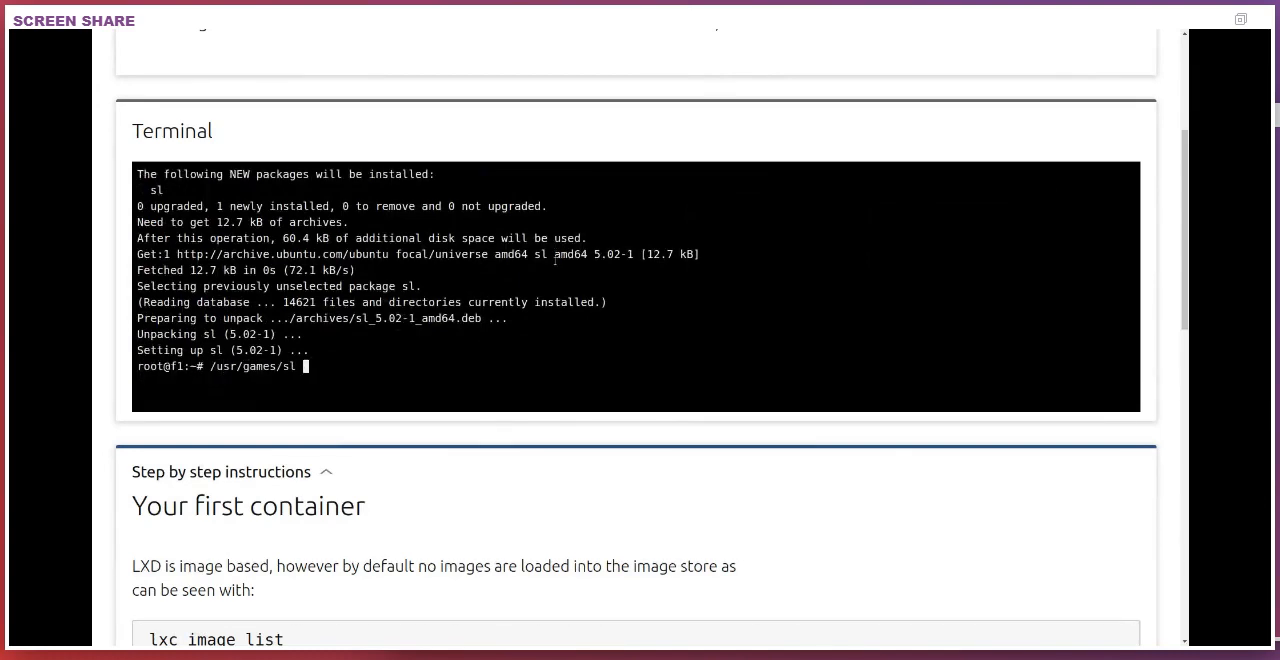
key("Enter")
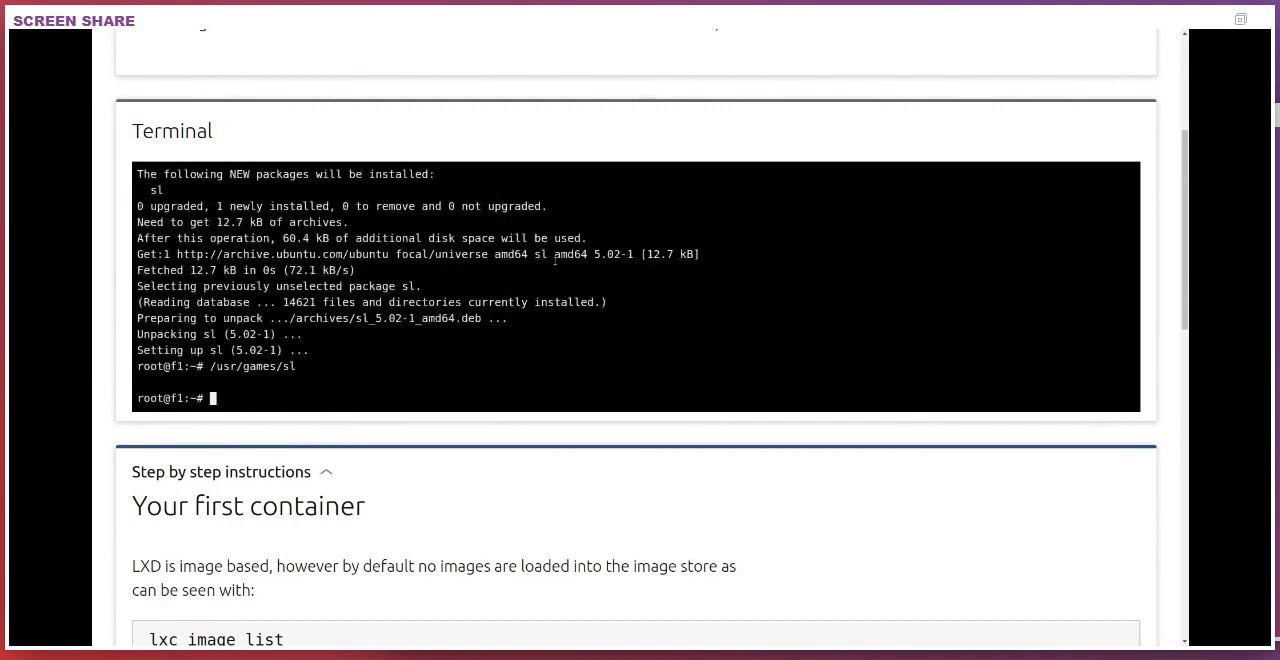
Check free memory and count processors in /proc/cpuinfo inside f1, then exit to the host.
type("free -m")
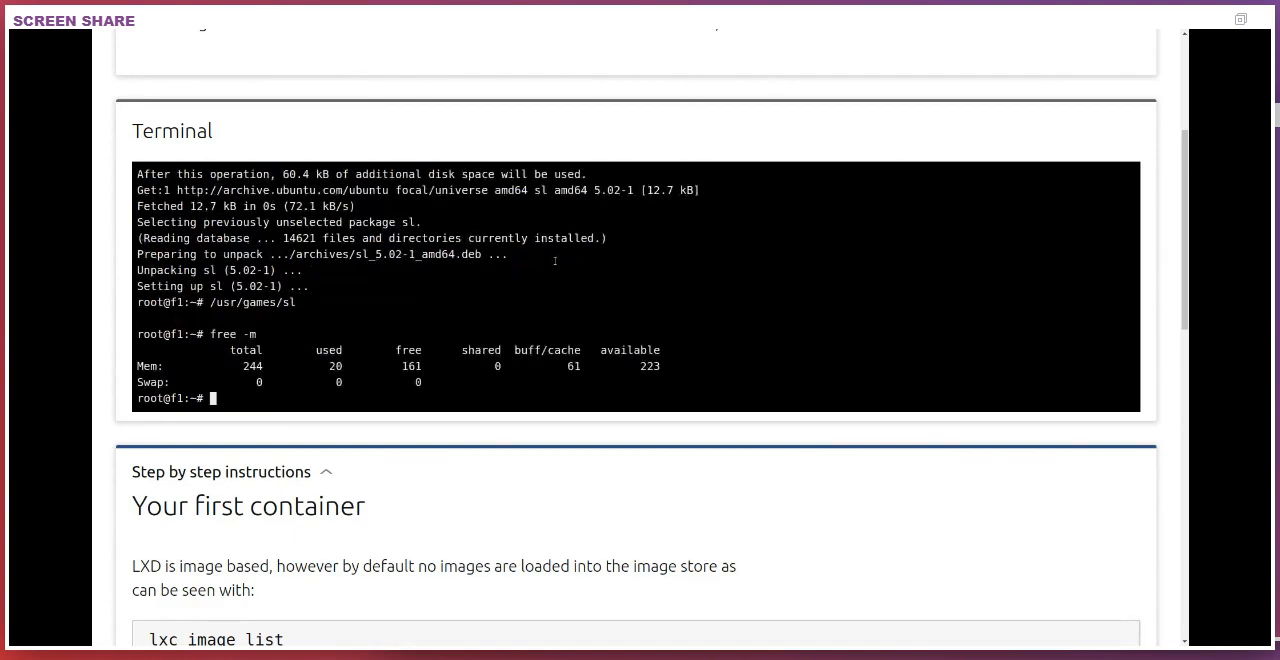
type("grep")
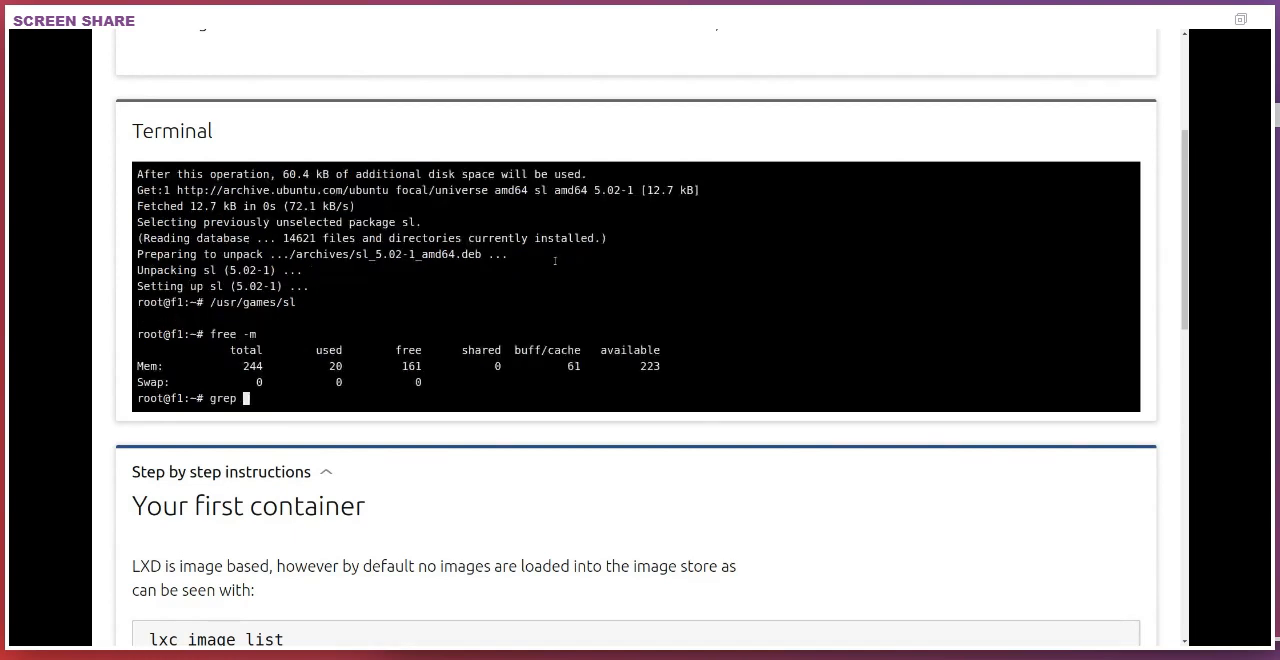
type("^processor")
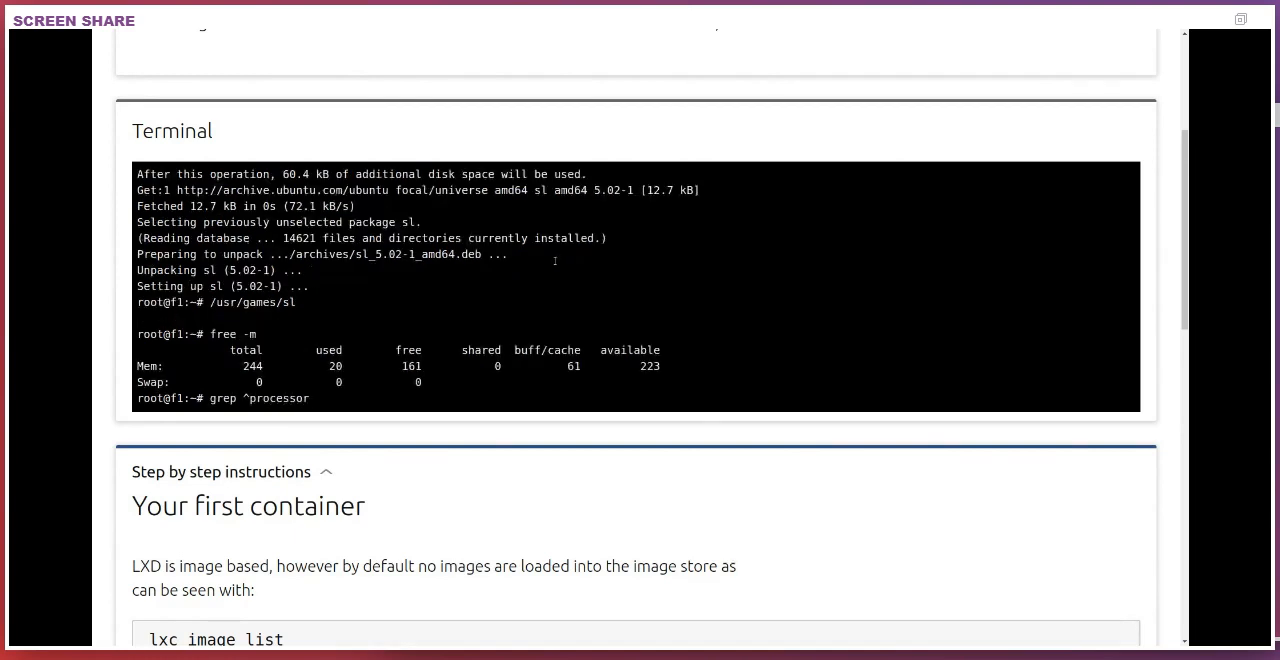
type("/proc/cpuinfo")
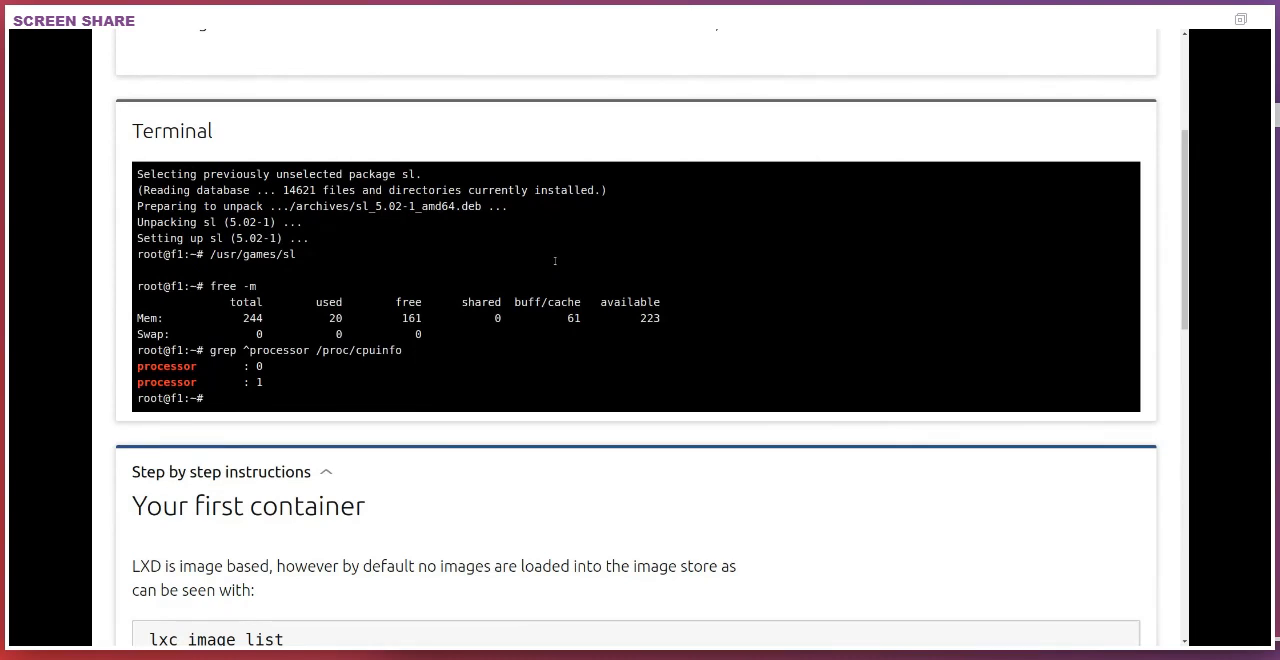
type("exit")
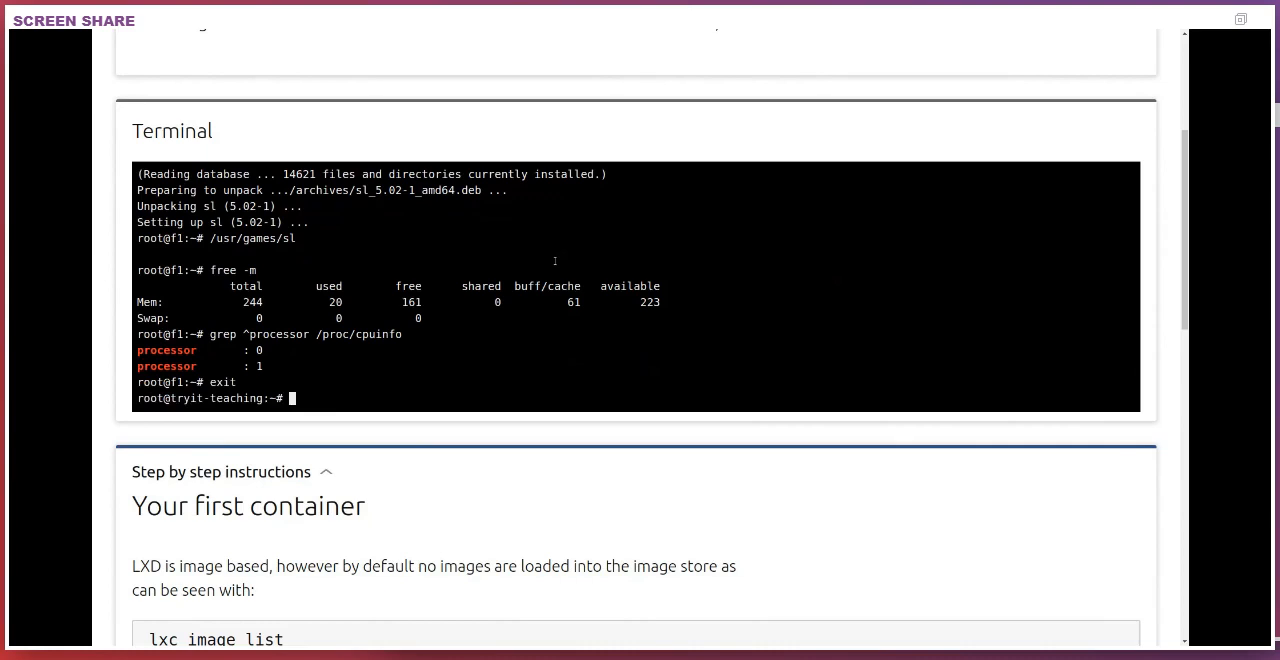
Set f1 limits.cpu=1 and limits.memory=128MiB and restart f1.
type("lxc config set")
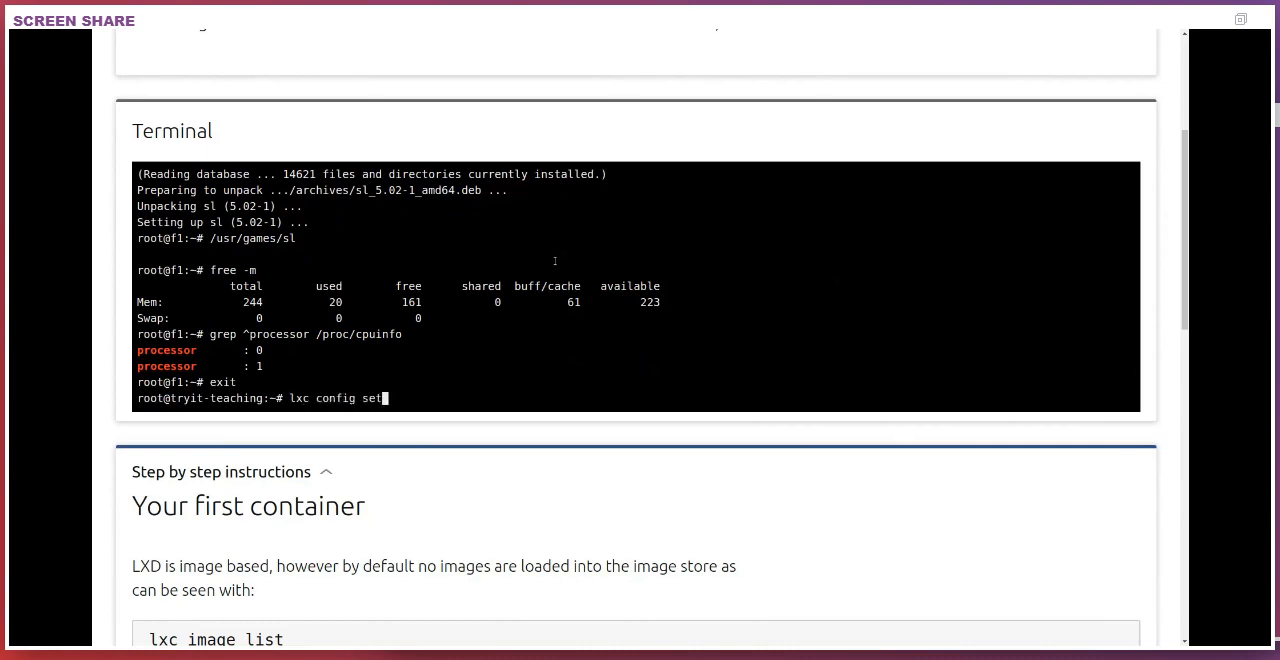
type("f1 limits.cpu=1")
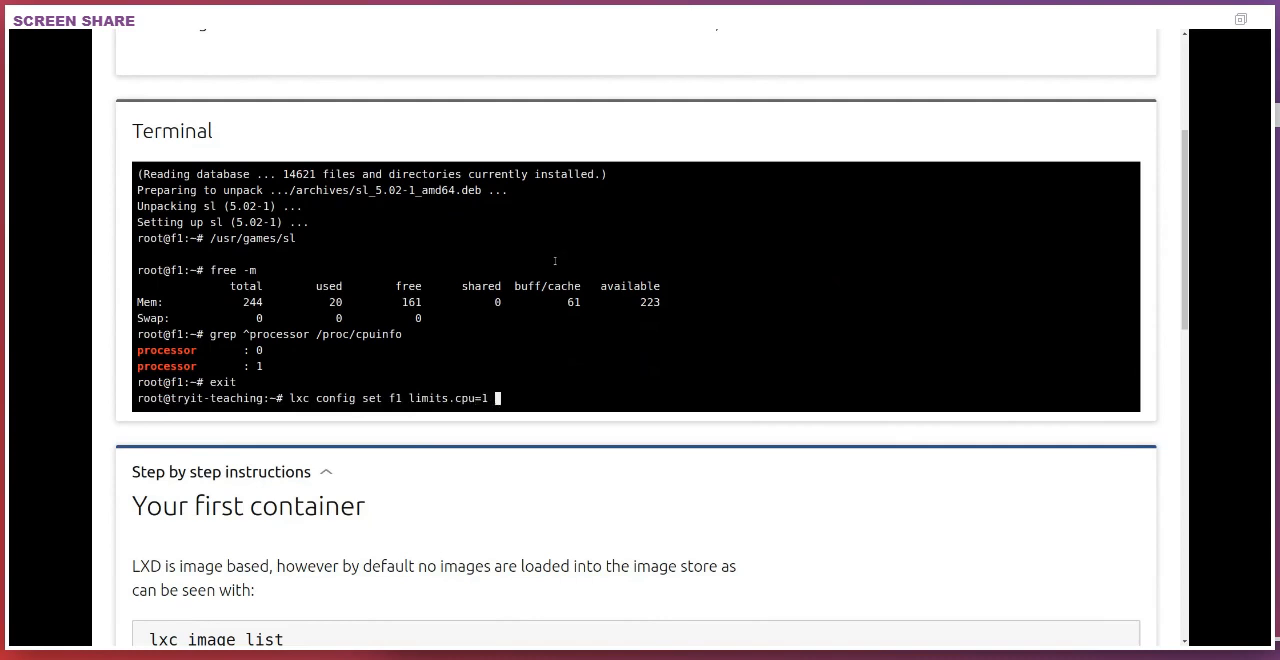
type("limits.memory=128MiB")
type("lxc exec f1 bash")
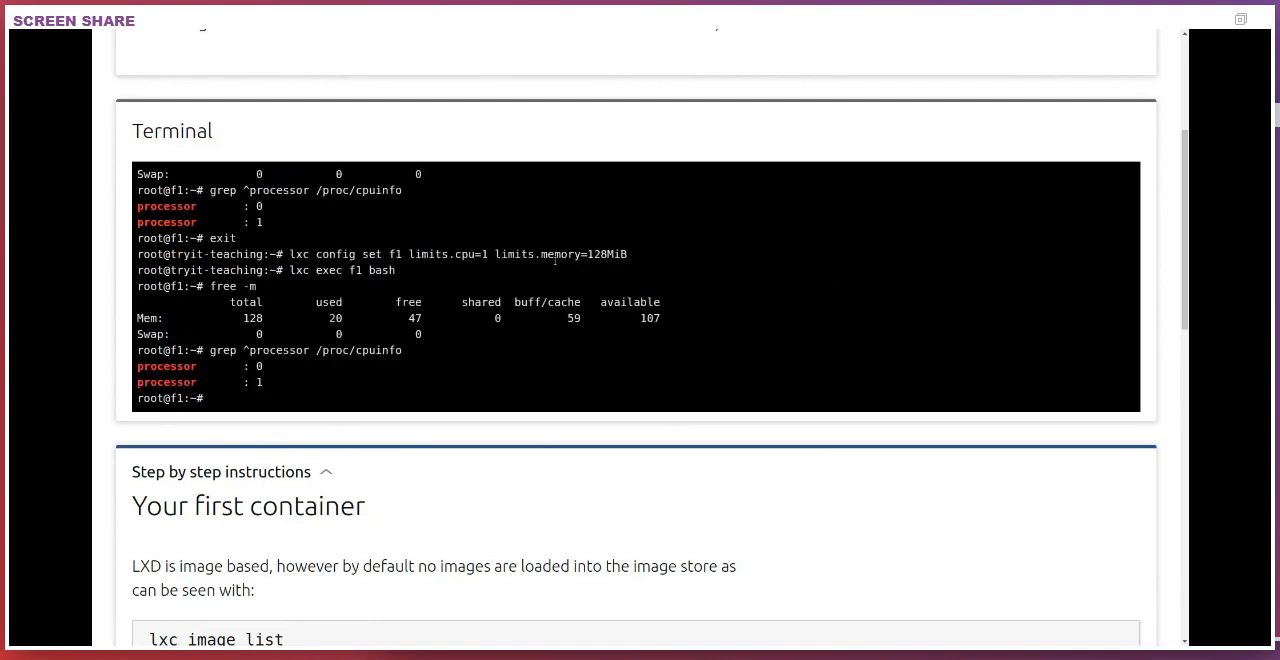
type("lxc restart f1")
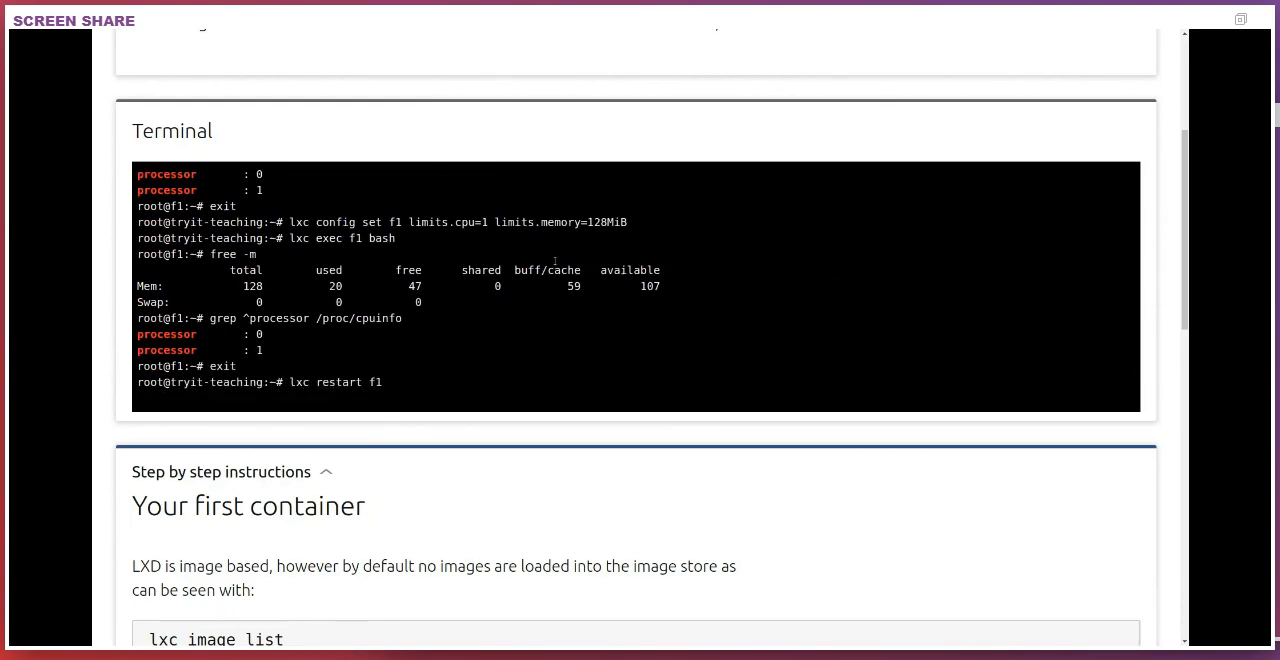
type("lxc restart f1")
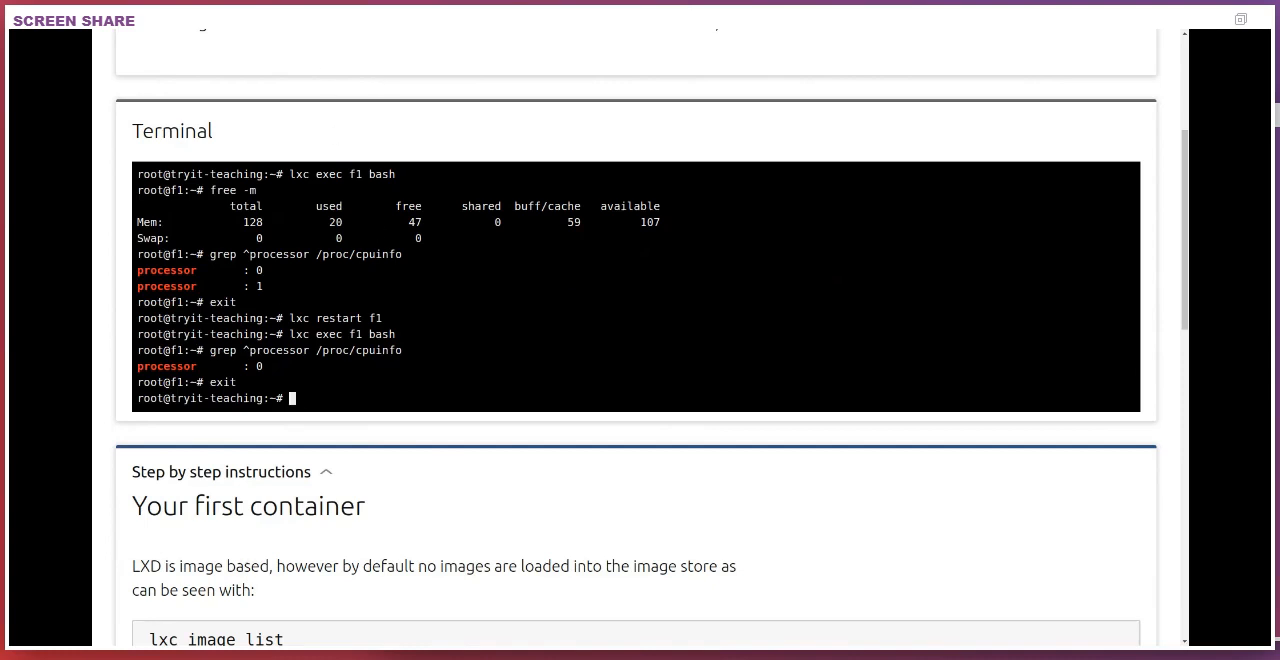
mouse_move(956, 436)
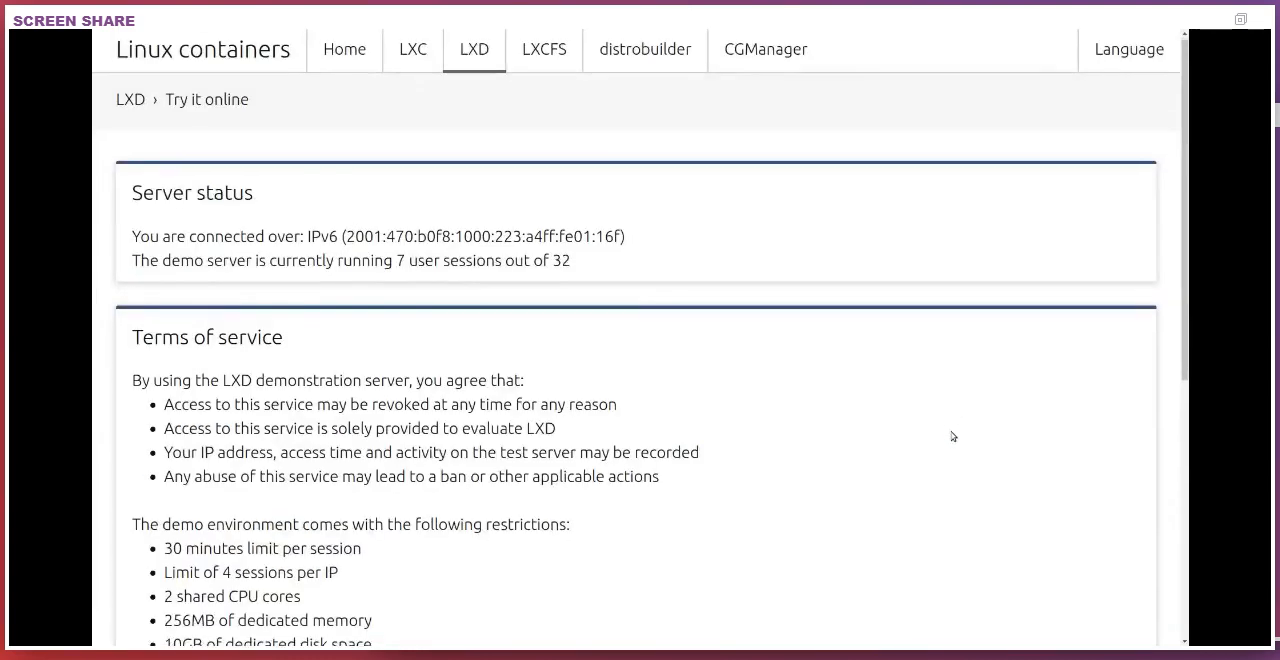
Add the other session as remote tryit and list its containers, which are none yet.
scroll("down", 3)
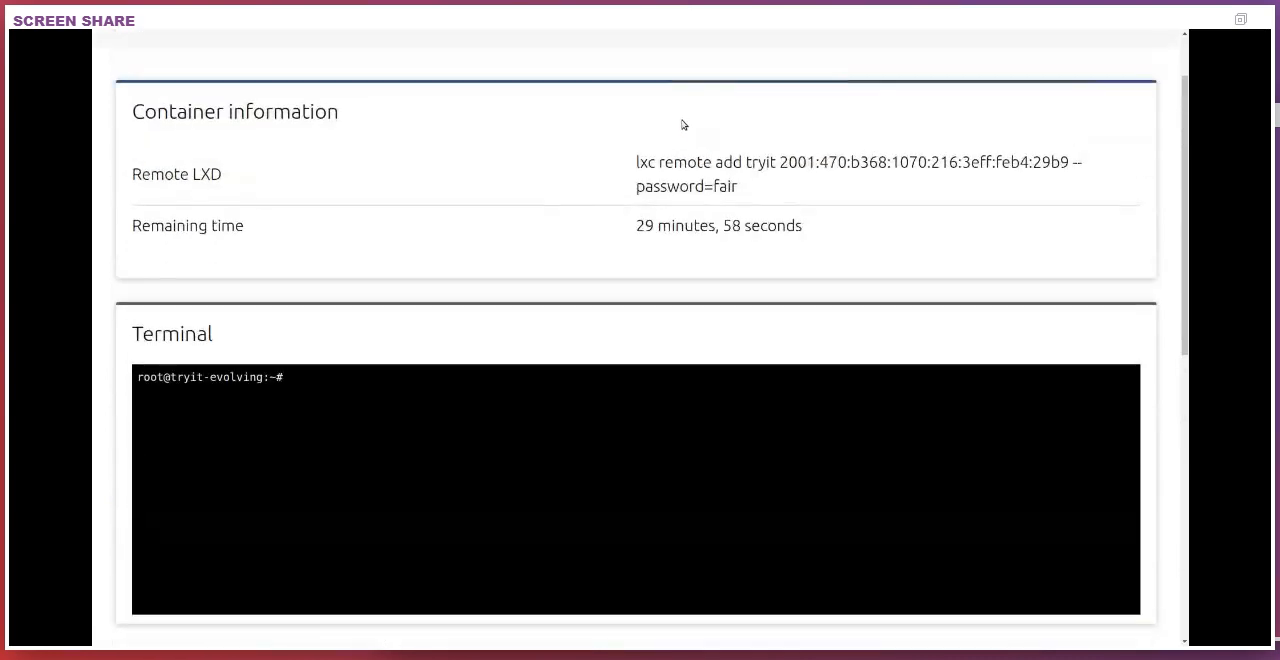
left_click_drag(636, 160, 740, 188)
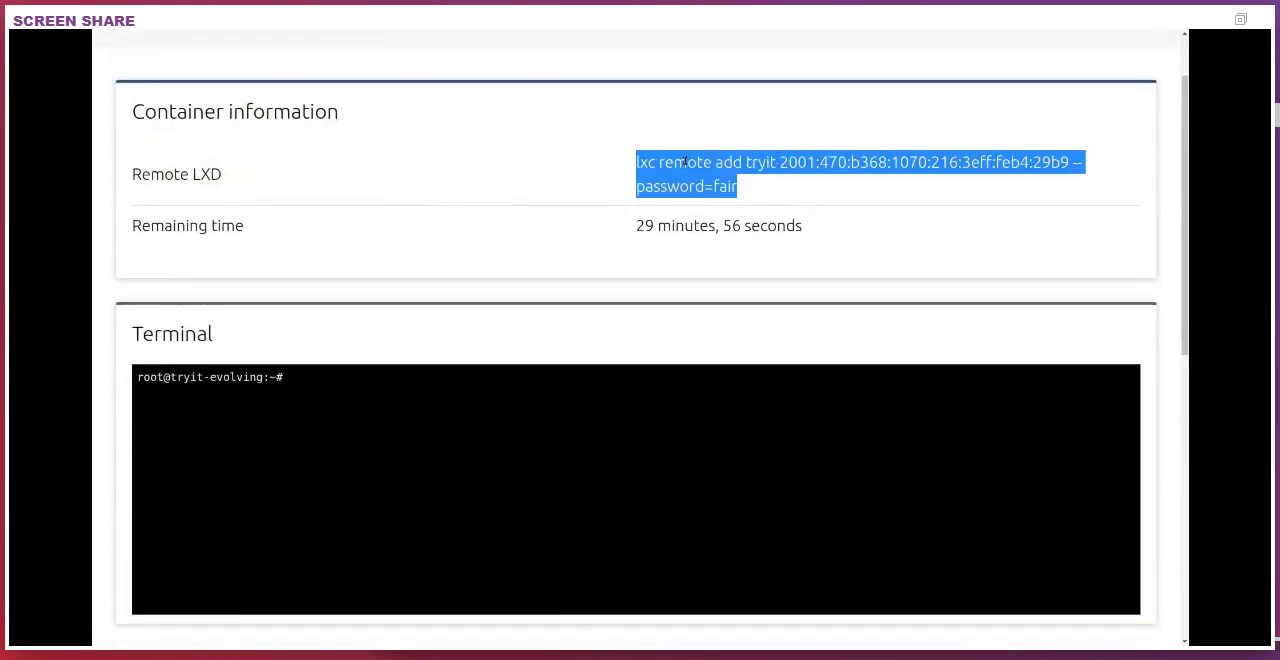
scroll("down", 3)
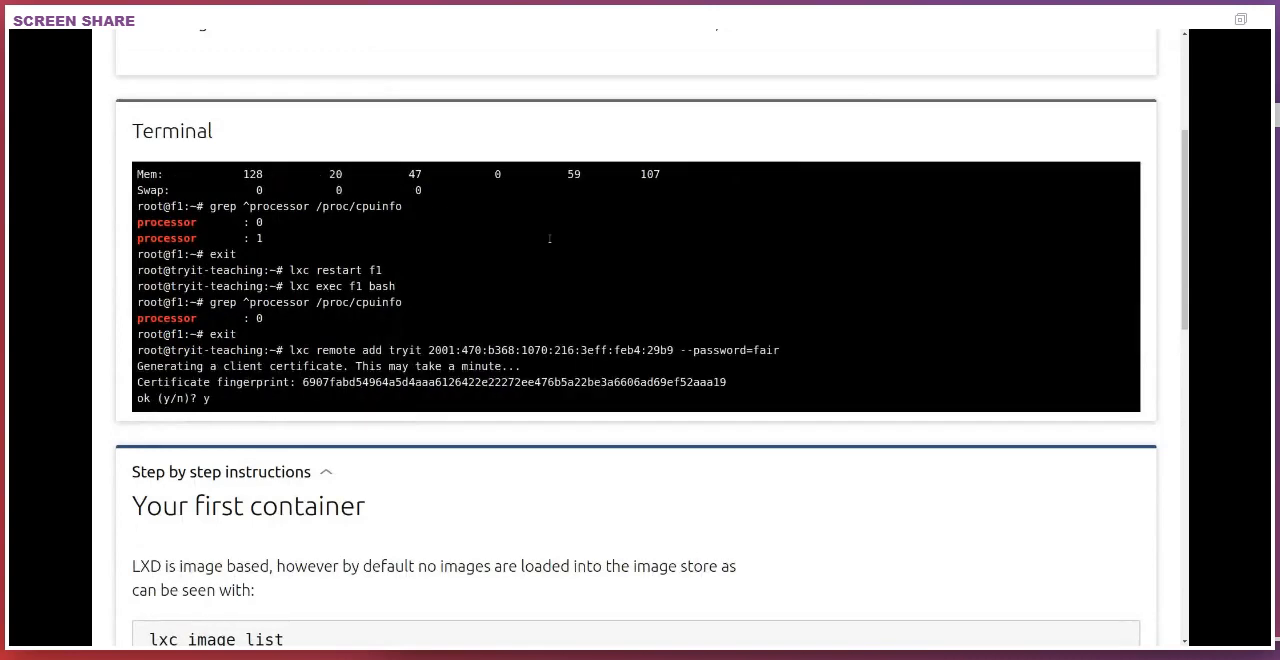
type("lxc lis")
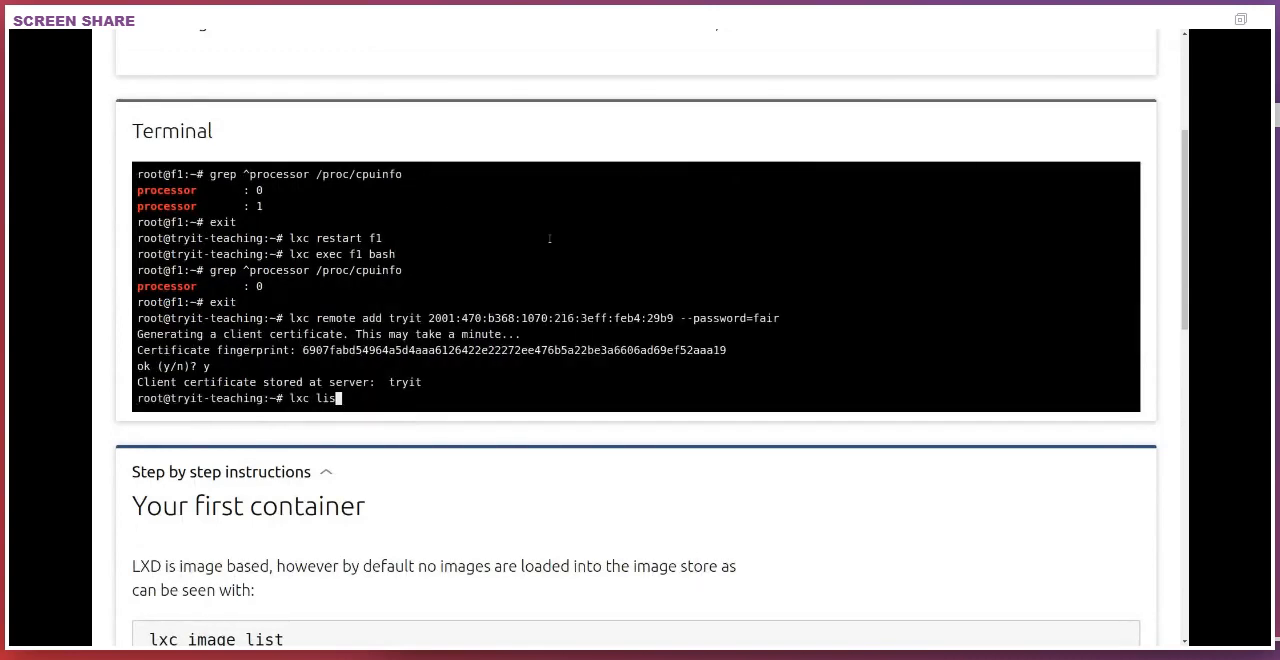
type("t")
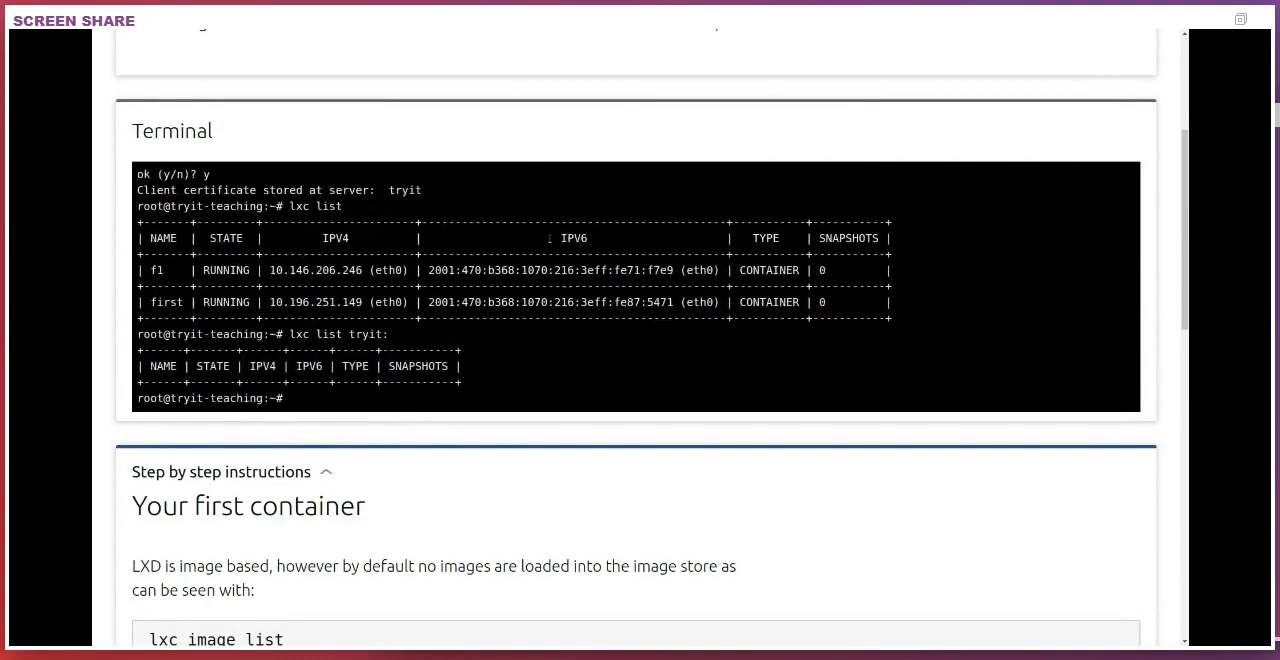
type("lxc snapshot f1 current")
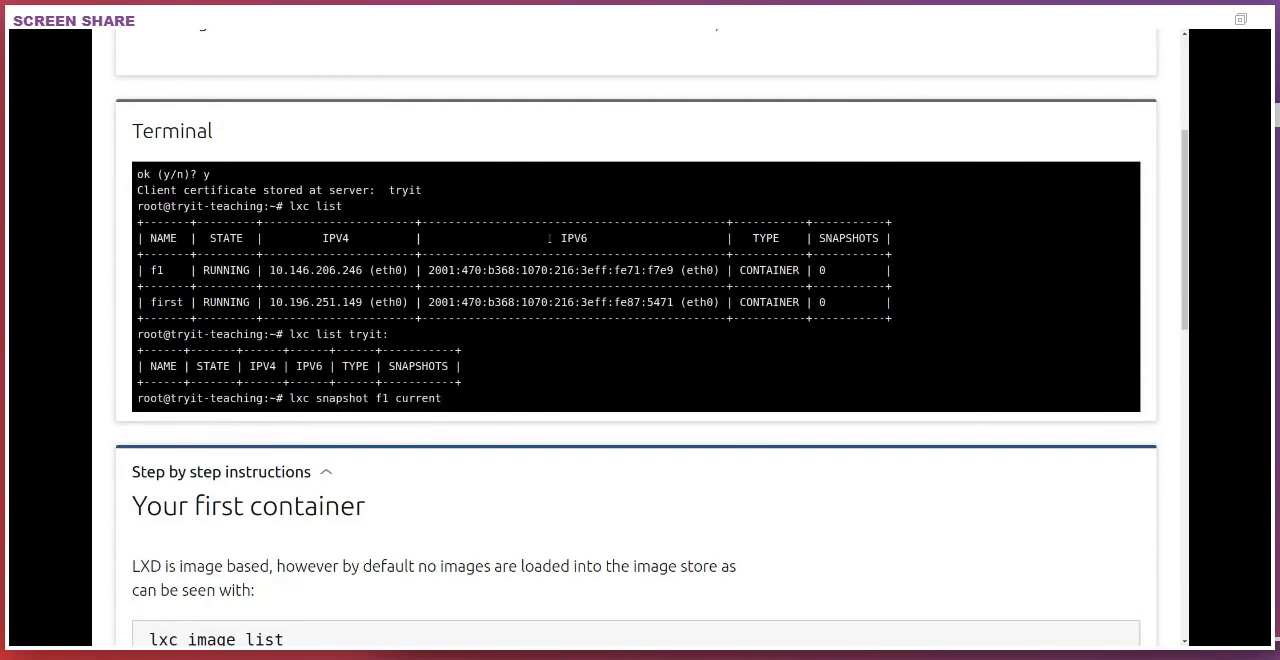
Snapshot f1, copy f1/current to tryit:f2 and start f2 on the remote.
key("Enter")
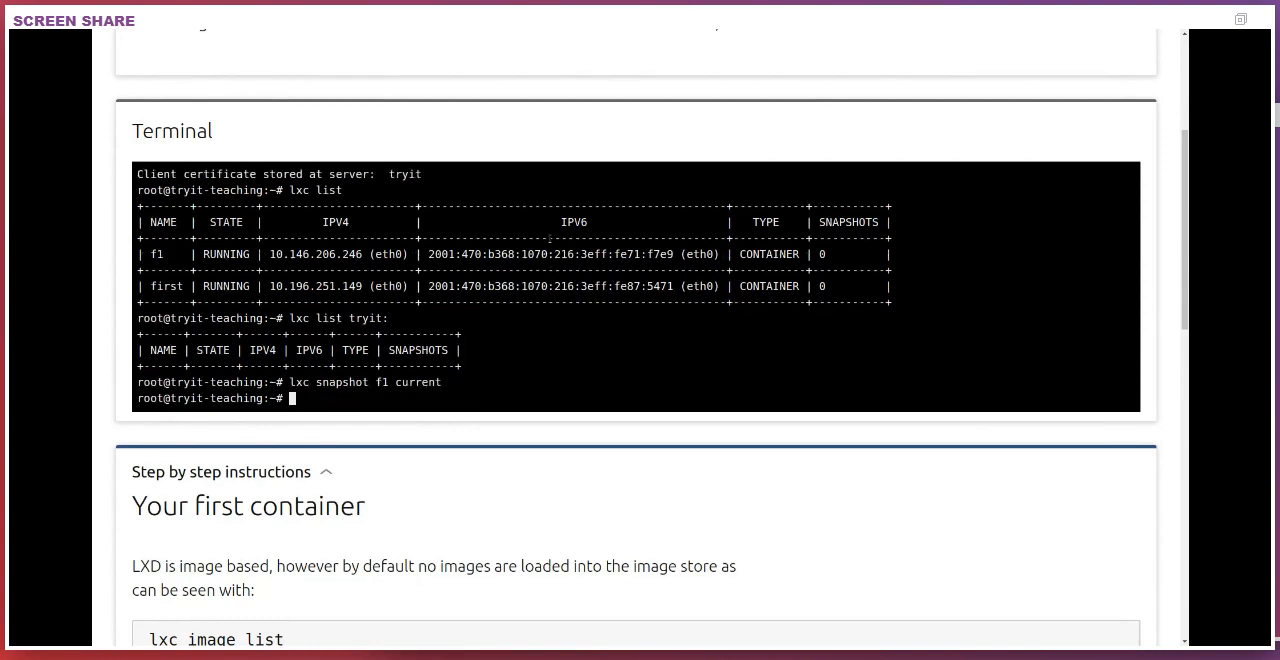
type("lxc copy f1/")
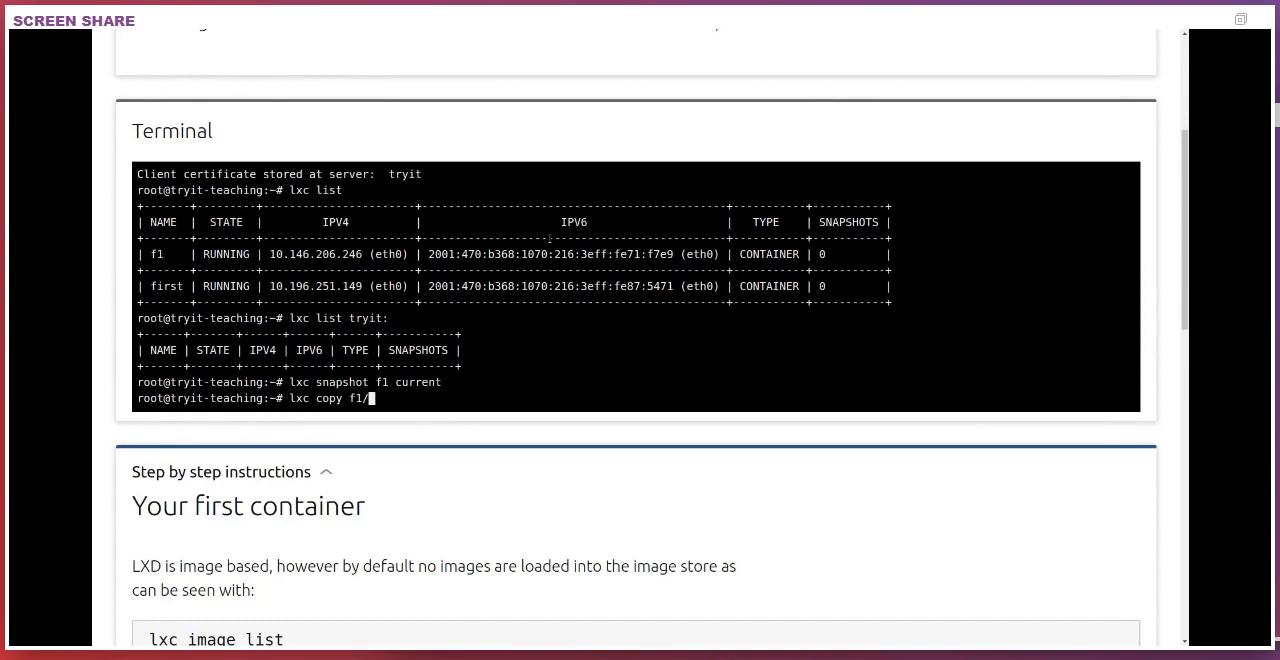
type("current")
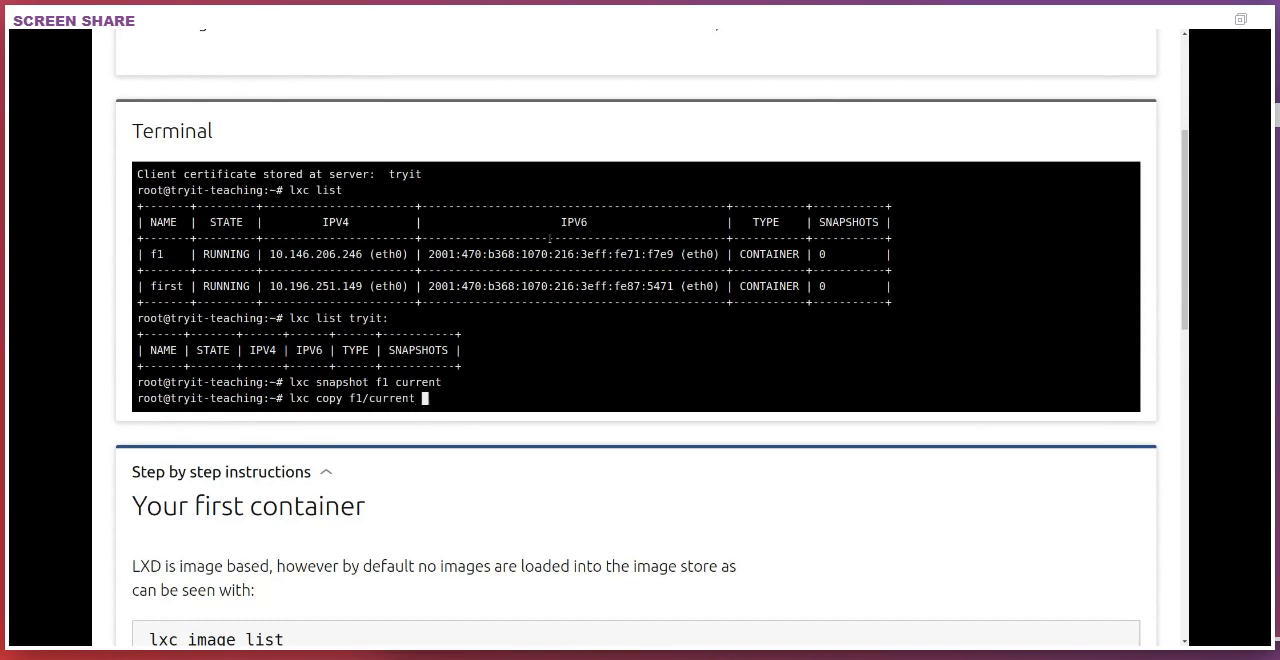
type("tryit:f2")
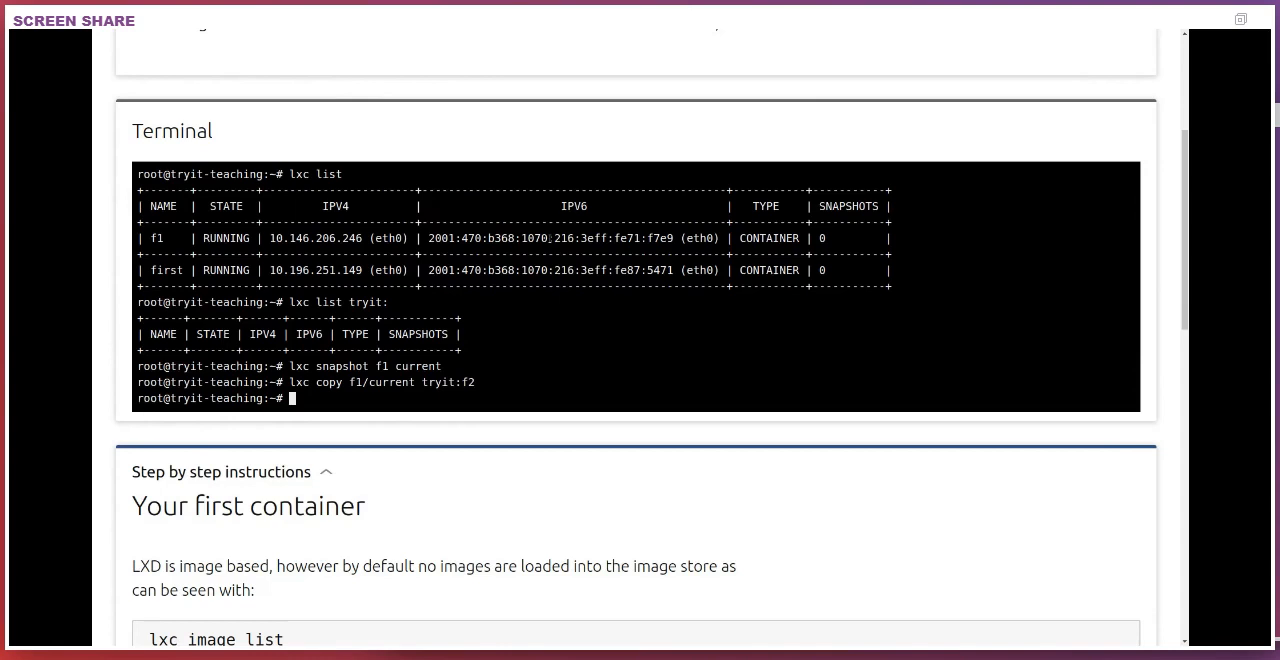
type("lxc start tryit")
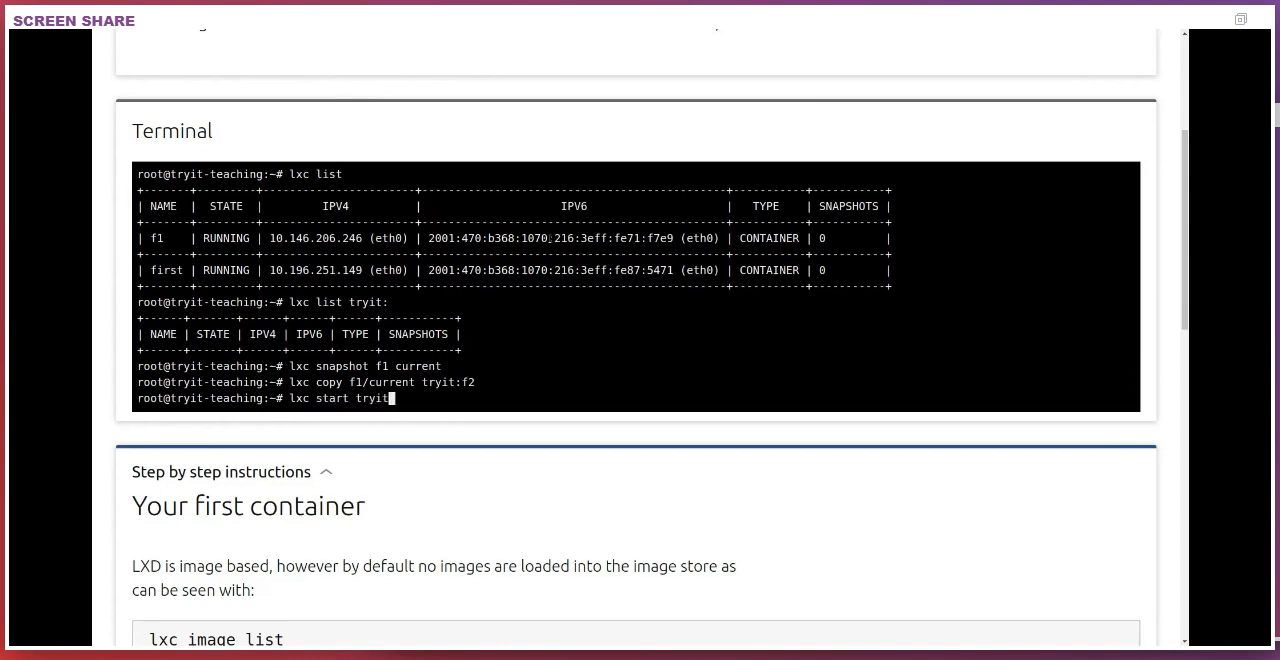
key("Return")
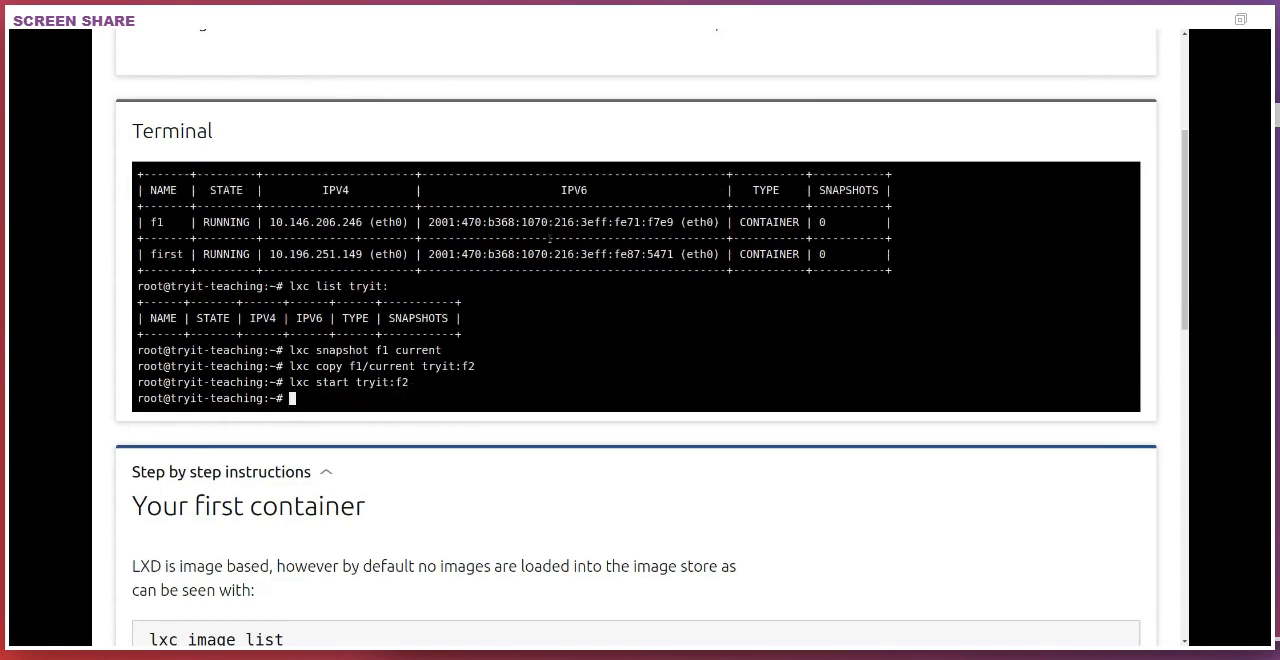
List tryit's containers, get a shell in tryit:f2, list its processes with ps fauxww and exit.
type("lxc list")
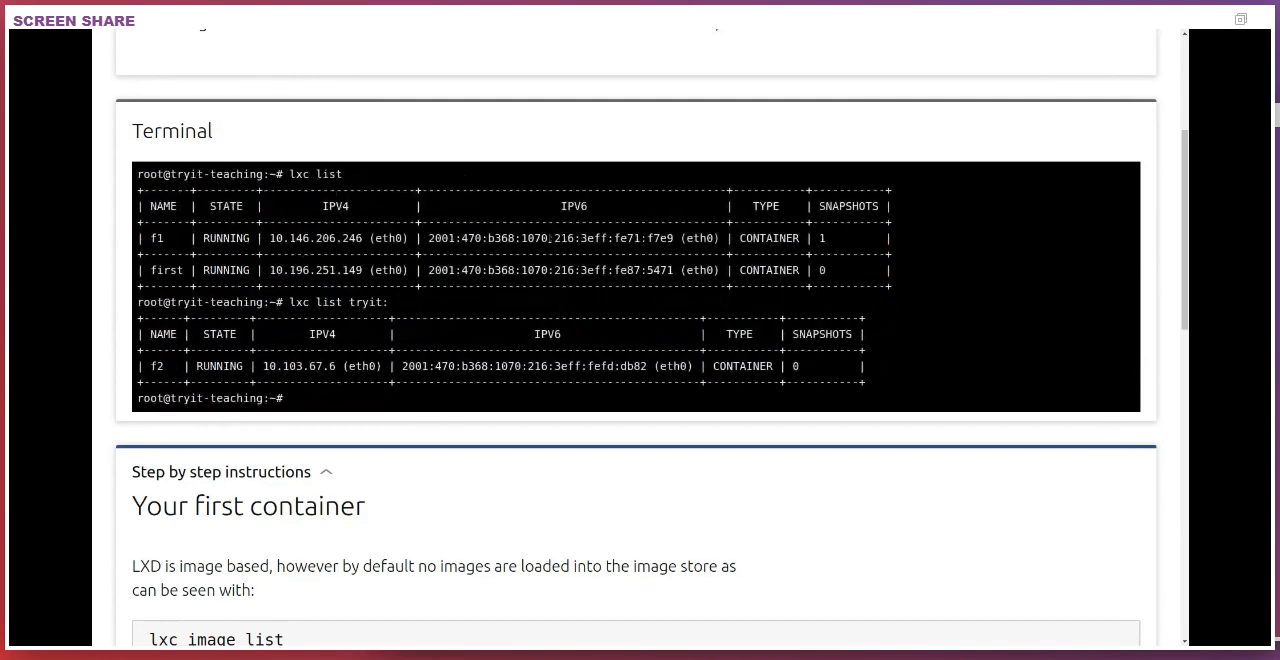
type("lxc exec tryit:f2 bash")
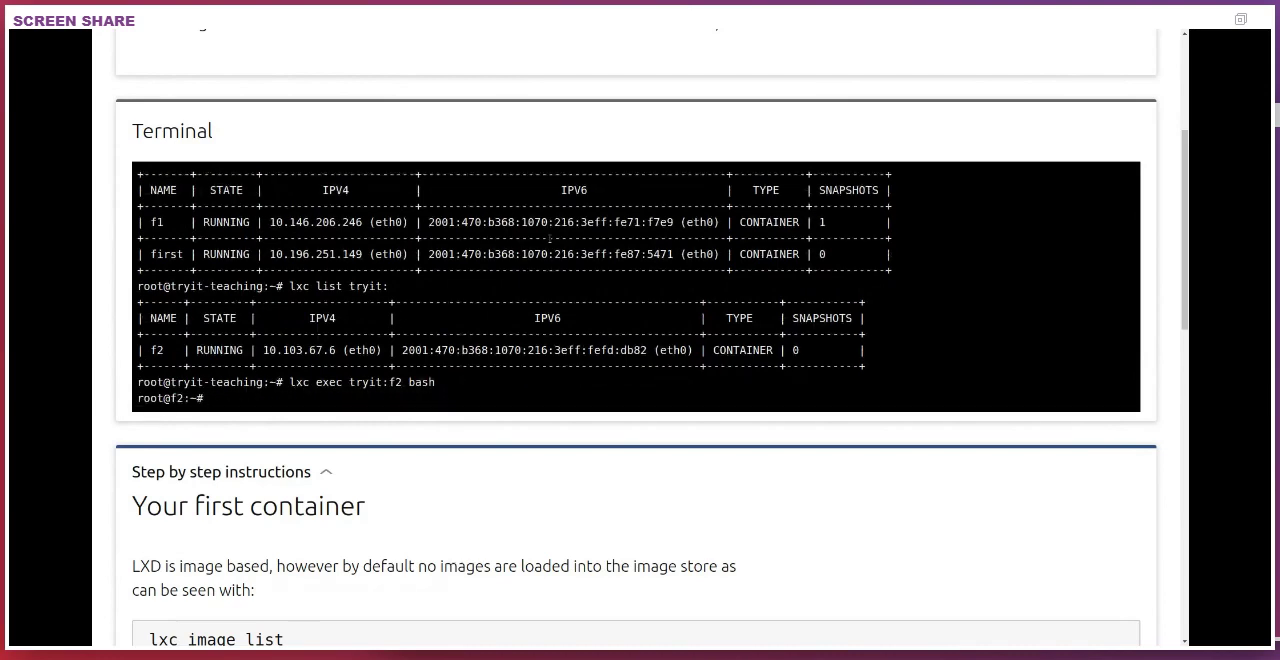
type("ps fauxww")
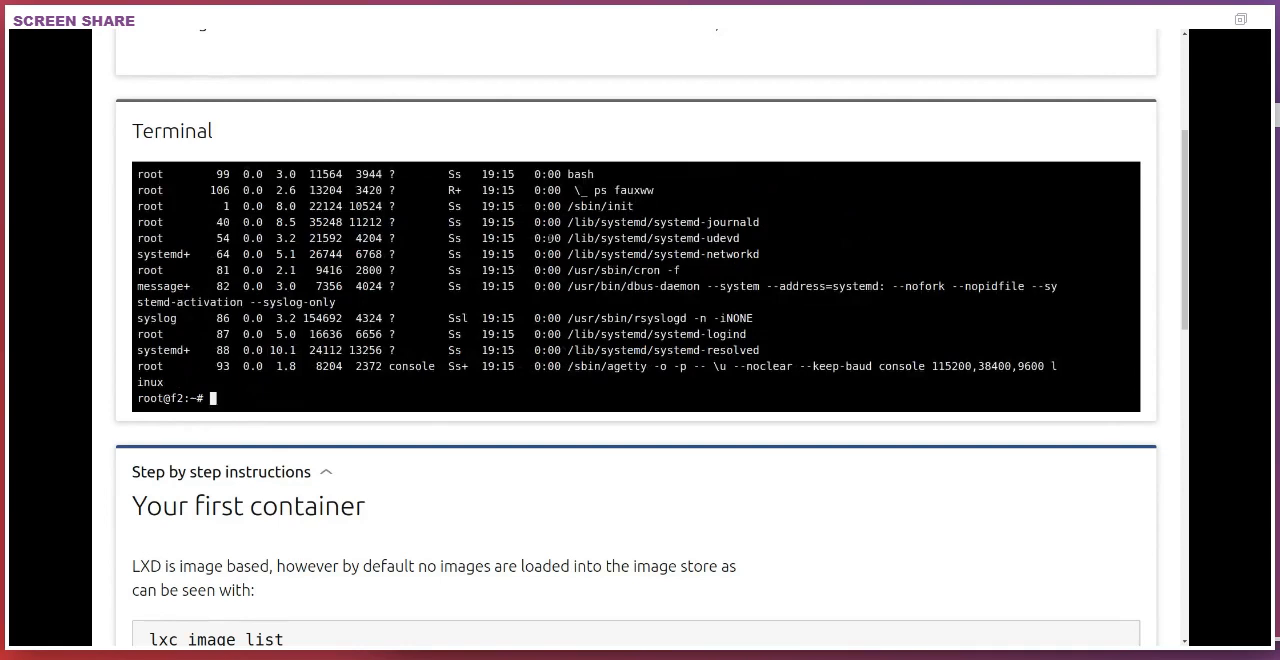
type("exit")
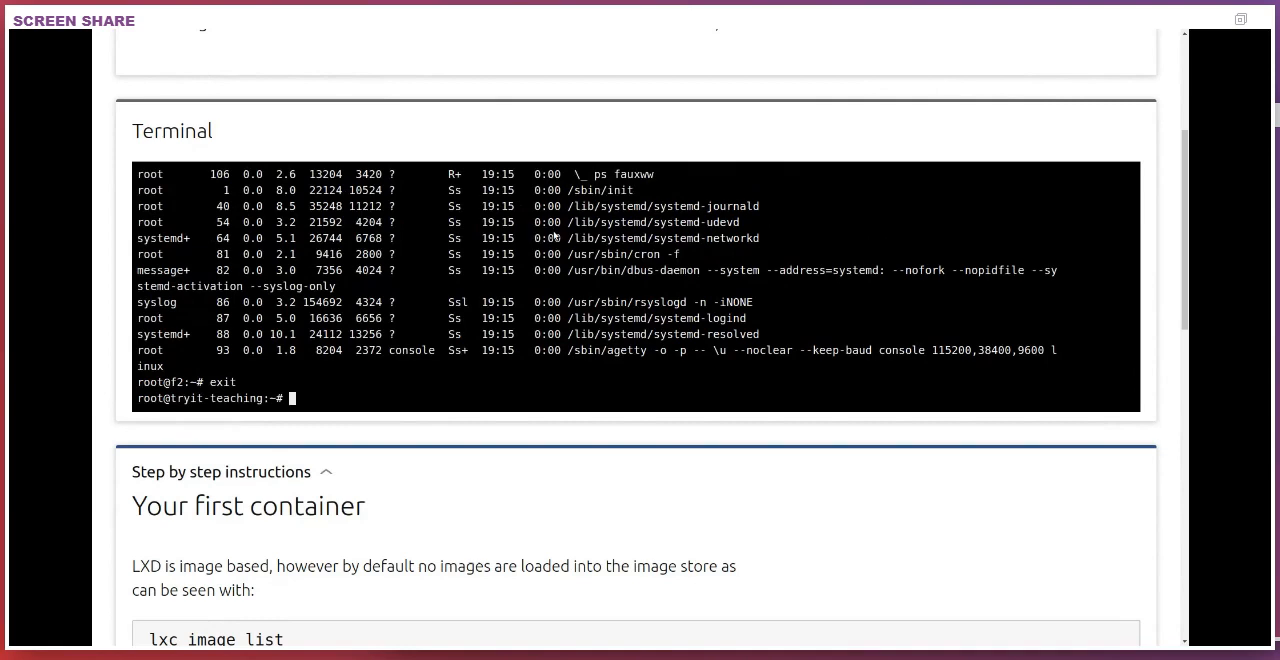
Launch a CentOS 8 container c8 from images:centos/8, shell into it and read /etc/redhat-release.
type("lxc launch i")
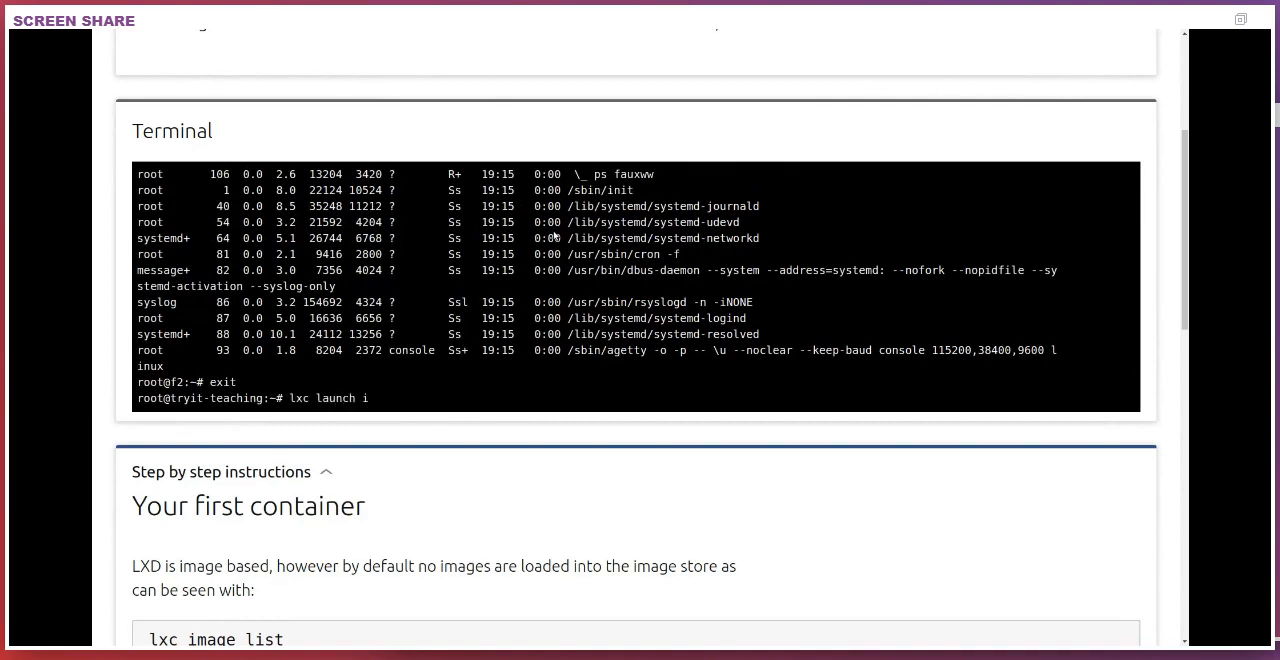
type("mages:")
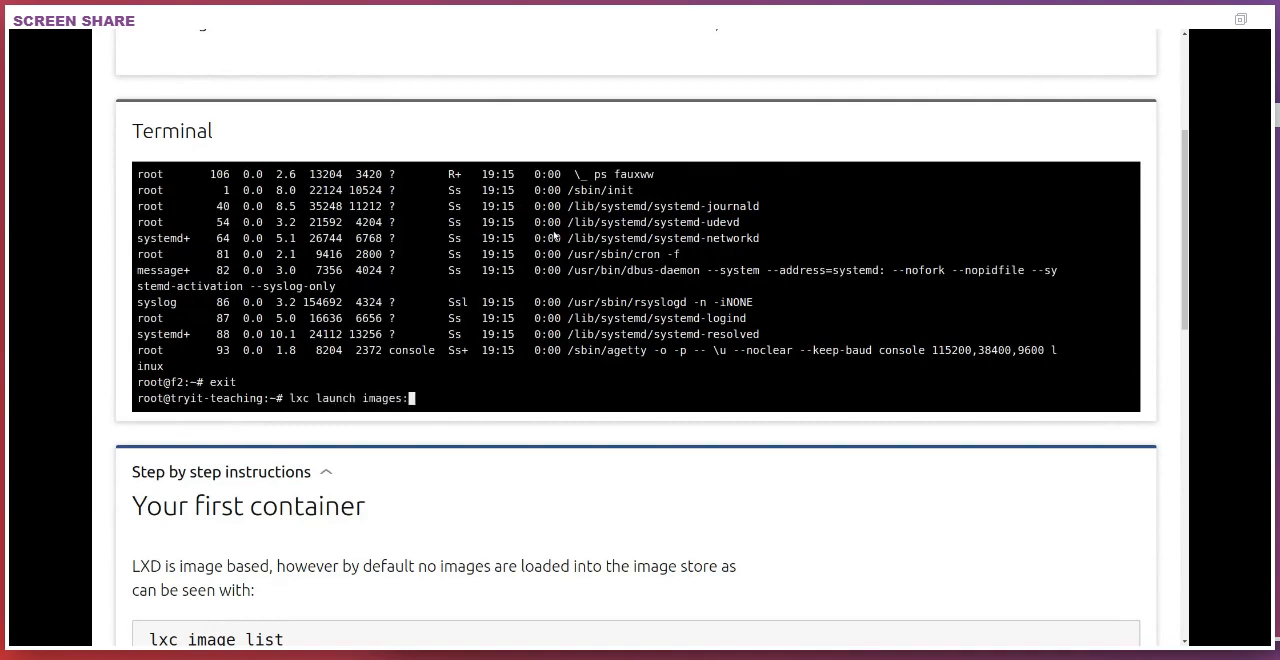
type("centos/8 c8")
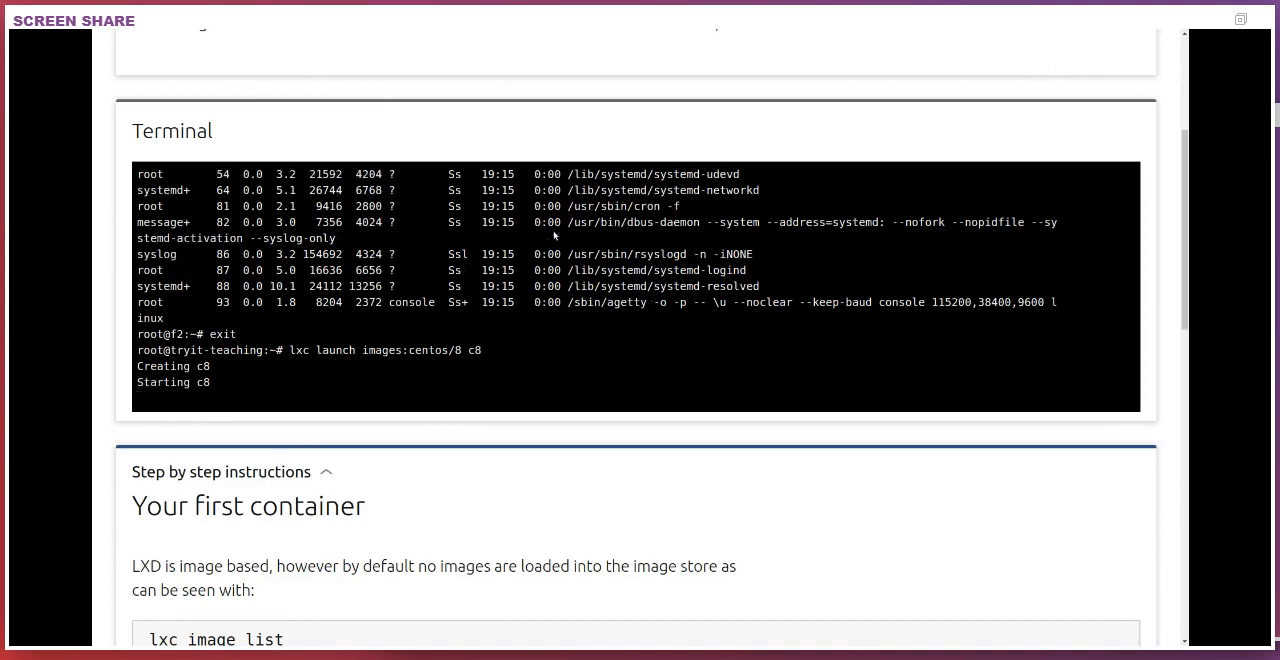
type("lxc exec c8 bash")
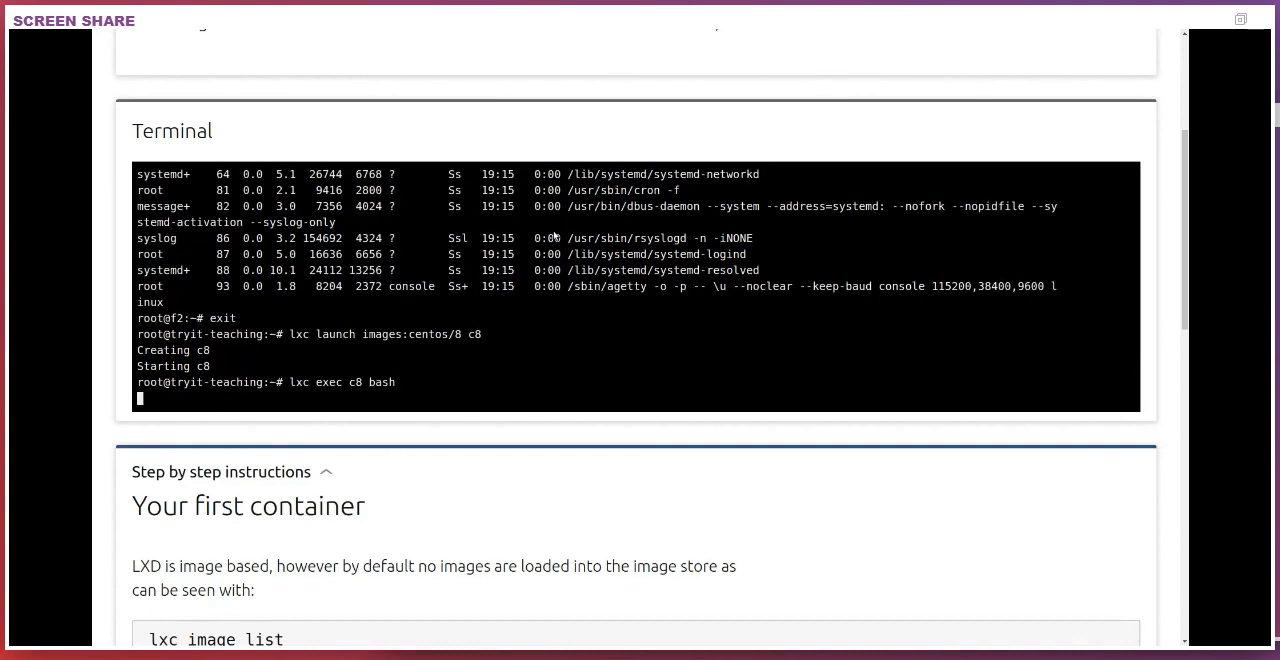
type("cat /etc/redhat-release")
type("exit")
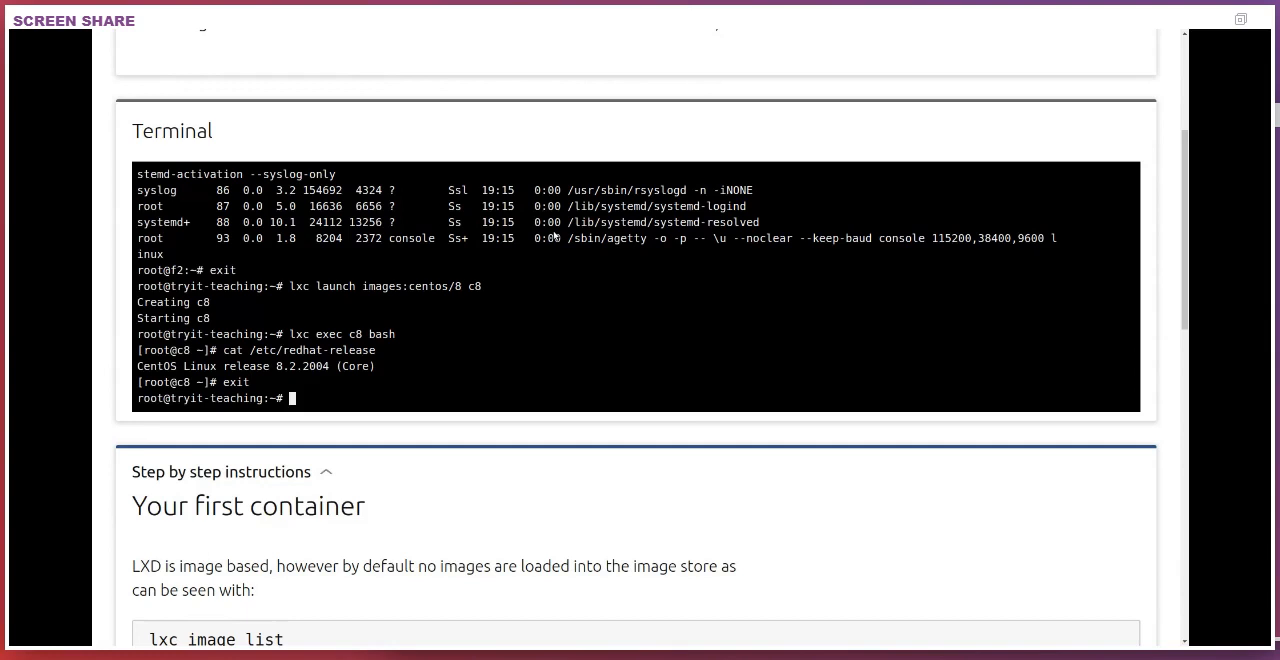
Back on the host, run apt update and install curl.
type("apt update")
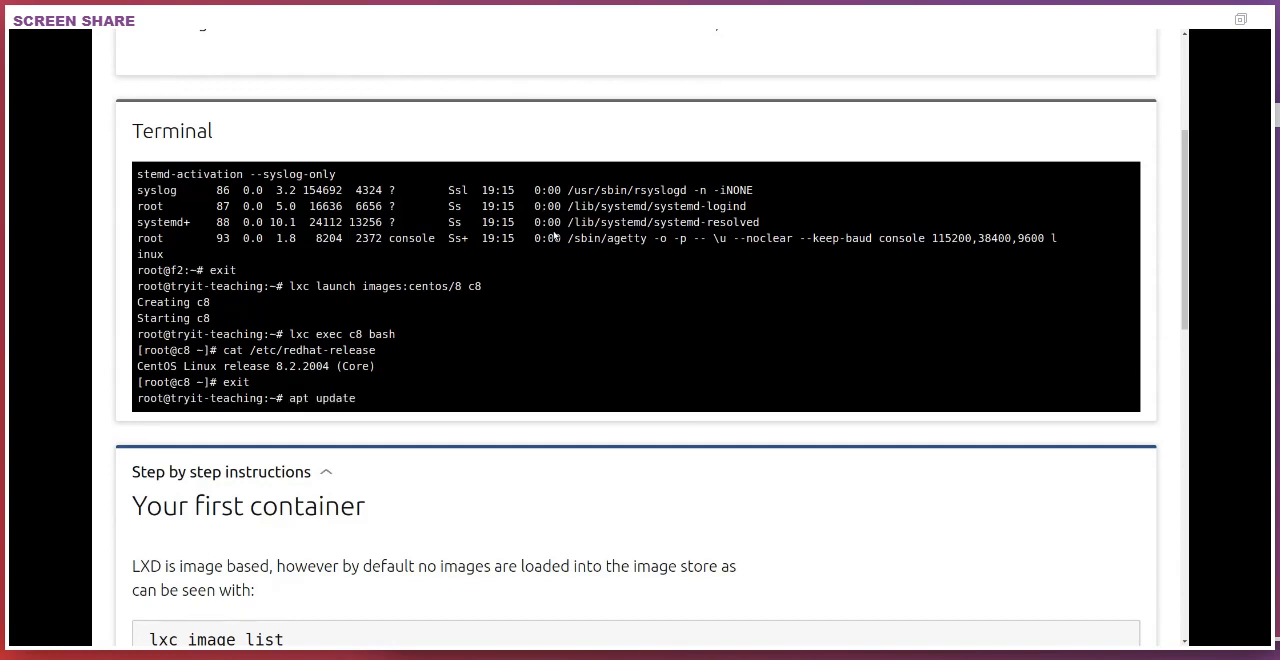
key("Return")
type("apt install curl")
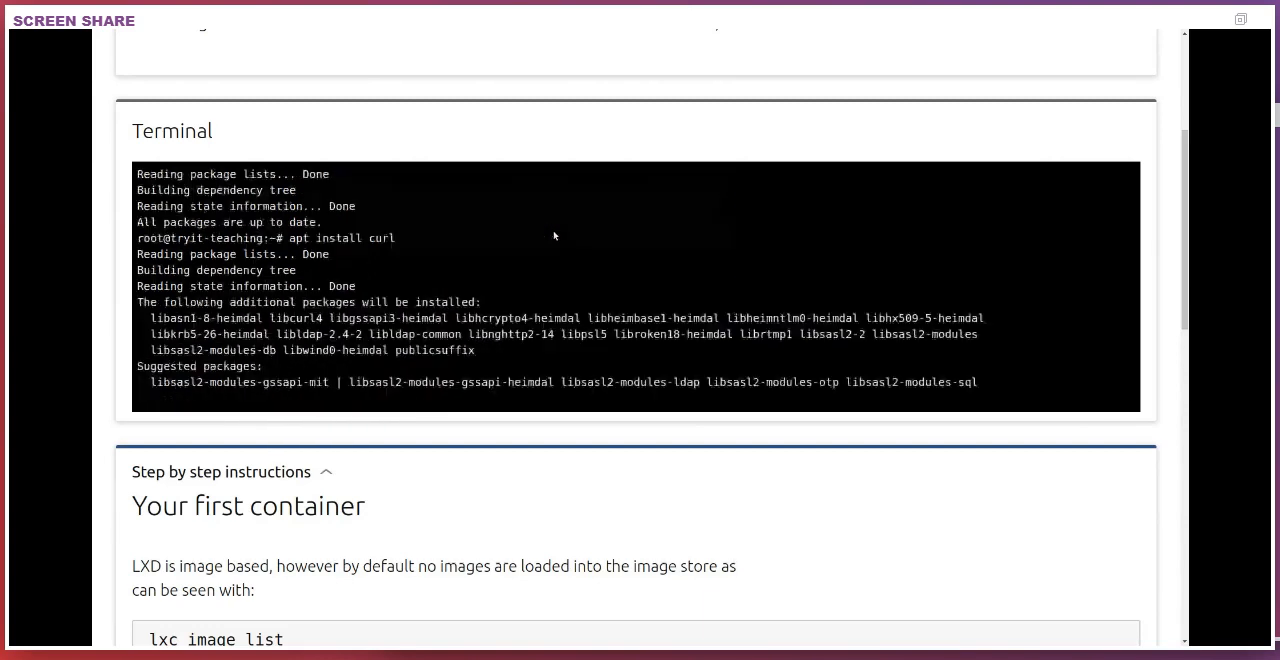
scroll("down", 3)
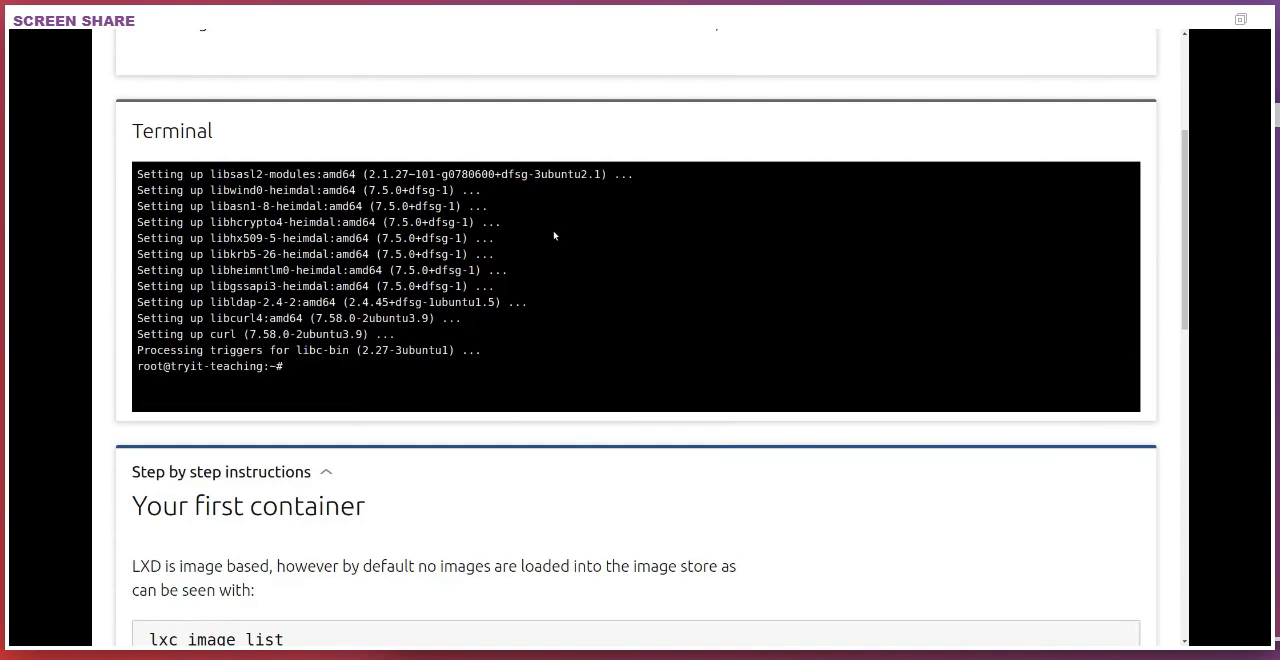
type("curl https:/")
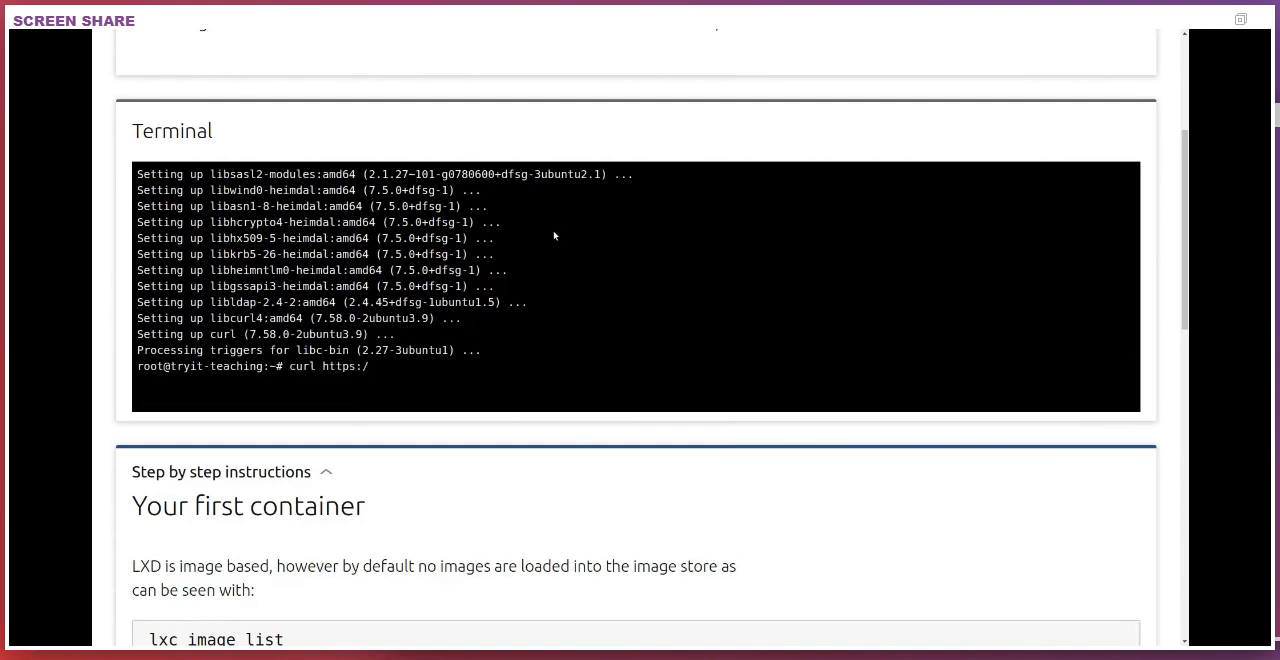
type("www.google.com")
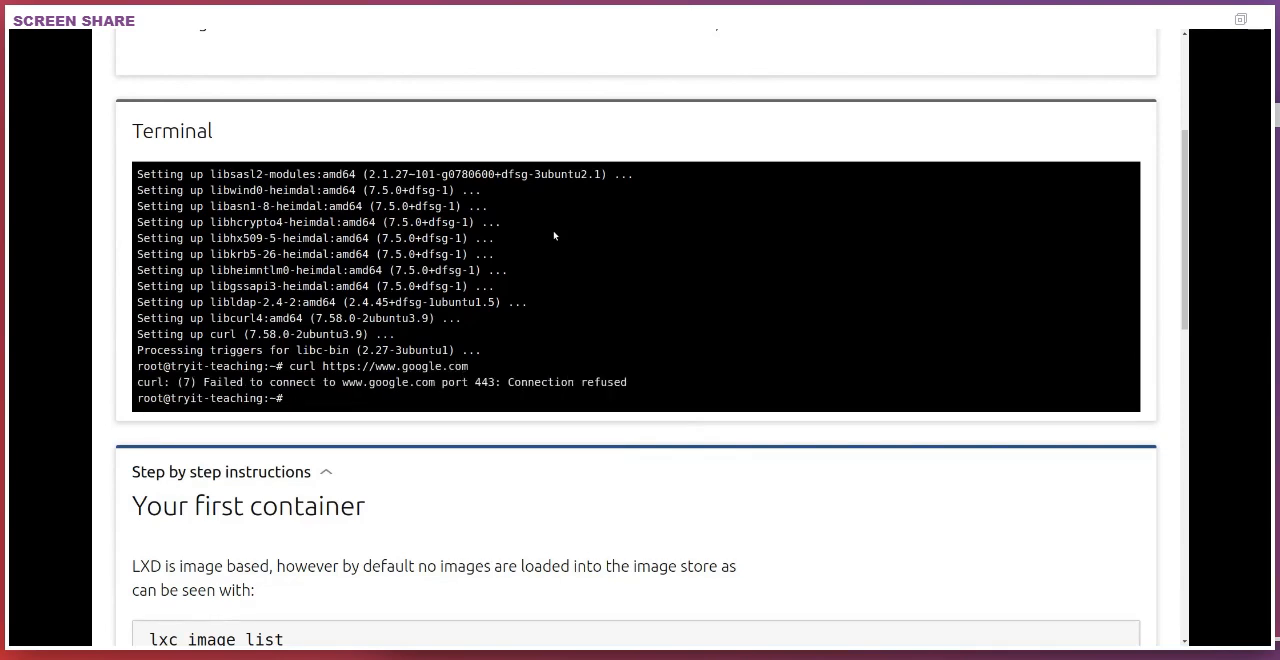
type("ping")
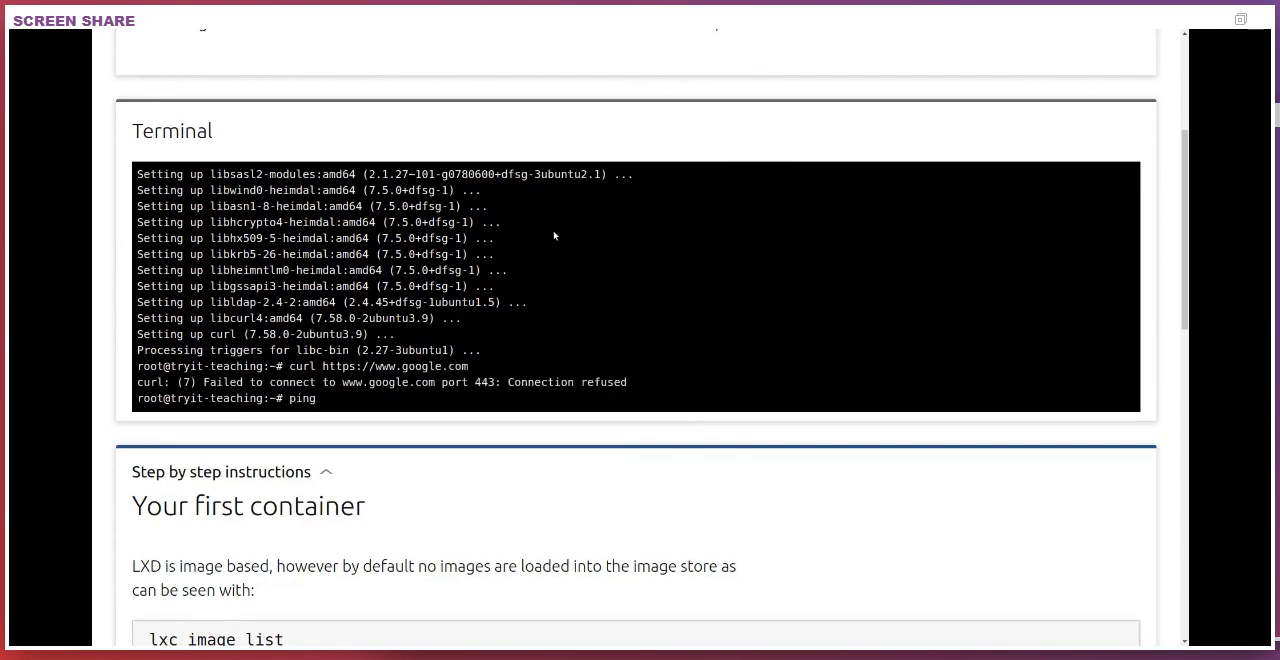
type("8.8.8.8")
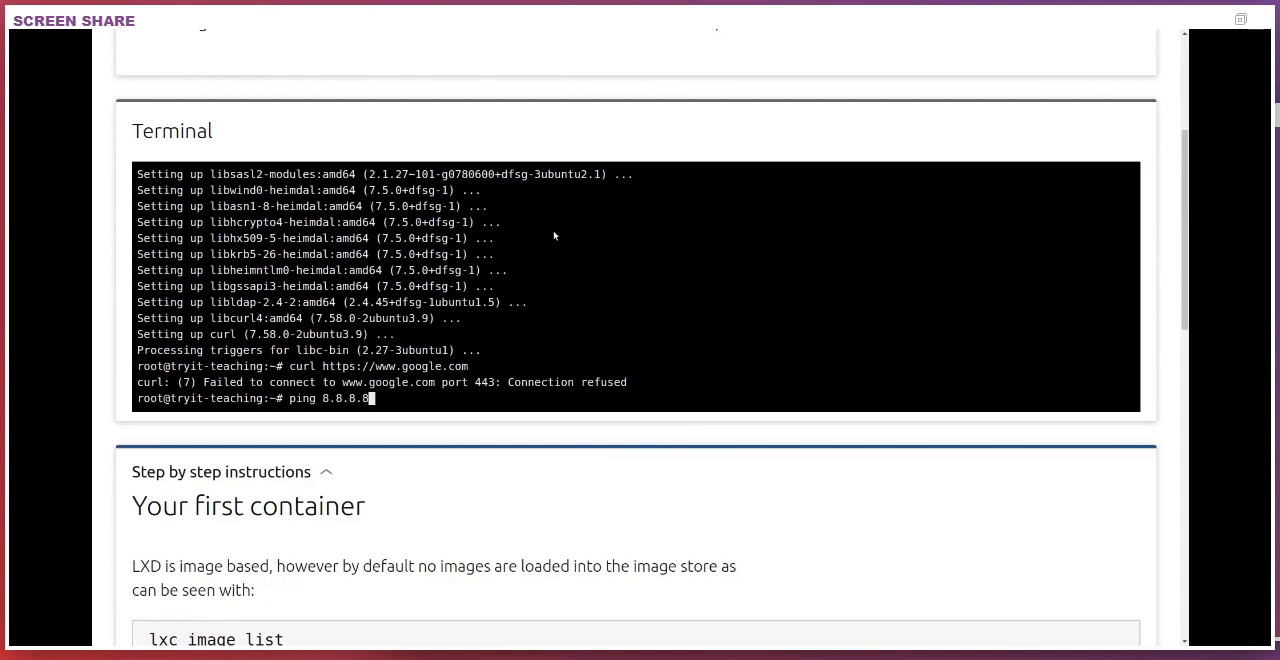
key("Return")
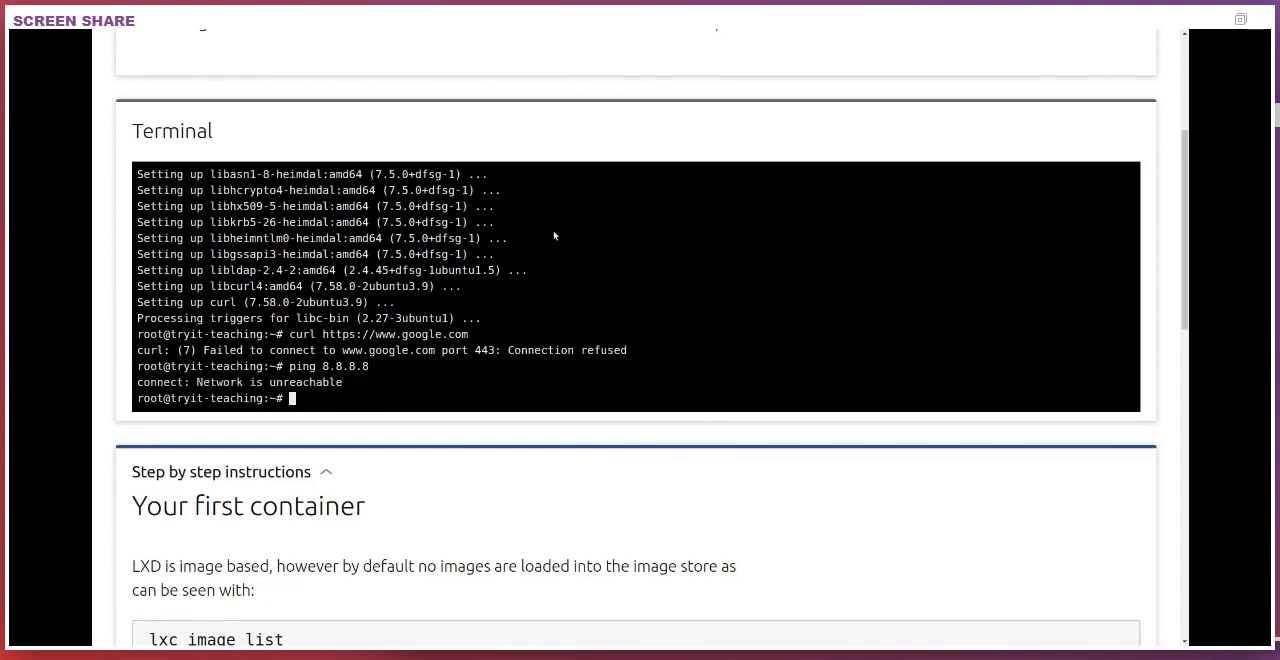
Check IPv4/IPv6 addresses and show ping6 -n ipv6.google.com fails too.
type("ip -4 a")
type("ip -6 a")
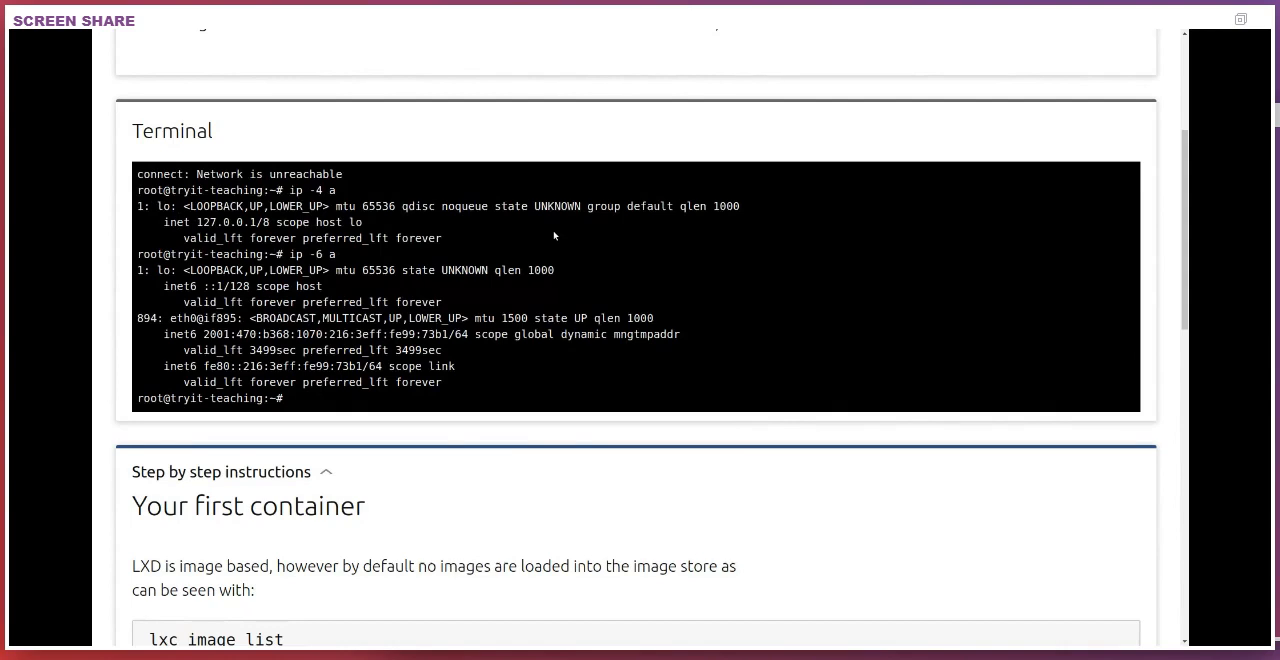
type("ping6 -n i")
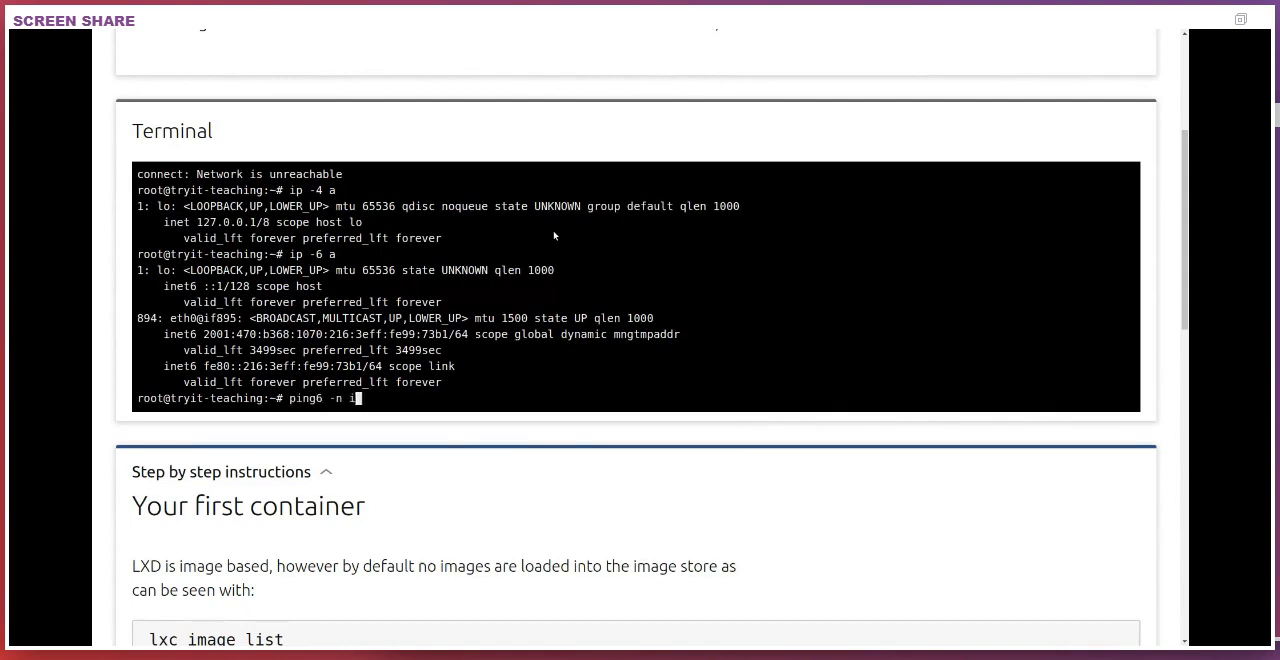
type("pv6.google.com")
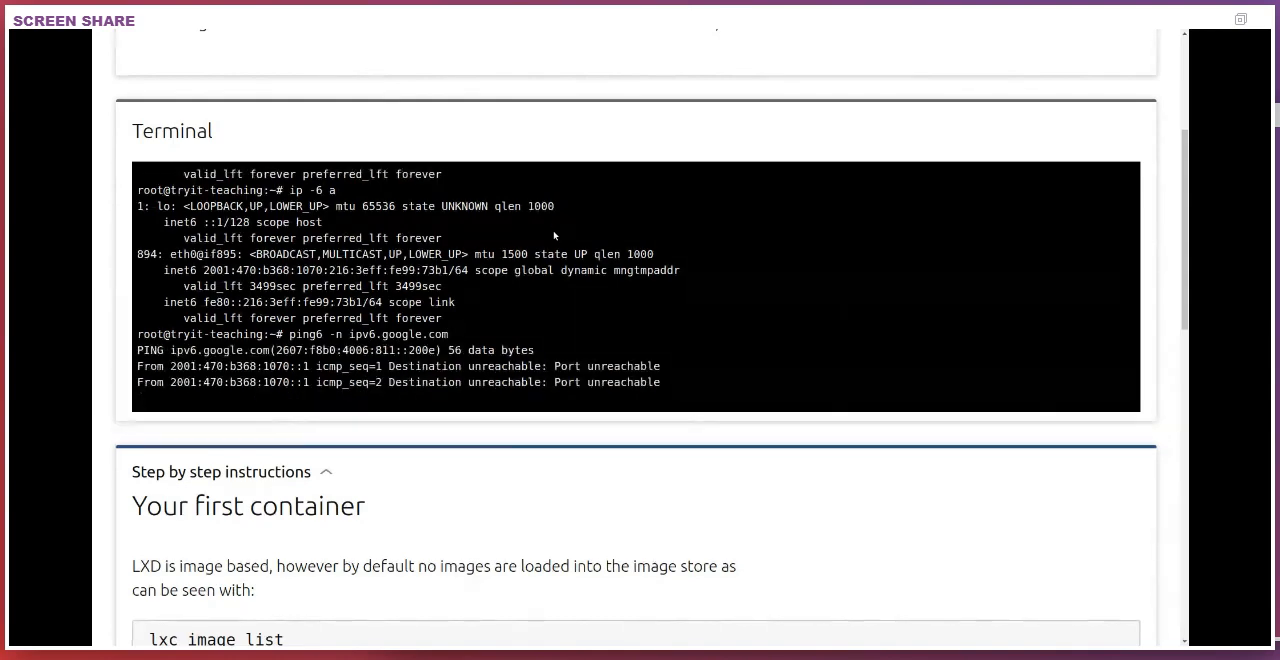
key("ctrl+c")
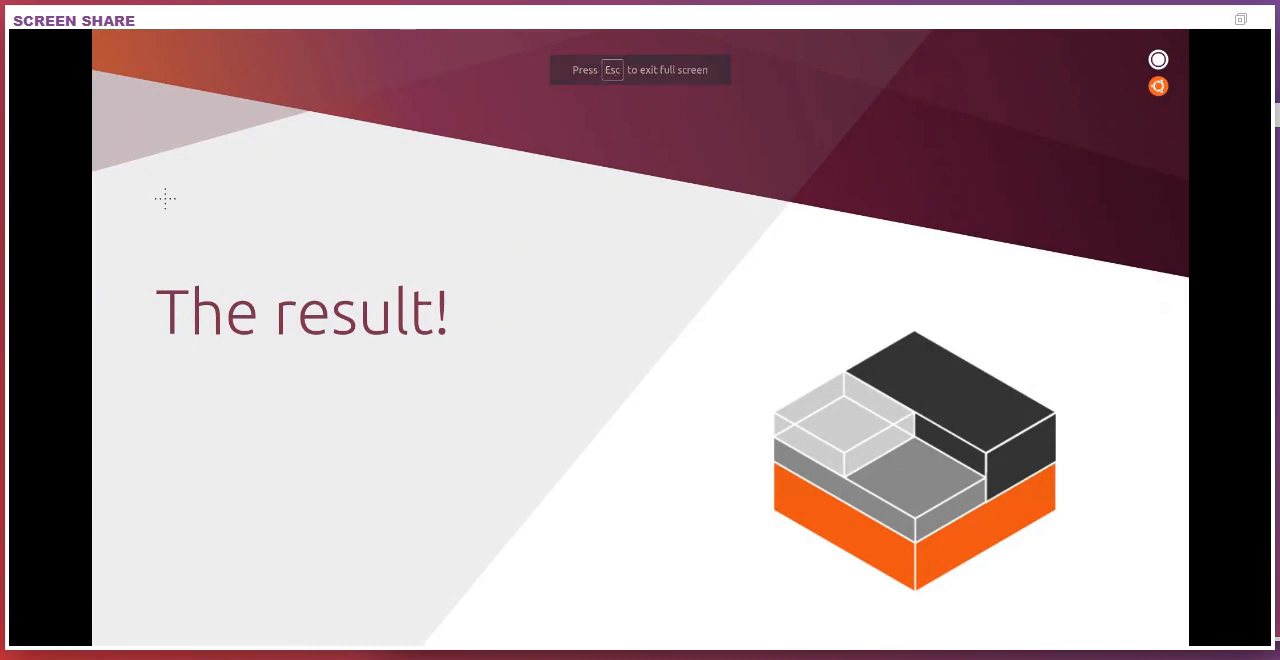
Advance the slideshow to the slide titled 'The result!'.
key("Right")
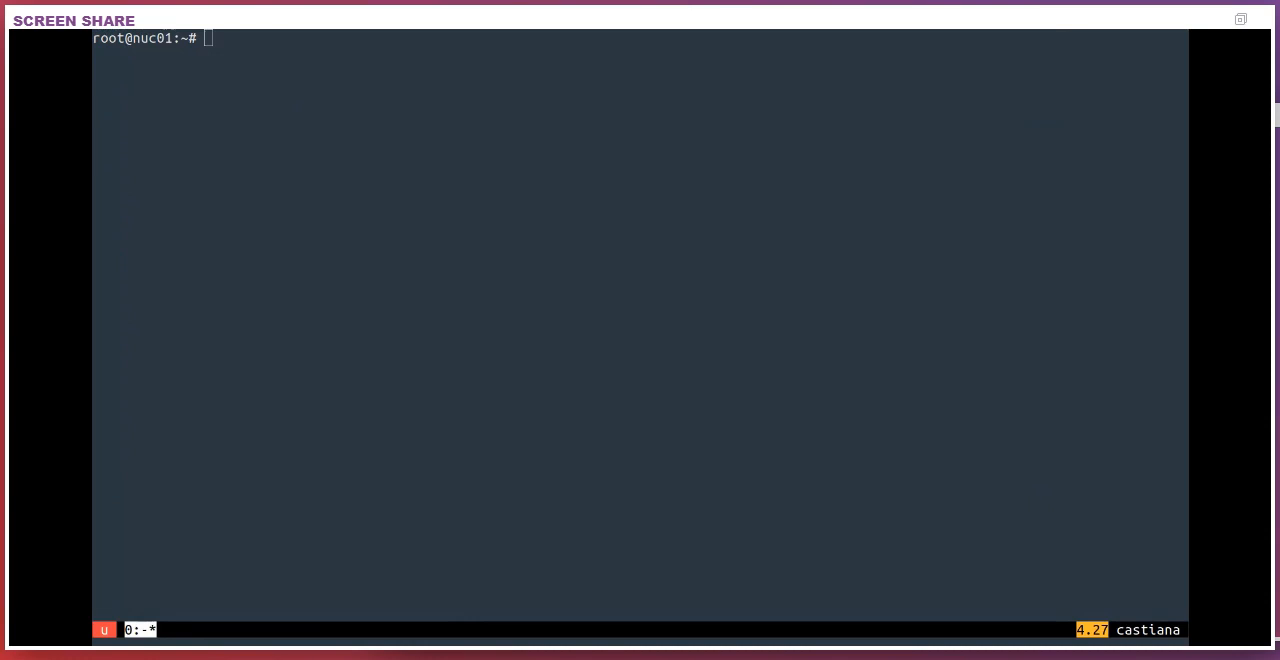
Install the lxd-demo-server snap package.
type("snap install lxd")
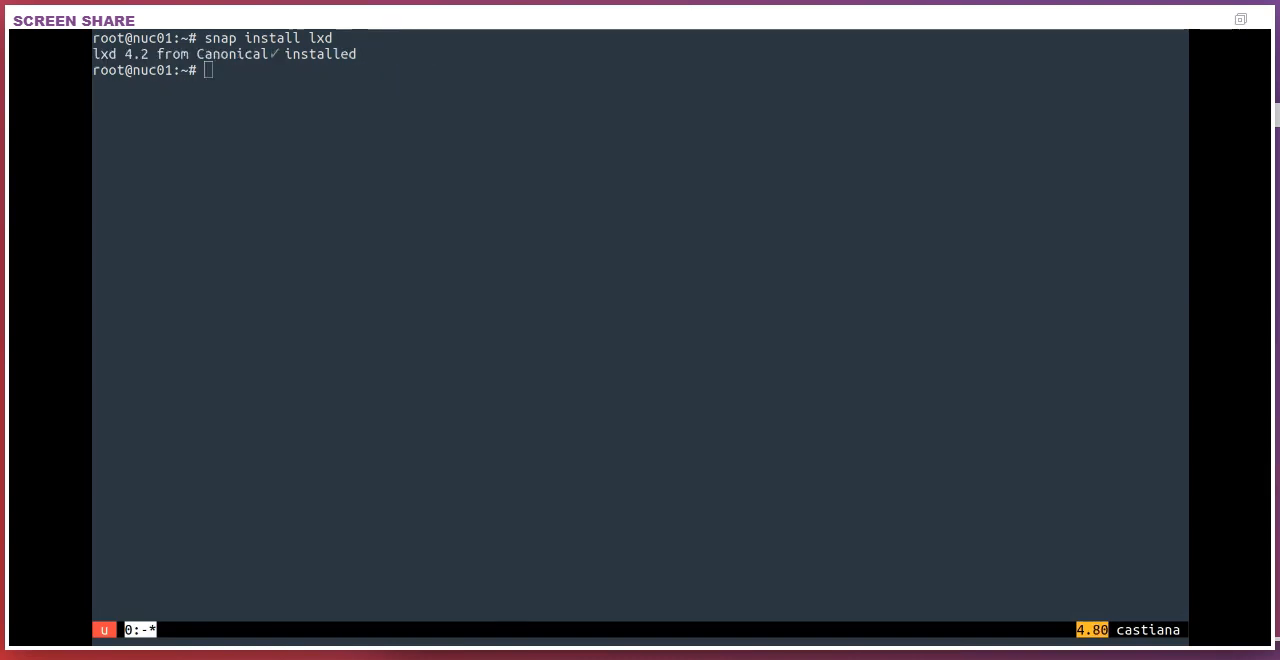
type("snap install lxd-demo-")
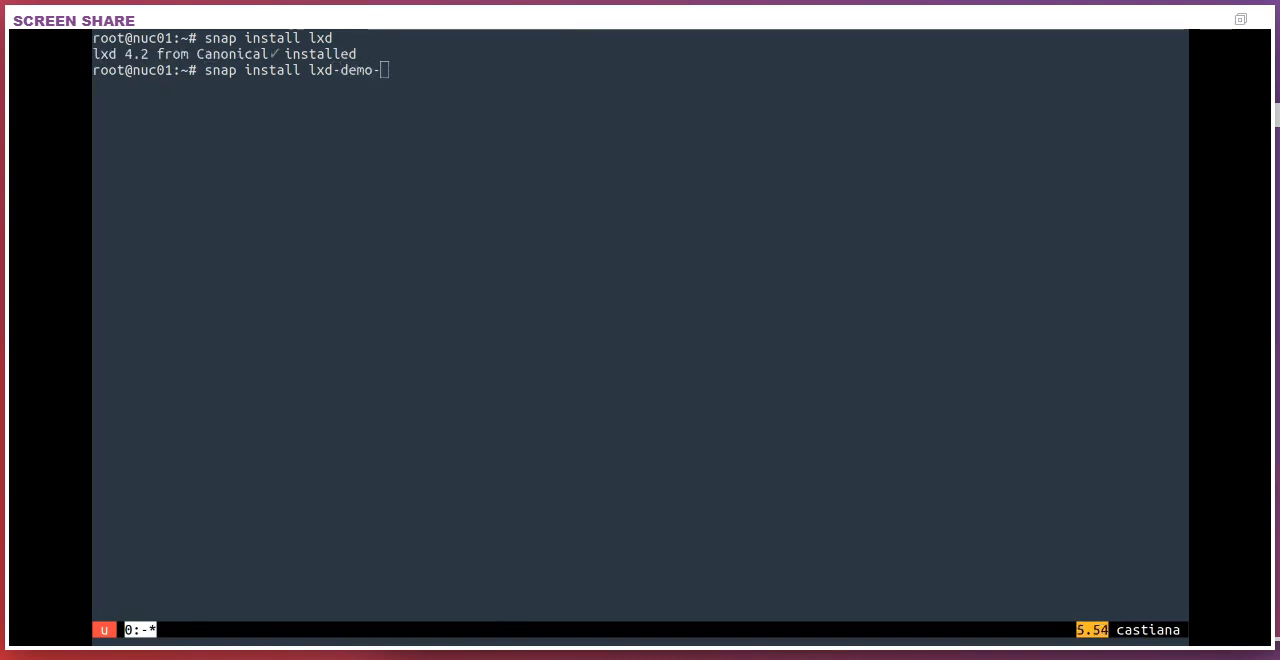
type("server")
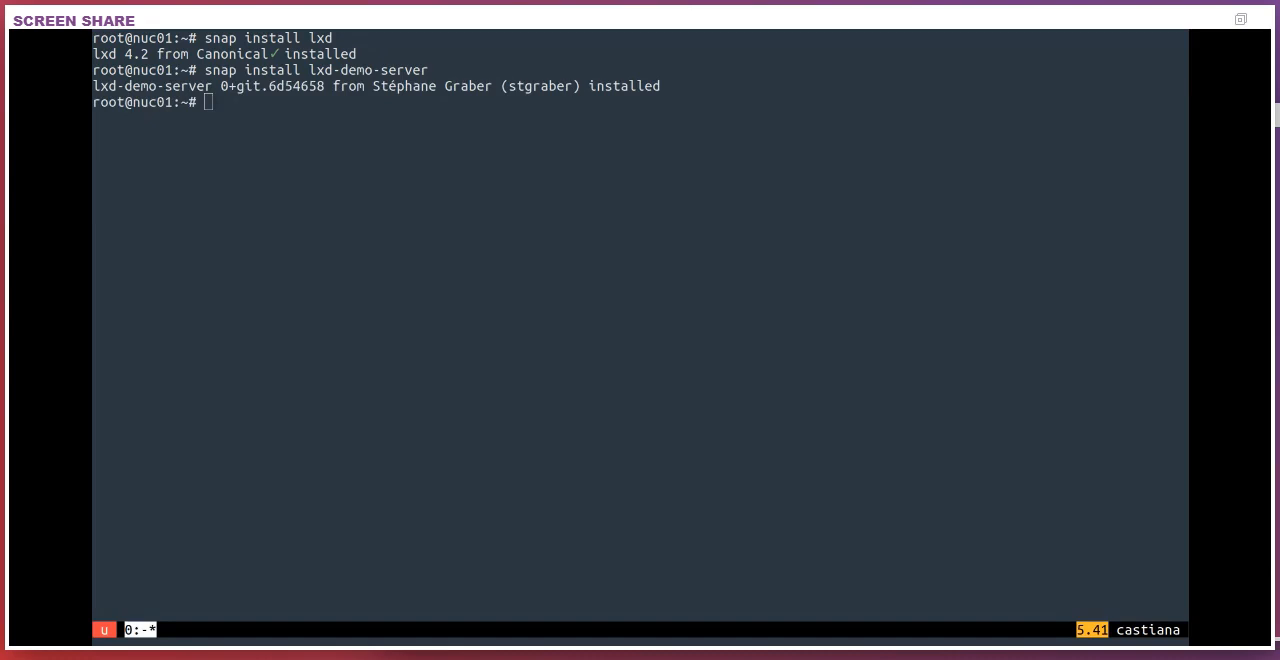
Run lxd init accepting every default answer, then begin an lxc launch command.
type("lxd init")
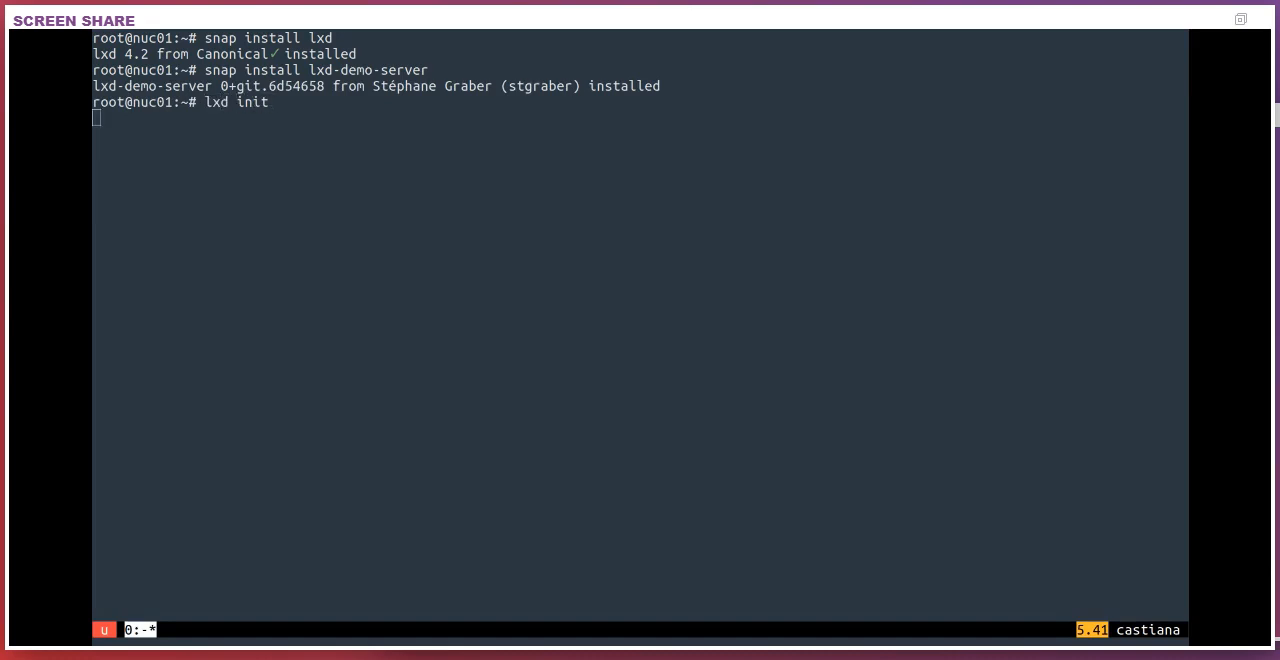
key("Return")
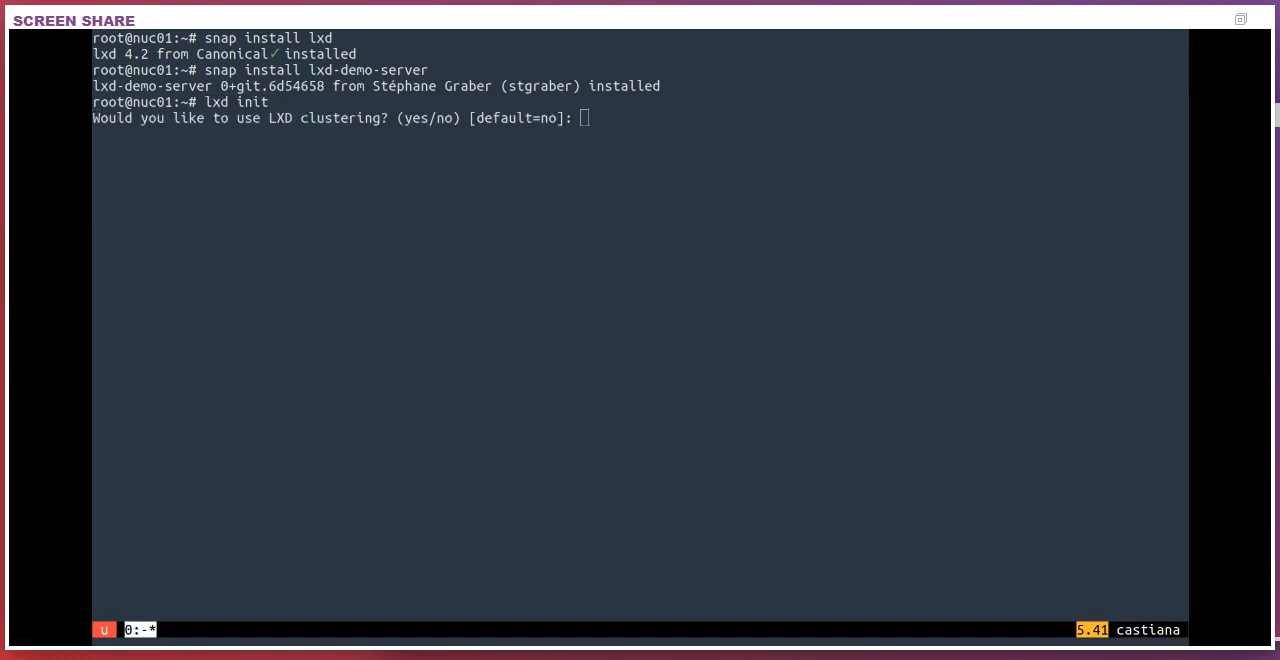
key("Return")
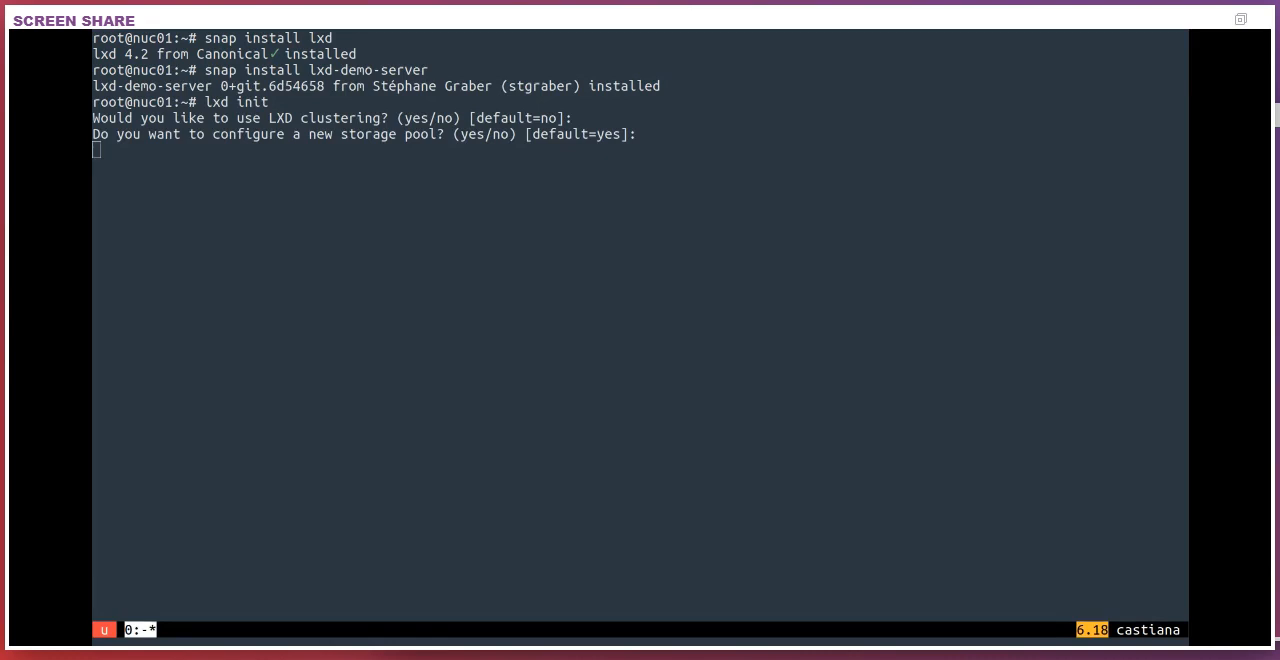
key("enter")
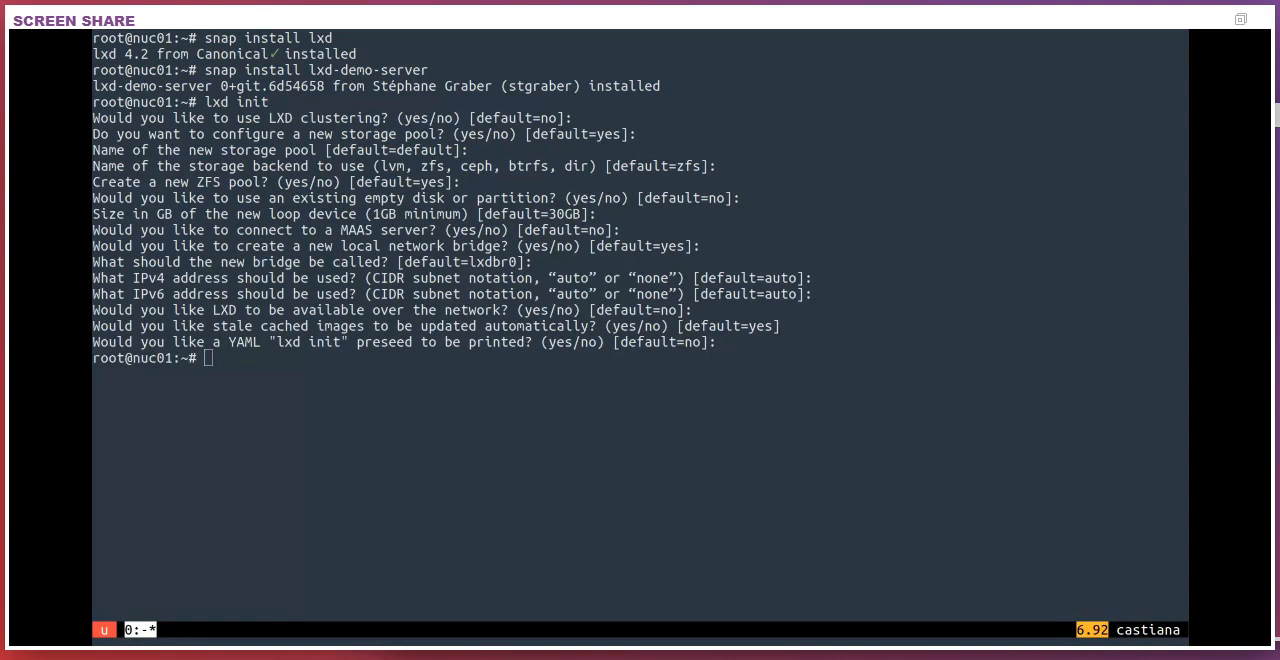
type("lxc launch images:ubuntu/")
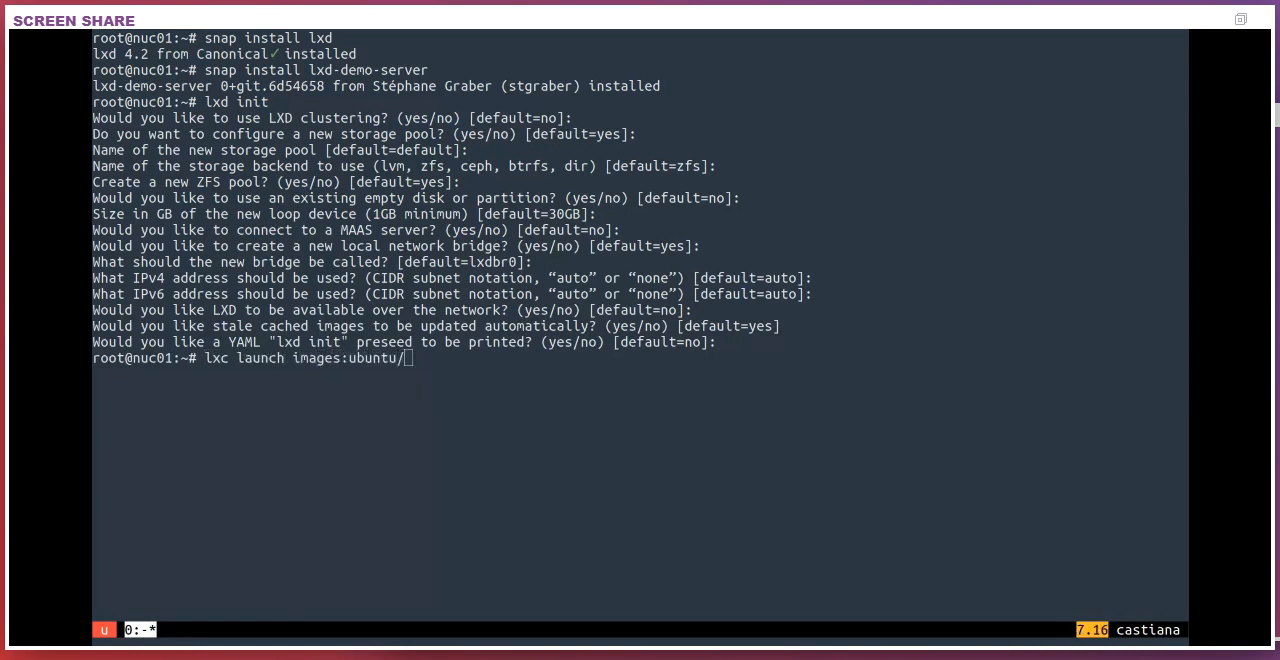
Launch images:ubuntu/20.04 as my-demo, exec bash in it and run /usr/games/sl.
type("20.04 my-demo")
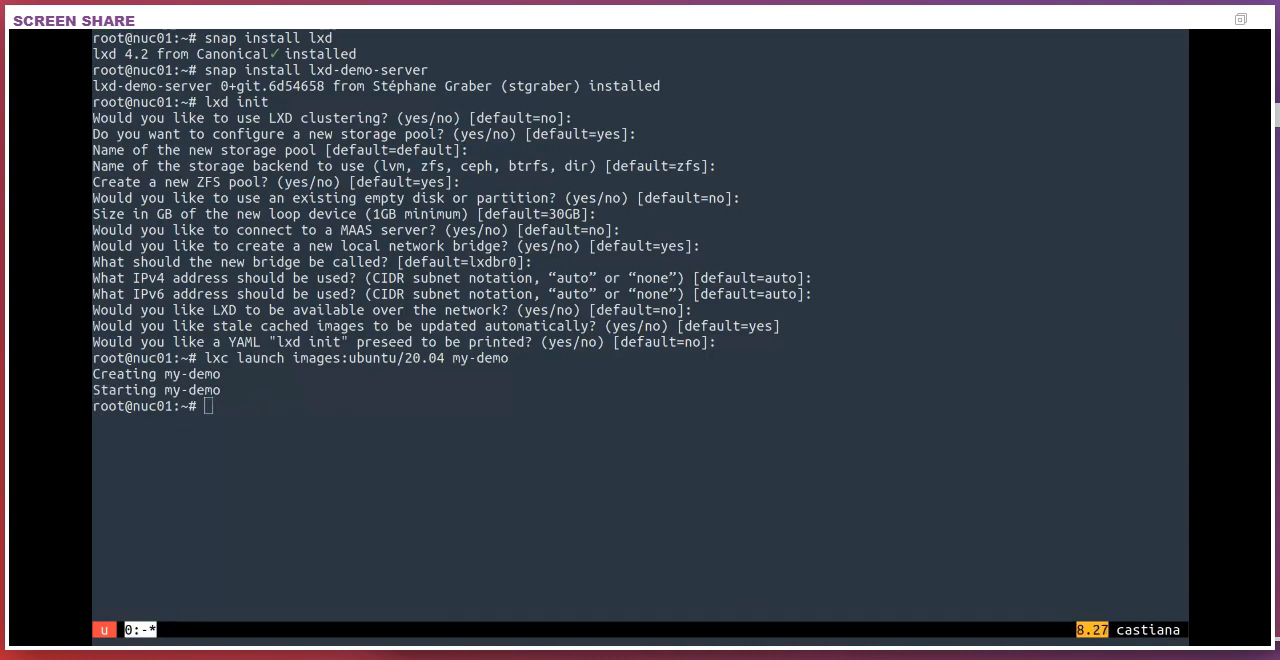
type("lxc exec my-demo bash")
type("apt install sl")
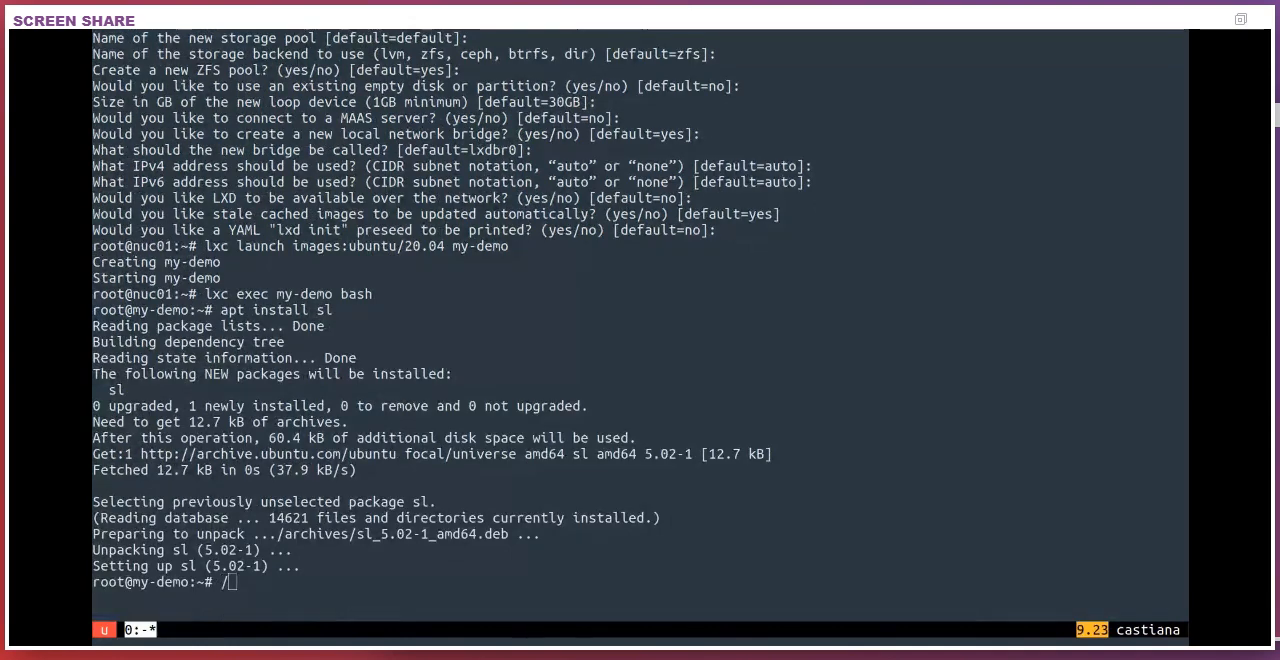
type("usr/games/s")
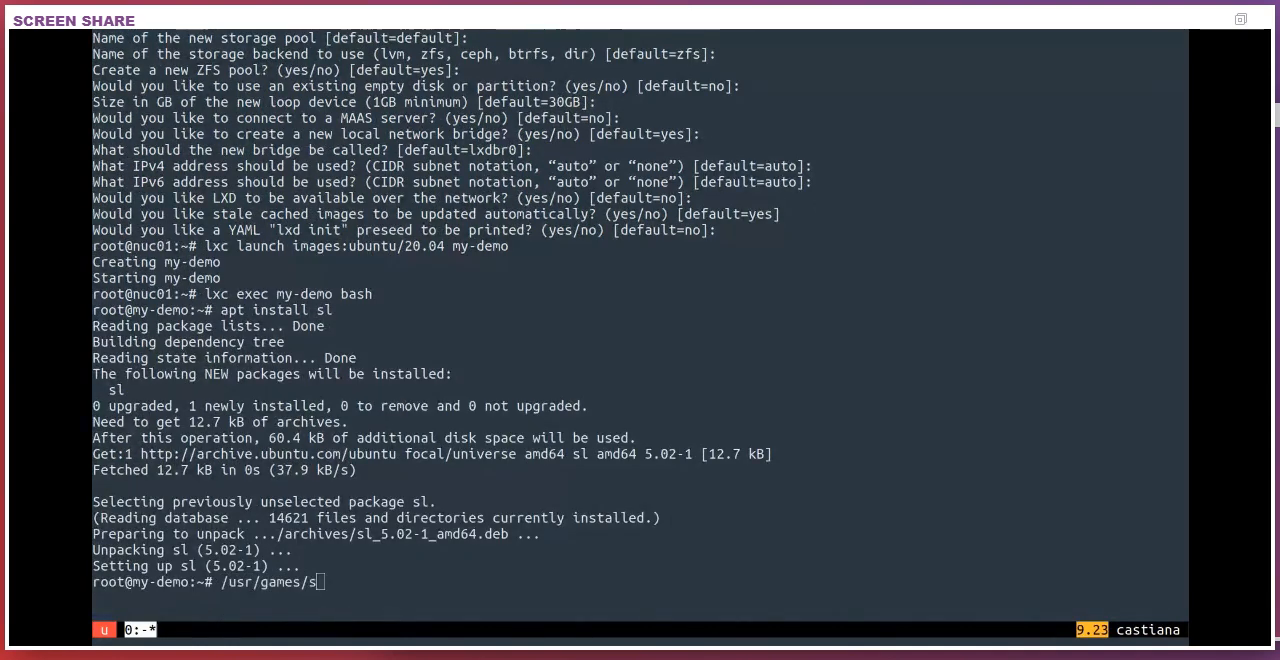
key("Return")
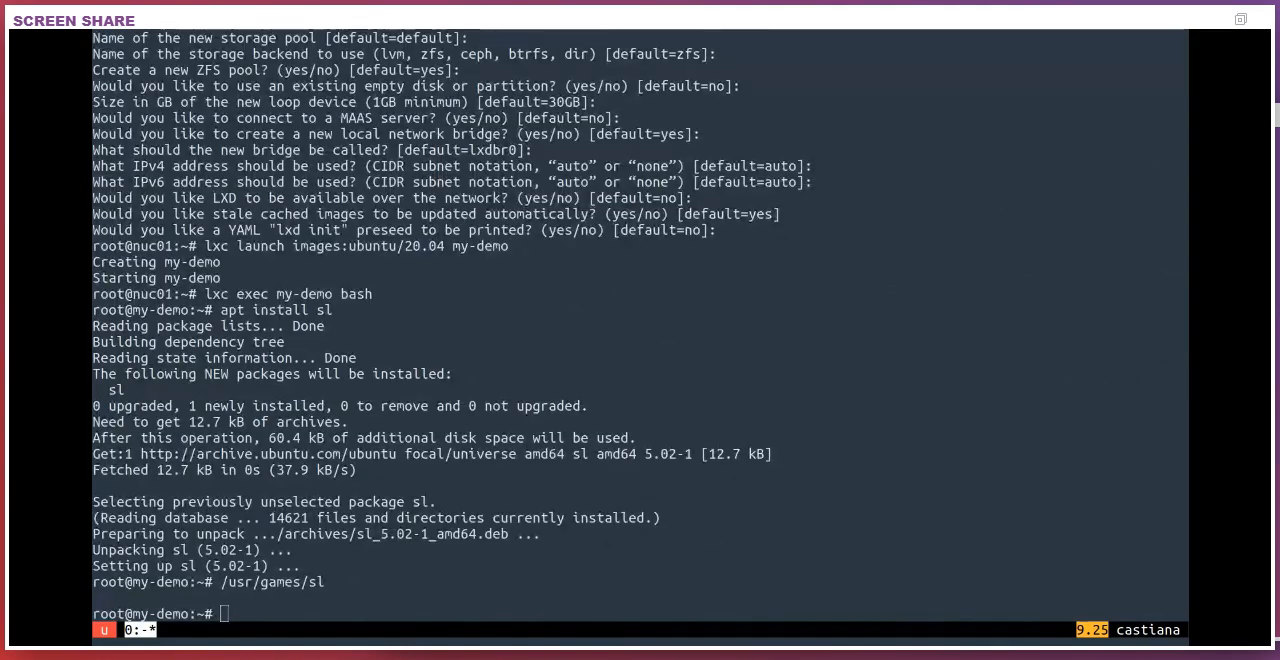
Exit the container and open the lxd-demo-server lxd-demo.yaml configuration in vim.
type("exit")
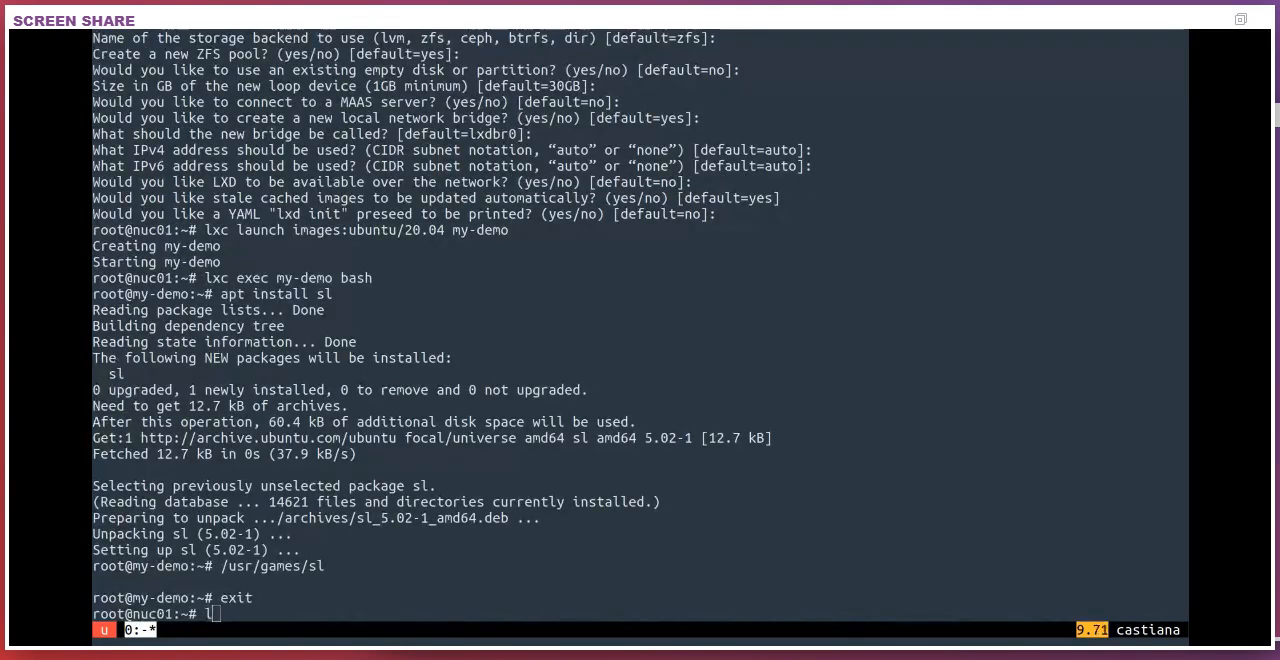
type("xd-demo-server.")
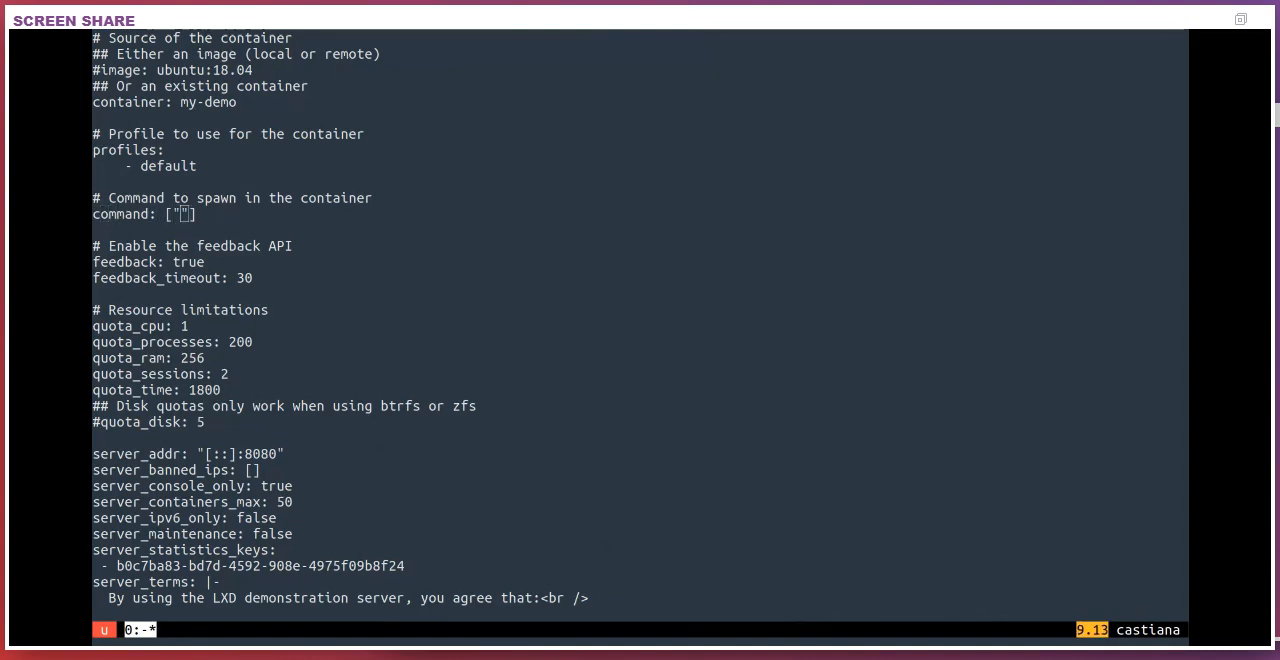
Set command to ["/usr/games/sl"], quota_disk to 1, and save with :wq.
type("/usr/games/sl")
left_click(148, 422)
type("1")
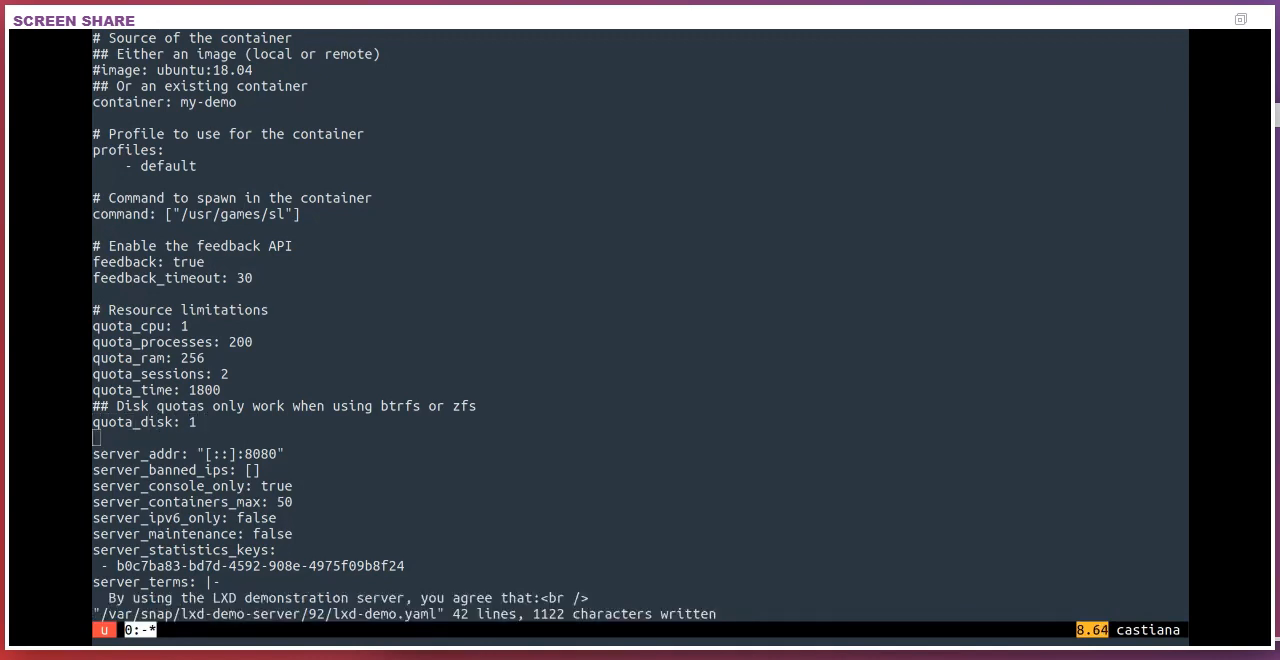
scroll("down", 3)
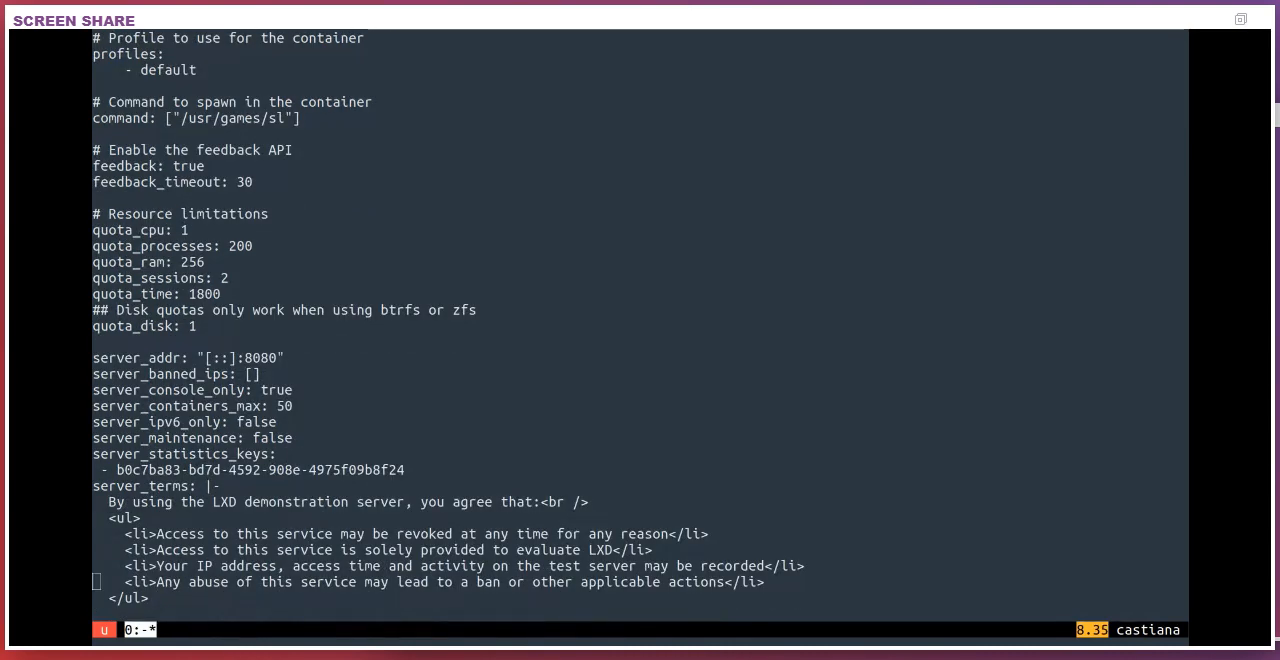
mouse_move(148, 374)
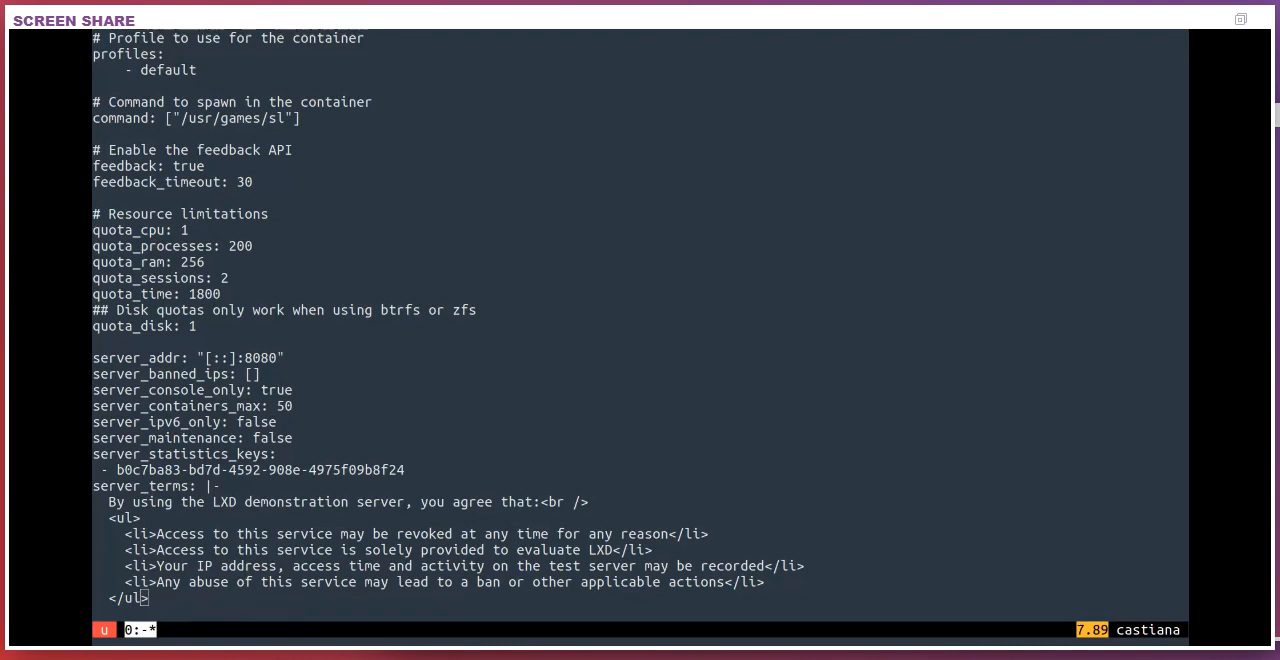
type(":wq")
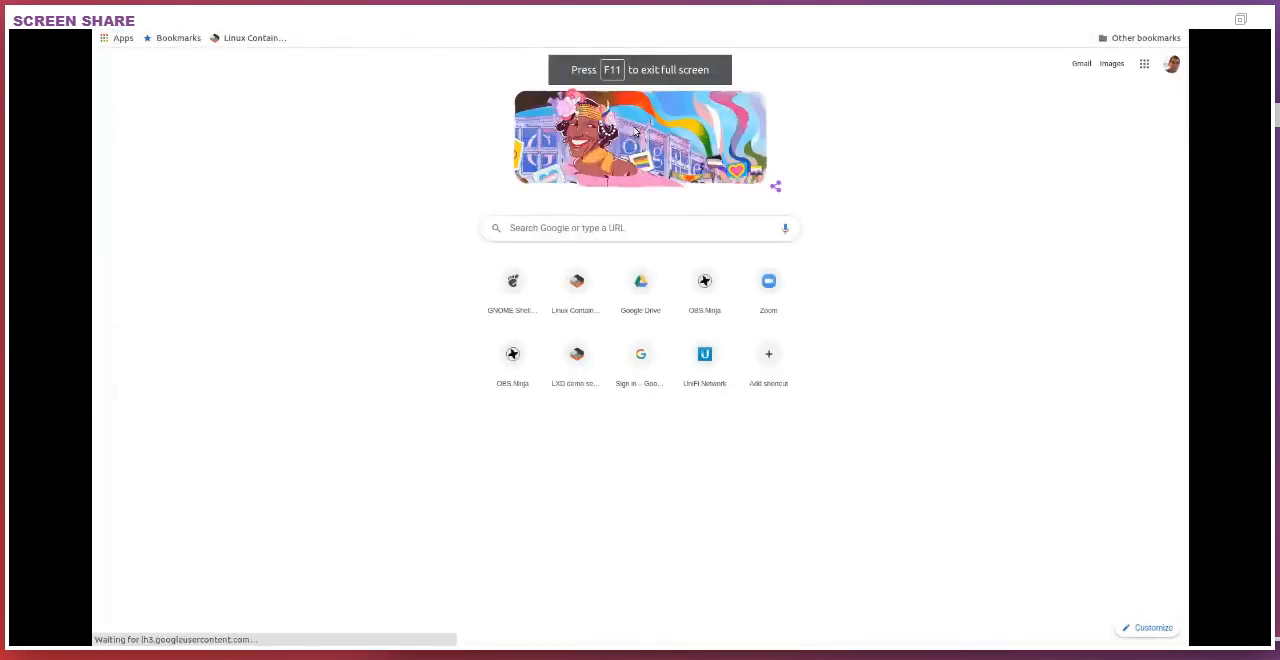
Browse to nuc01.maas.mtl.stgraber.net:8080 and show the demo page full screen.
key("F11")
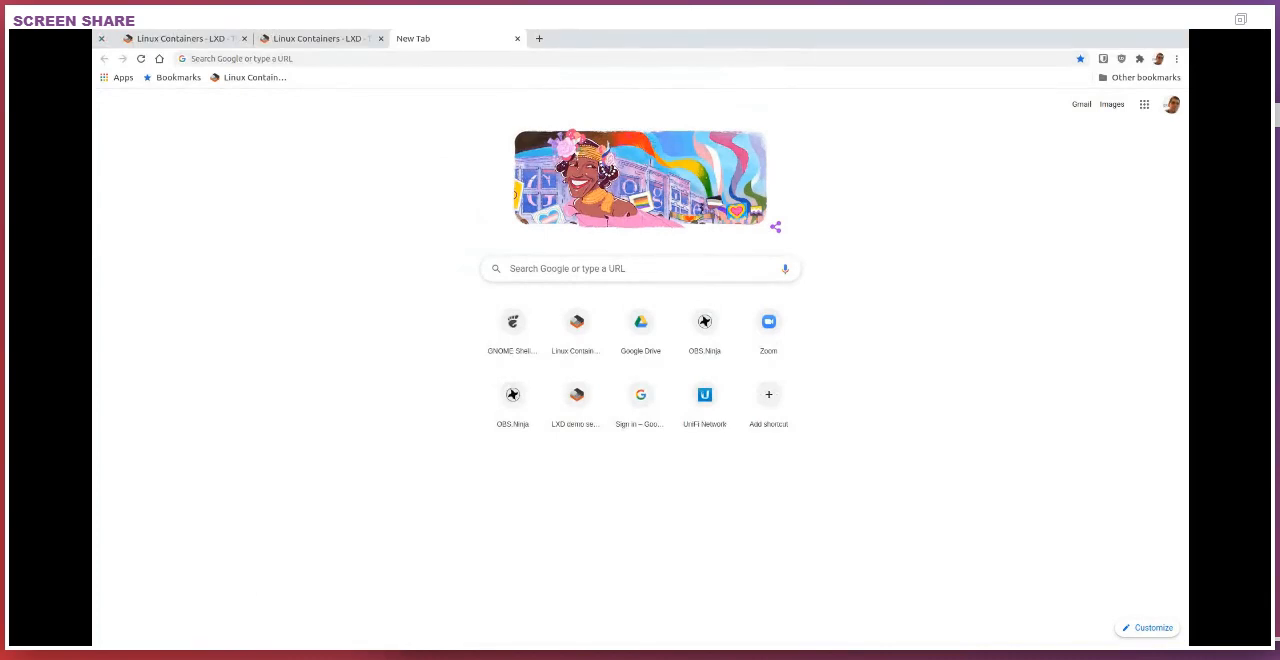
mouse_move(412, 76)
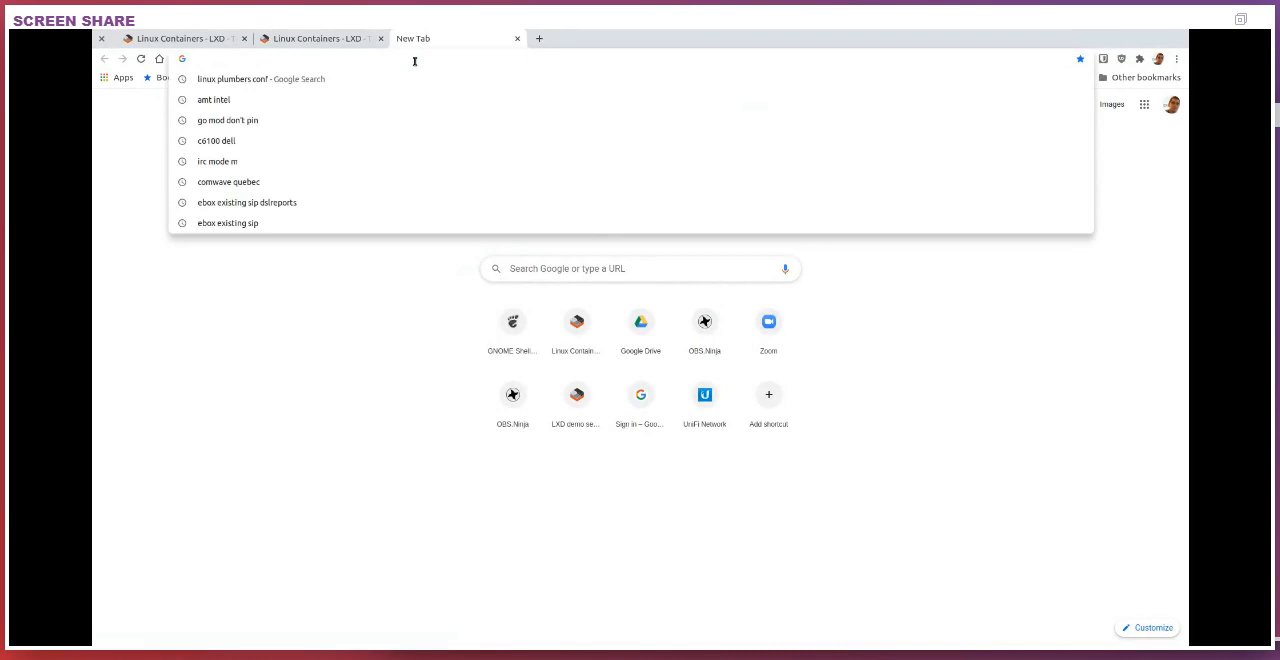
type("nuc01.maas.mtl.stgraber.net:8080")
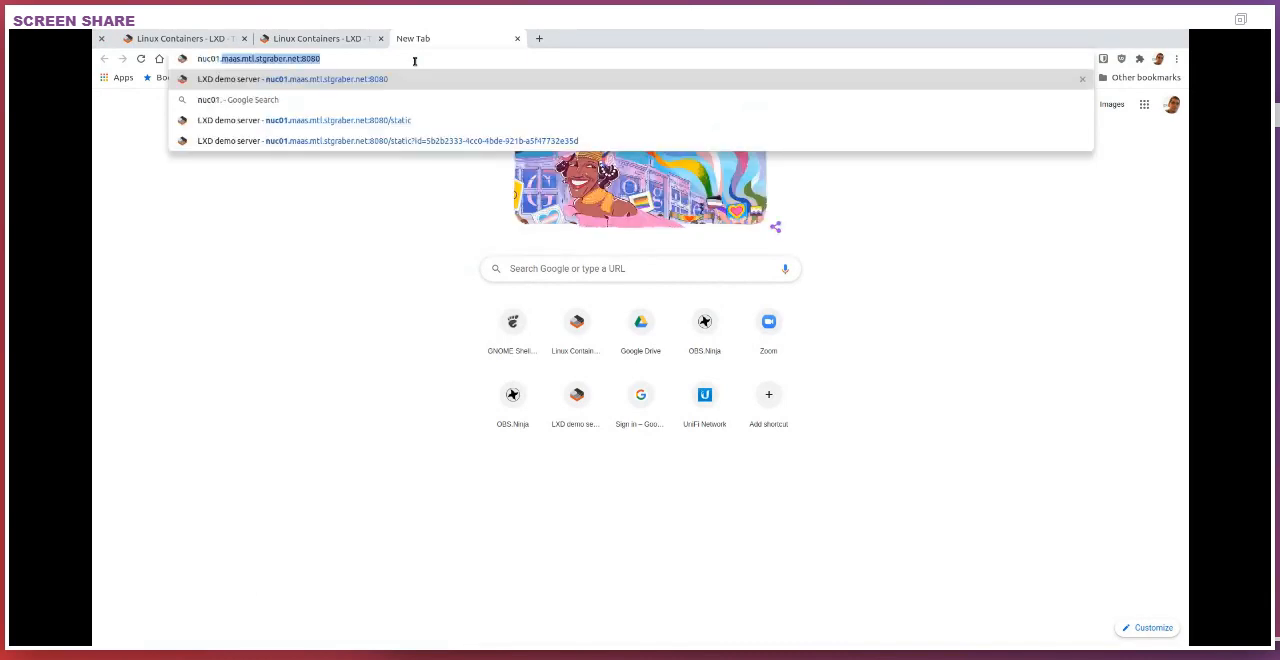
left_click(300, 120)
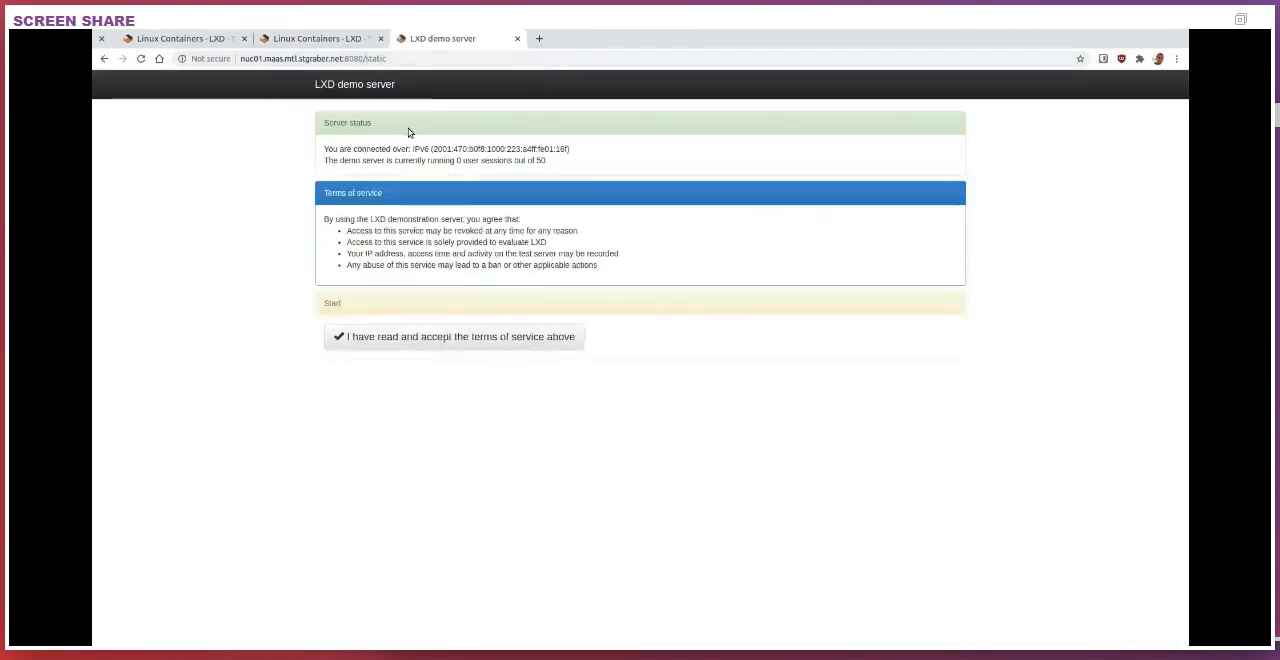
key("F11")
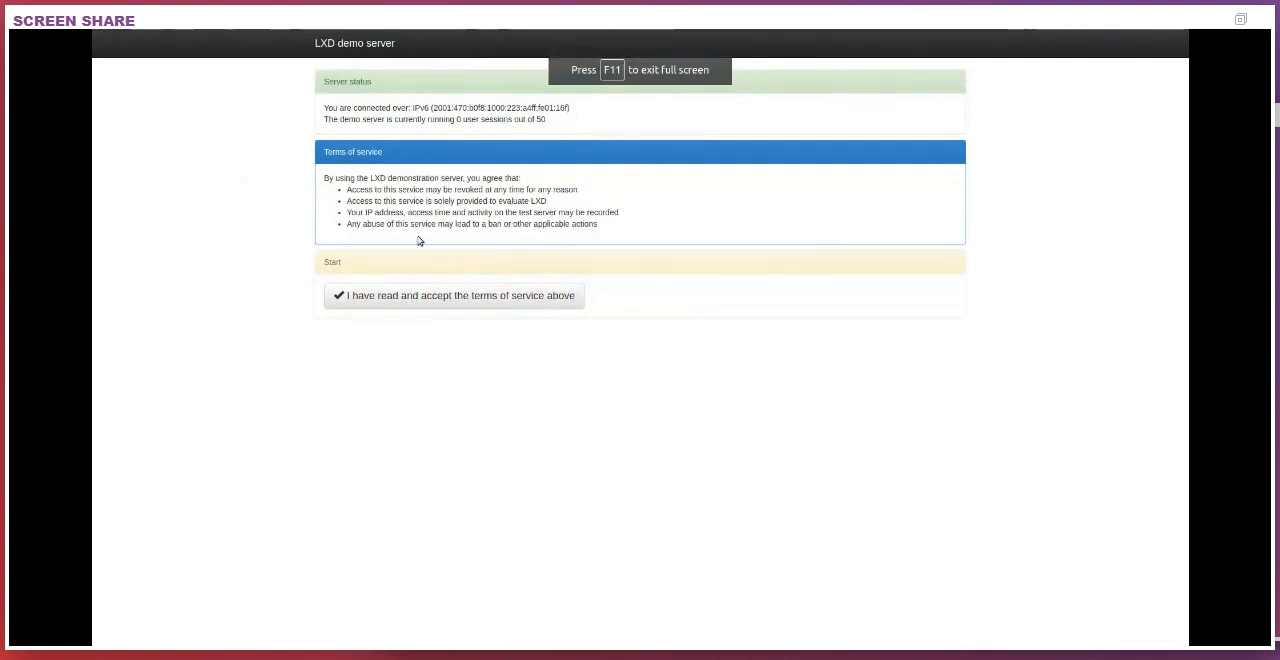
mouse_move(438, 294)
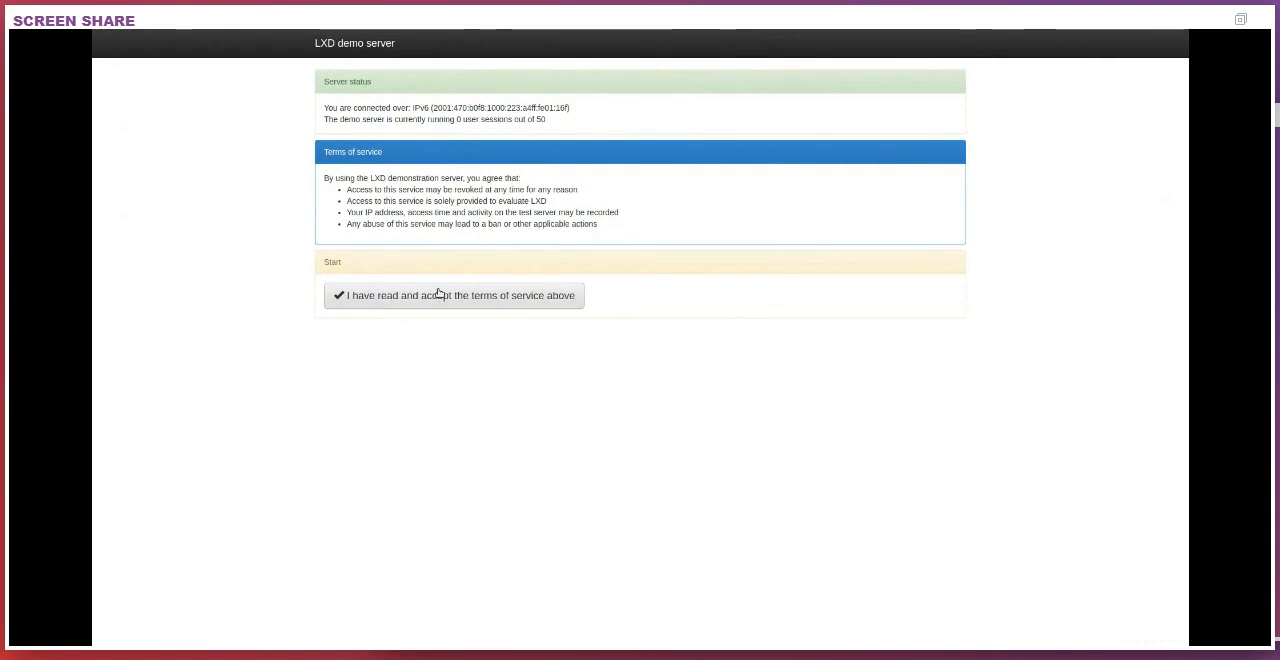
Accept the terms of service to start a demo session and reconnect its terminal.
left_click(454, 296)
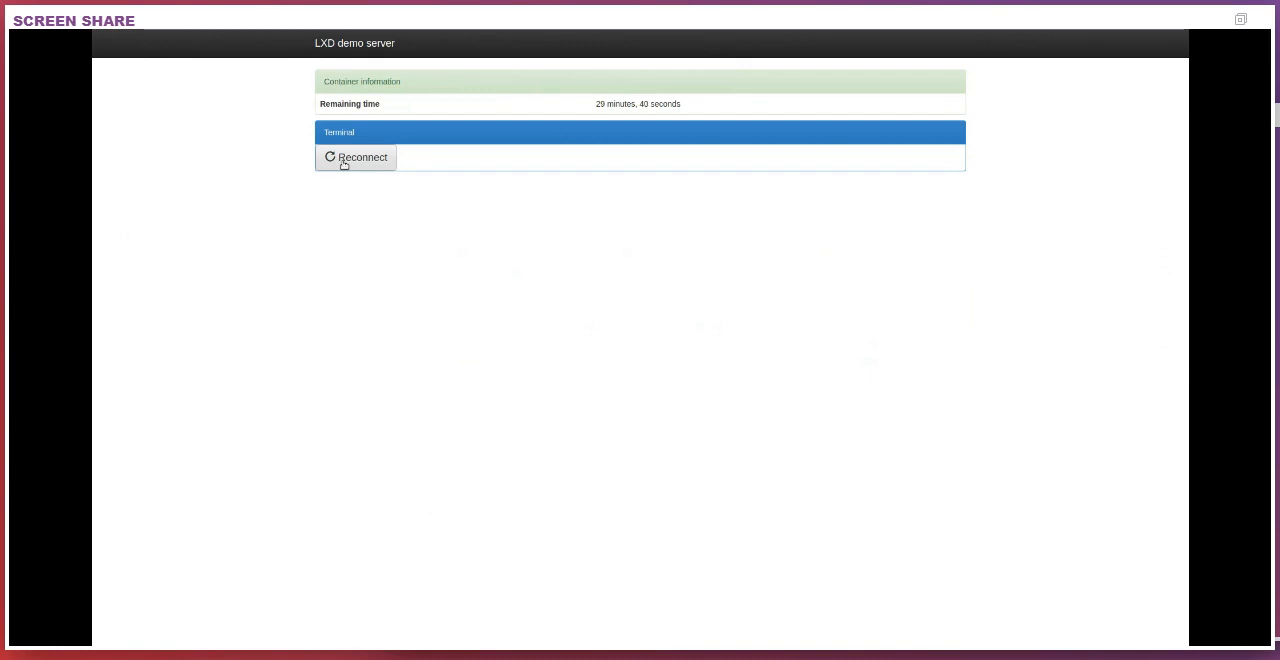
left_click(356, 156)
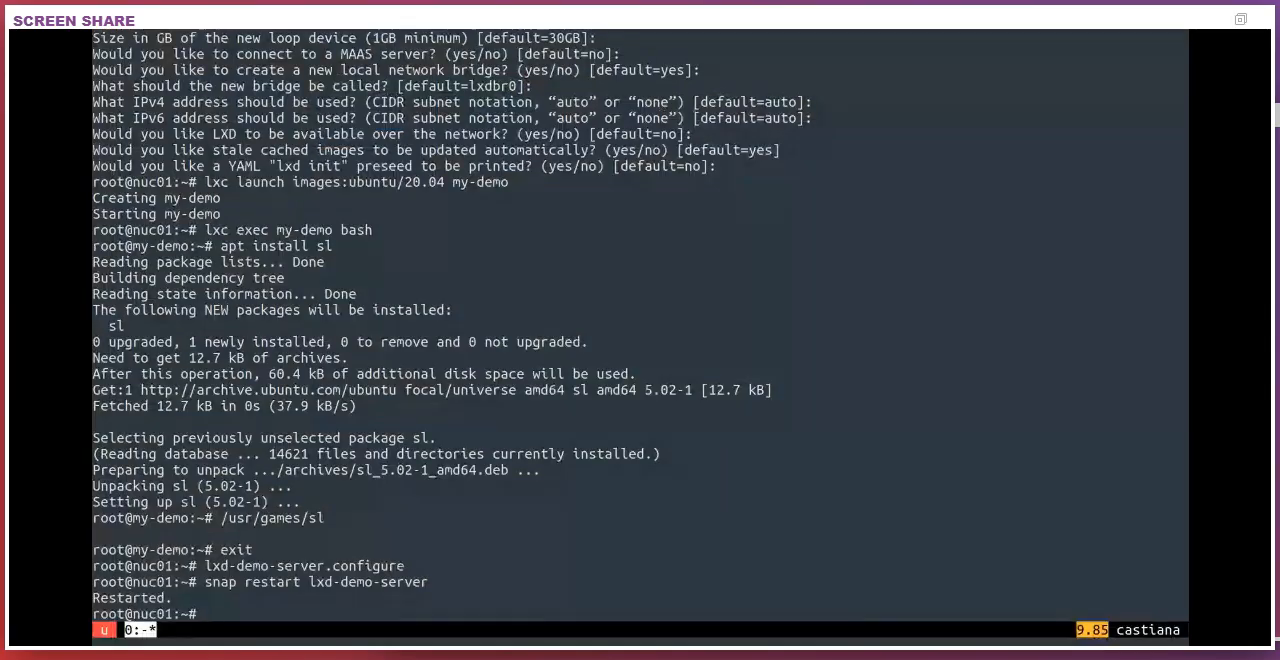
List the containers with lxc list back in the tmux terminal.
type("lxc list")
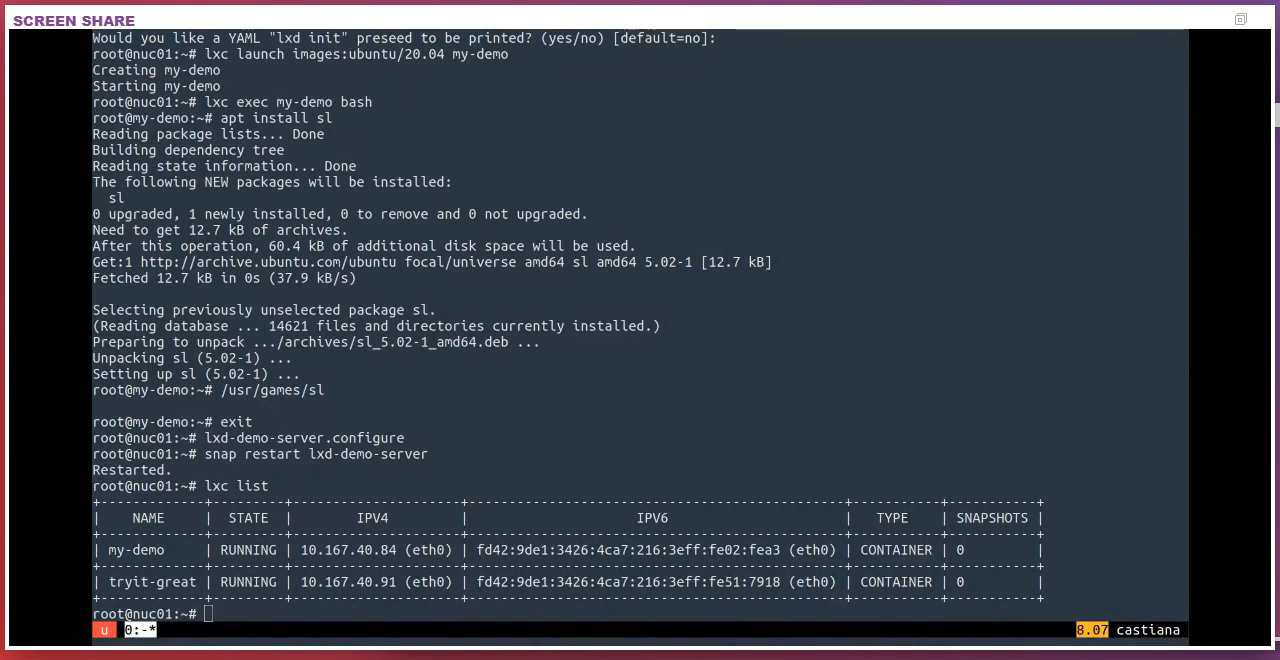
Show the host process tree with ps fauxww, then create /srv and touch /srv/blah.
type("ps")
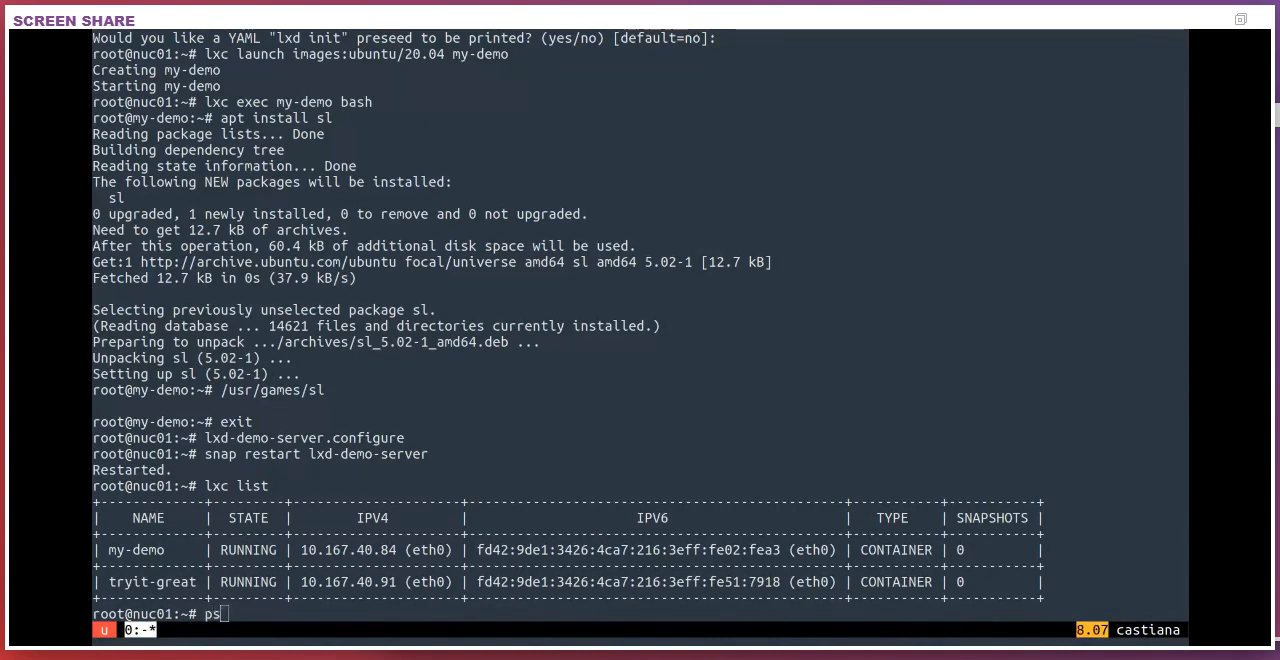
key("Return")
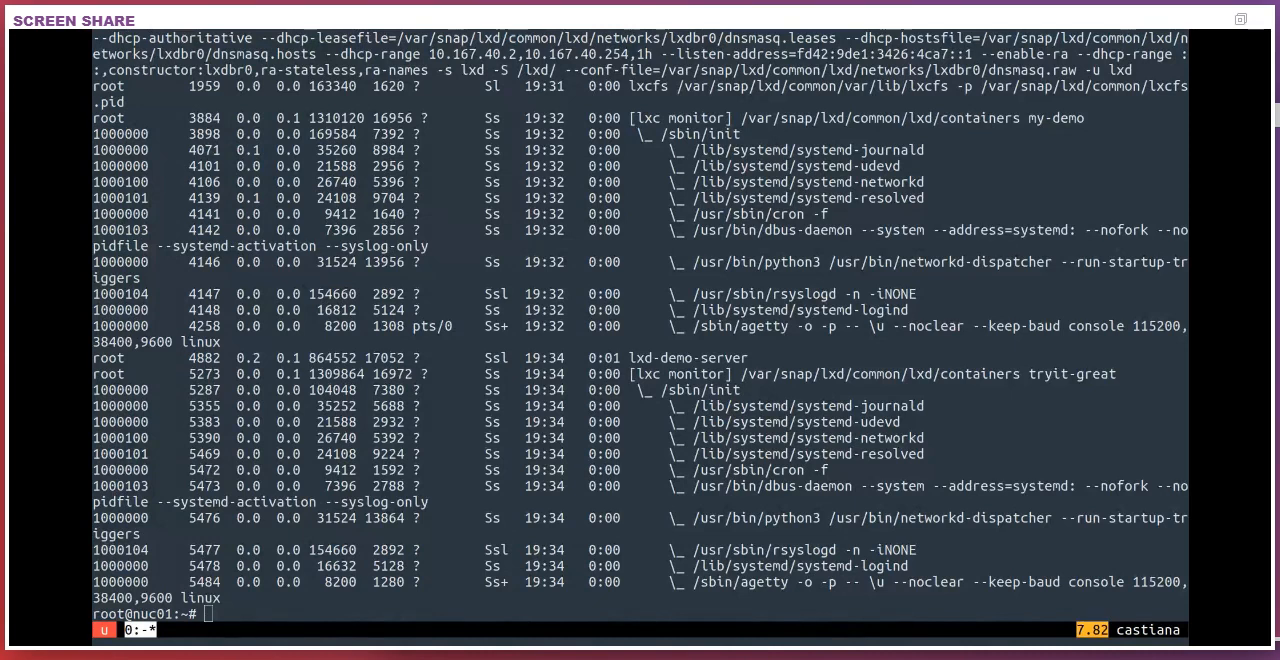
type("mk")
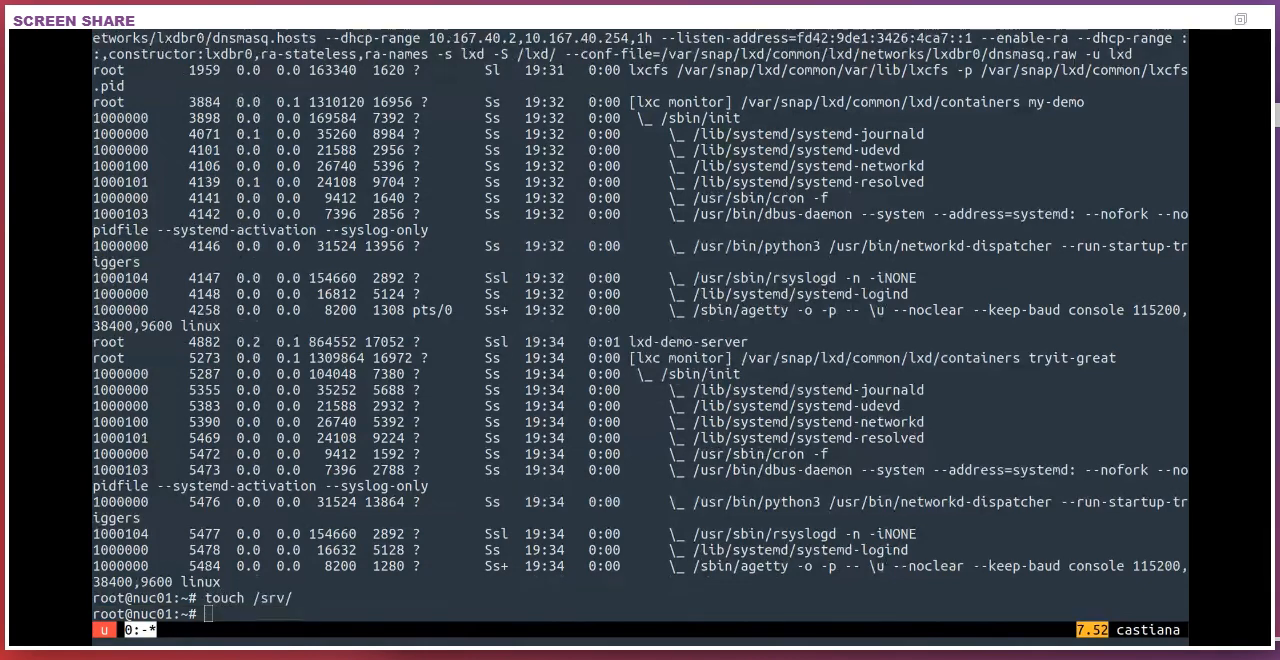
type("touch /srv/blah")
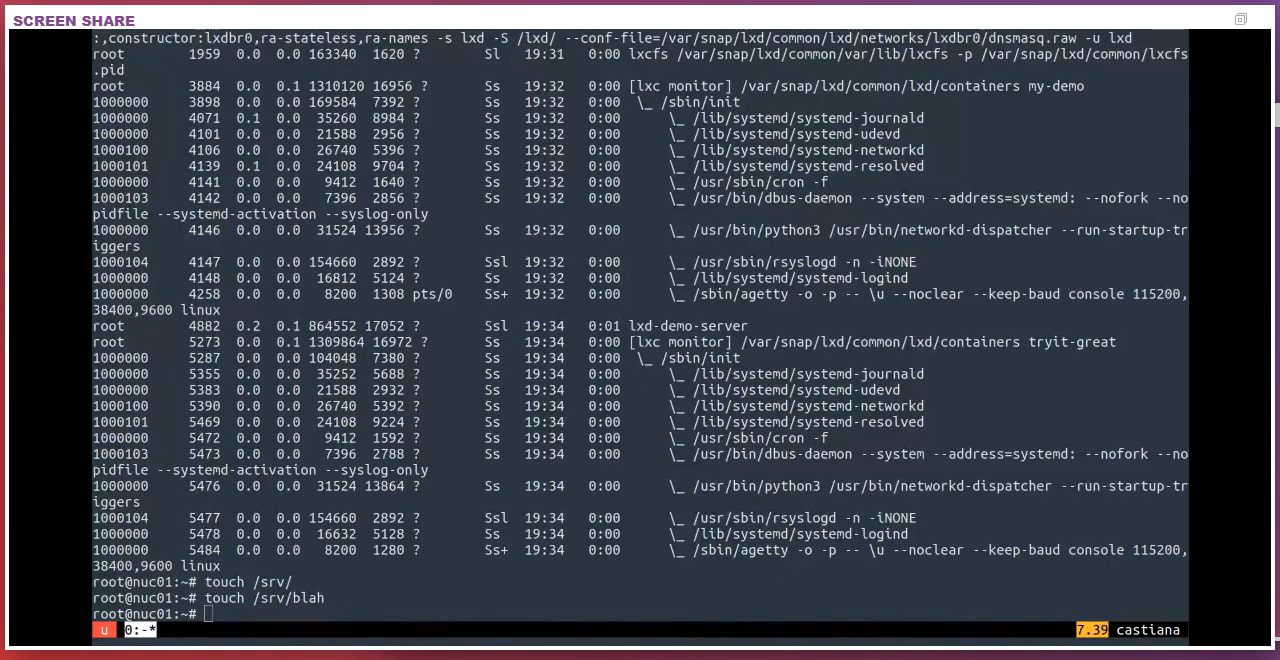
Add disk device test to my-demo with source=/srv path=/mnt/srv and compare file ownership inside and on the host.
type("lxc config device add my-")
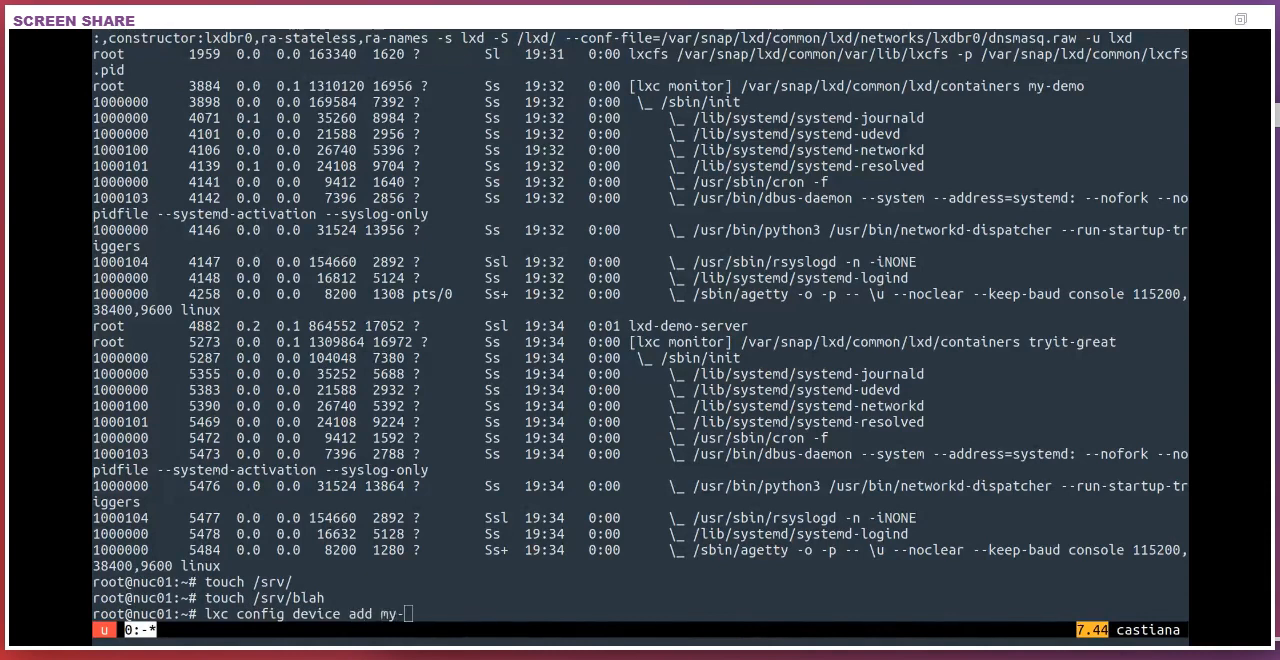
type("demo")
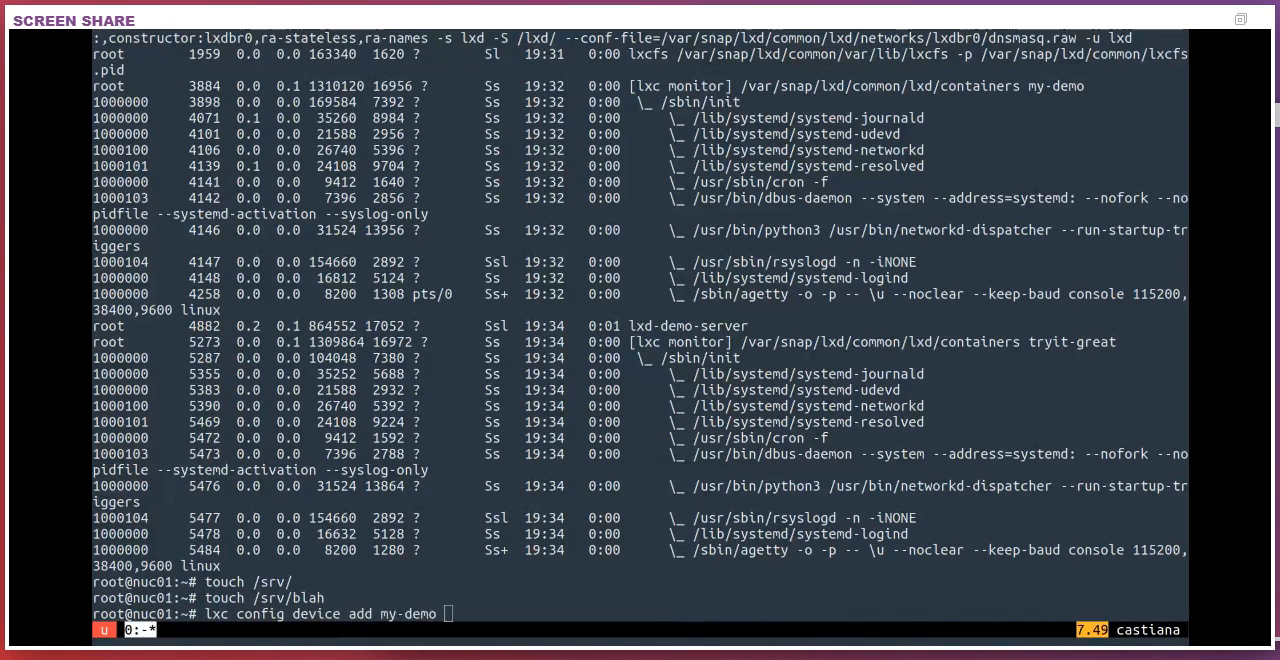
type("test disk")
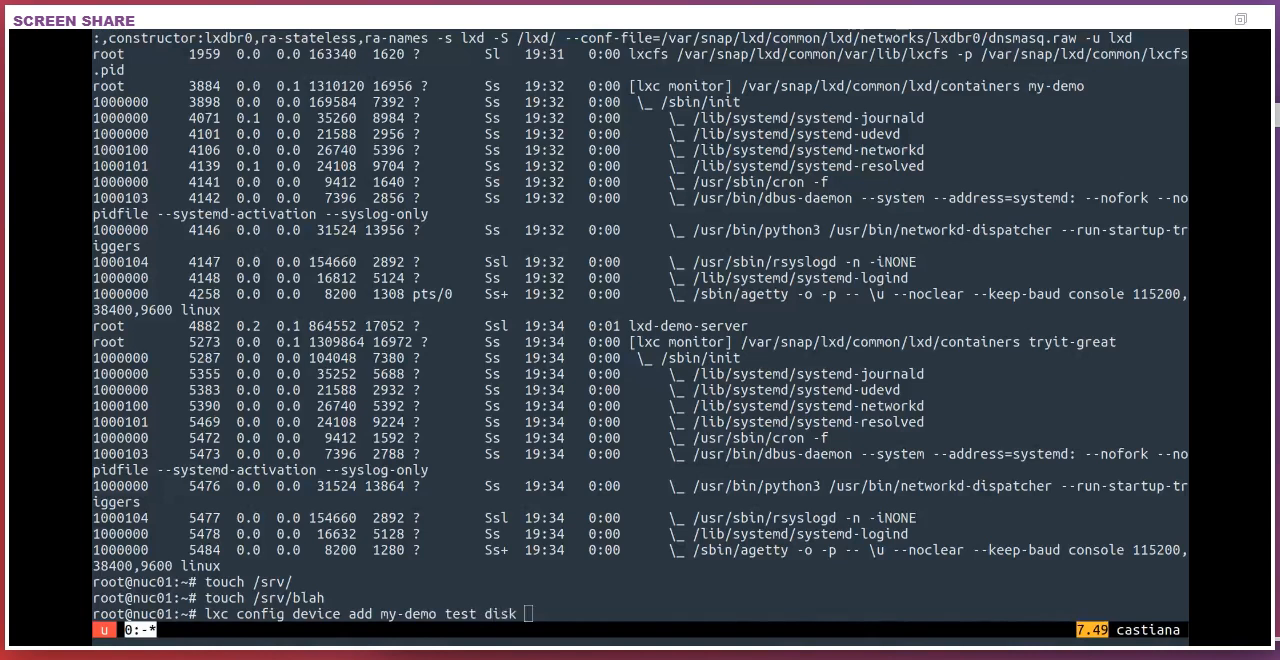
type("source=/srv/blah path-'")
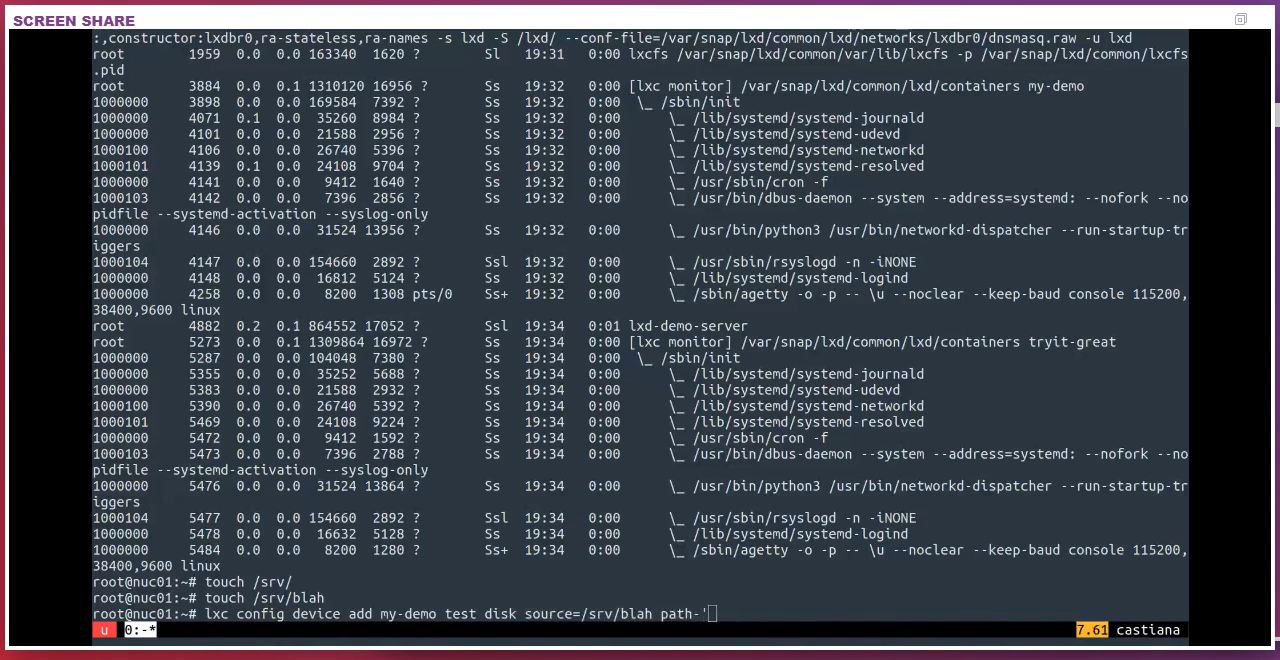
type("=/h")
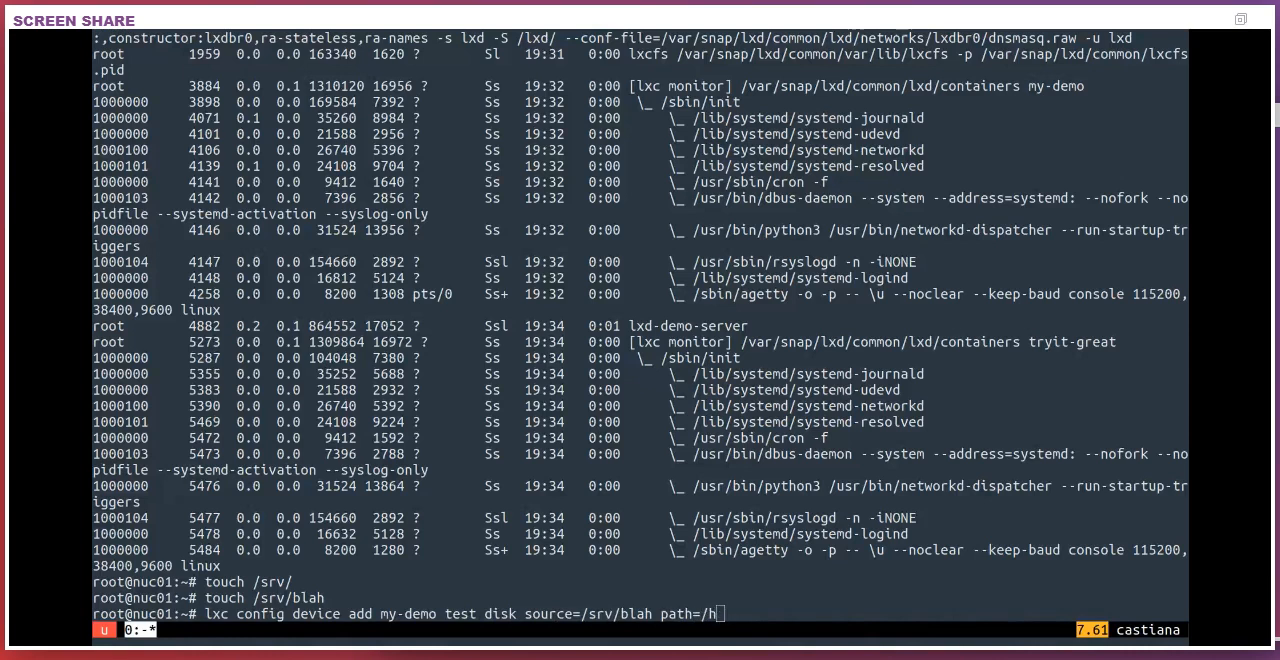
type("srv")
type("ls -lh /sr")
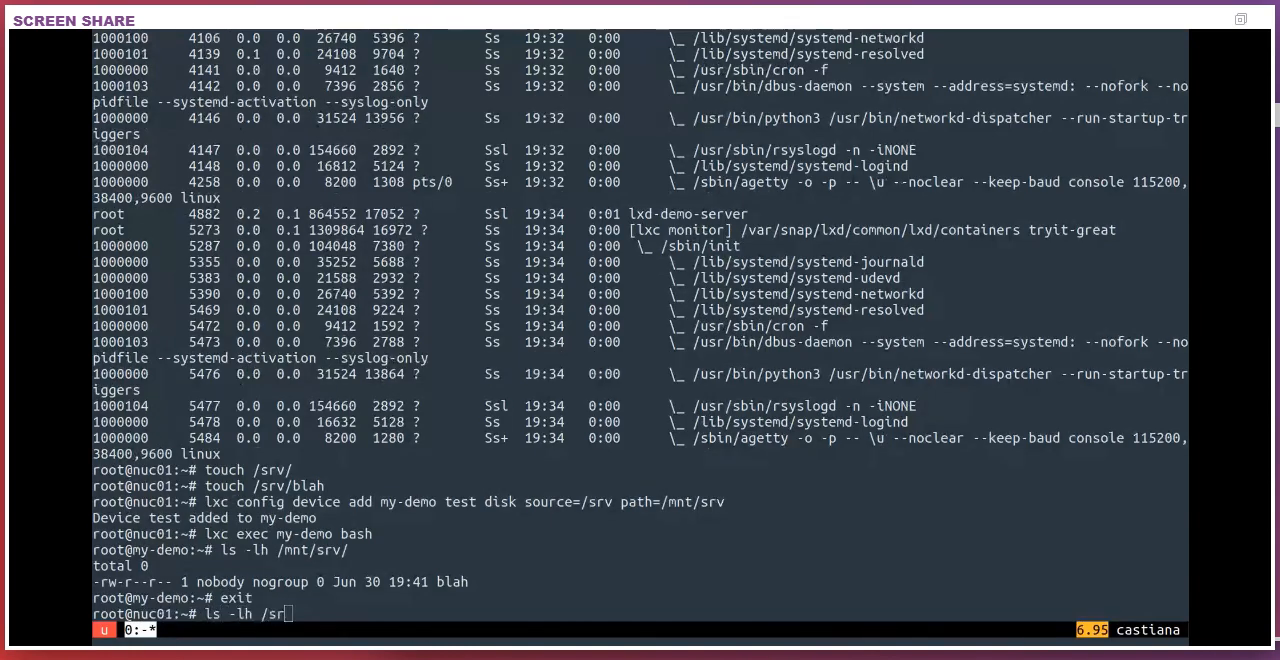
key("Return")
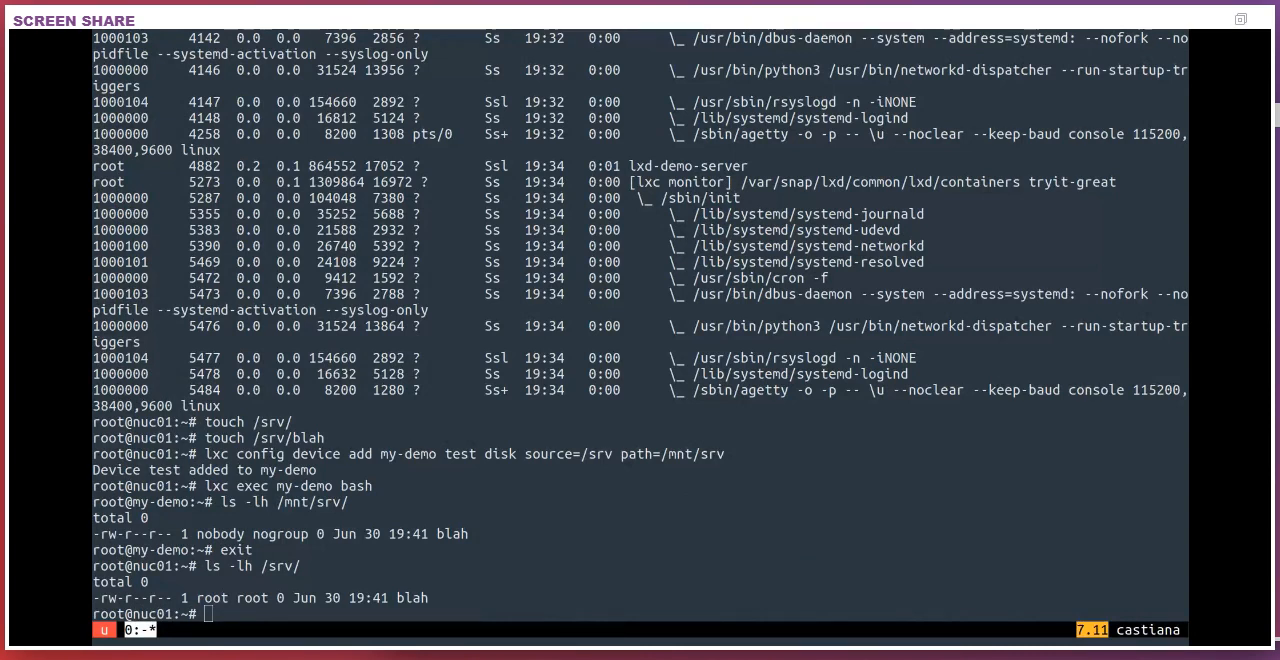
Set snap lxd shiftfs.enable=true and reload snap.lxd.daemon to apply it.
type("snap")
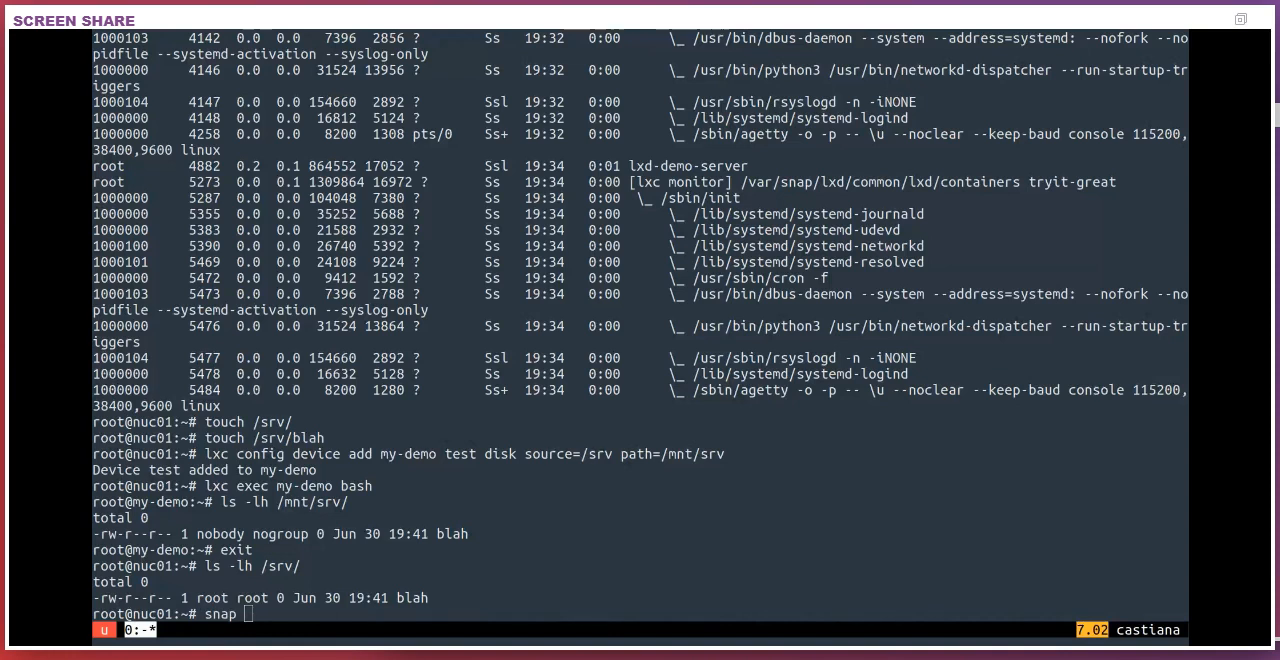
type("s")
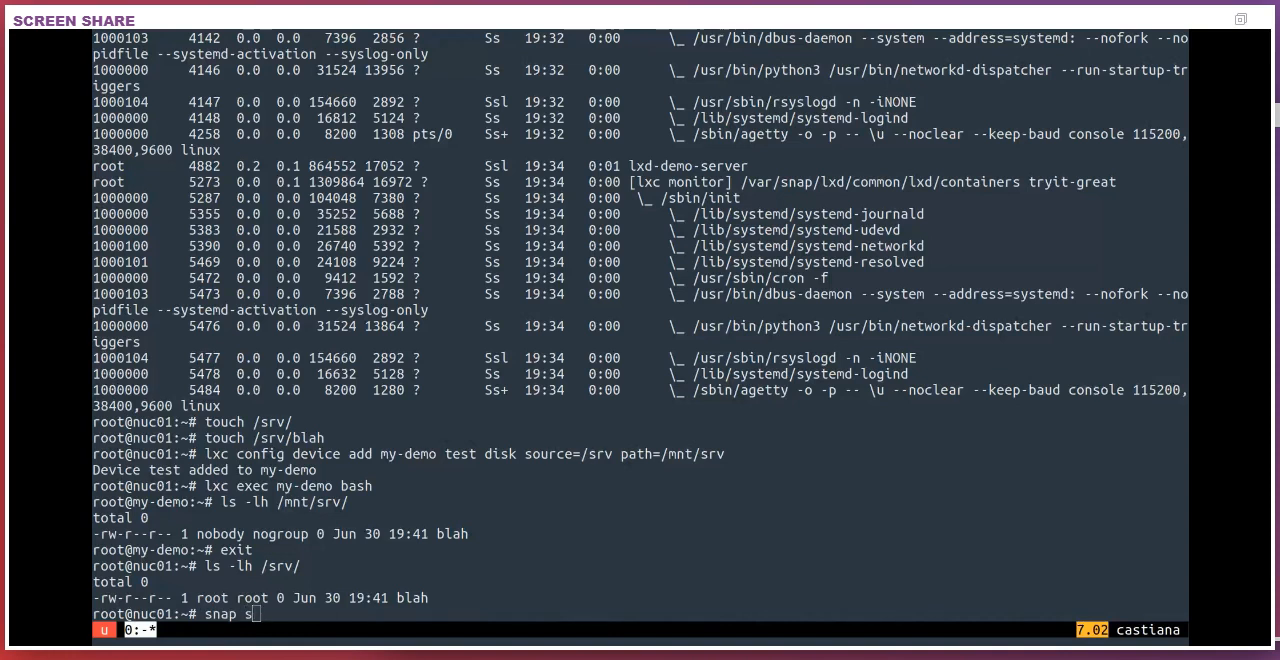
type("et")
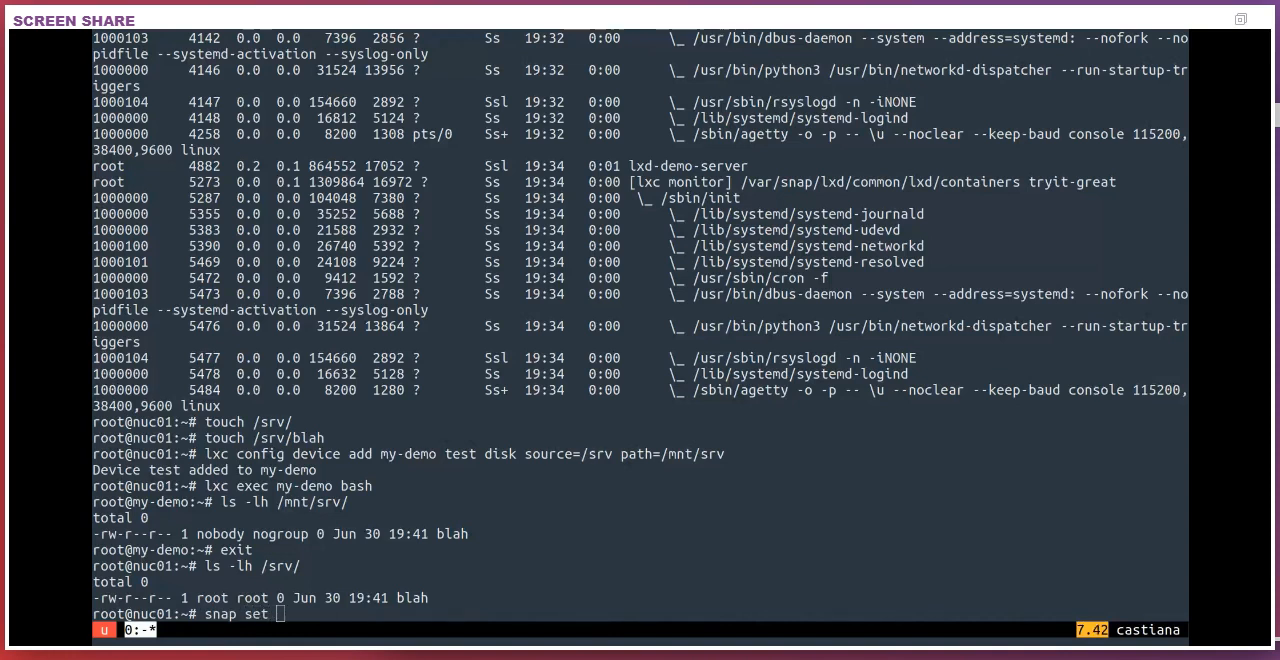
type("lxd shiftfs.enab")
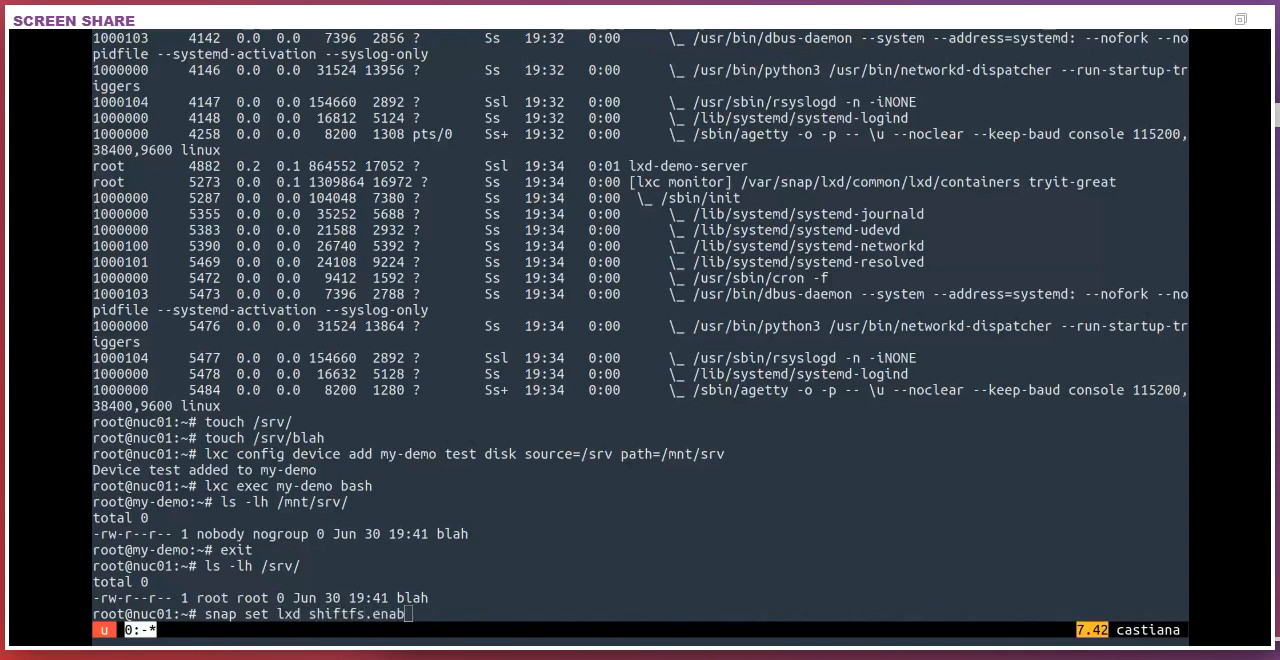
type("le=true")
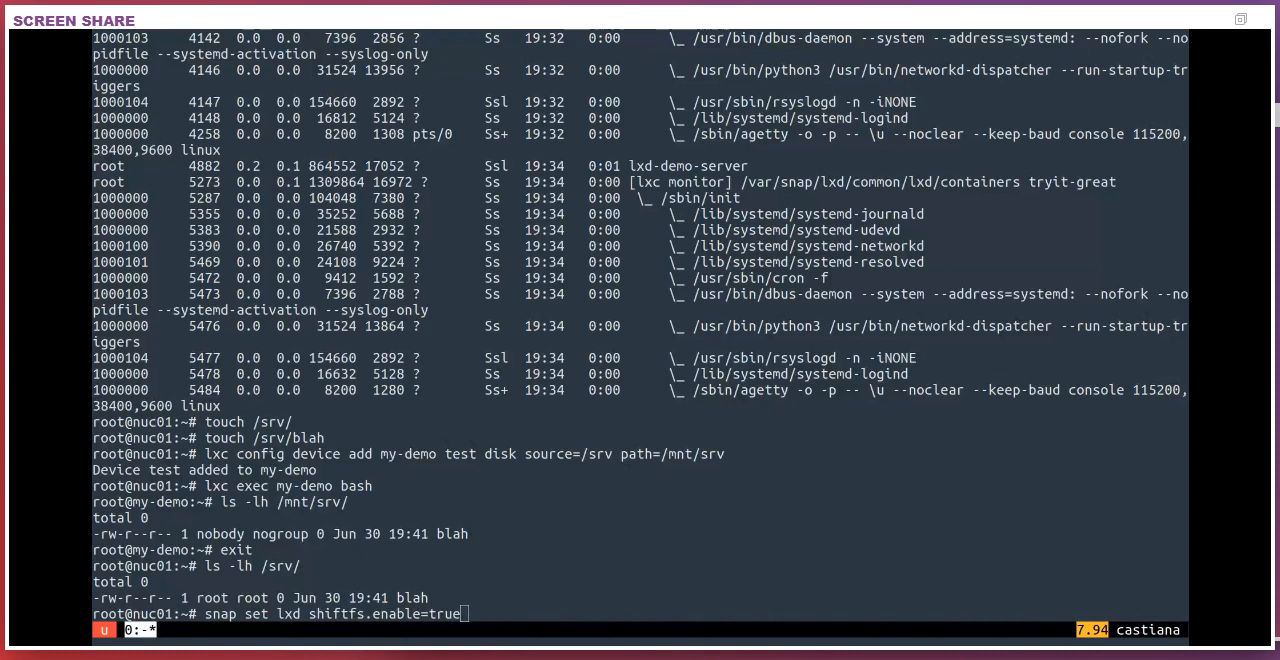
key("Return")
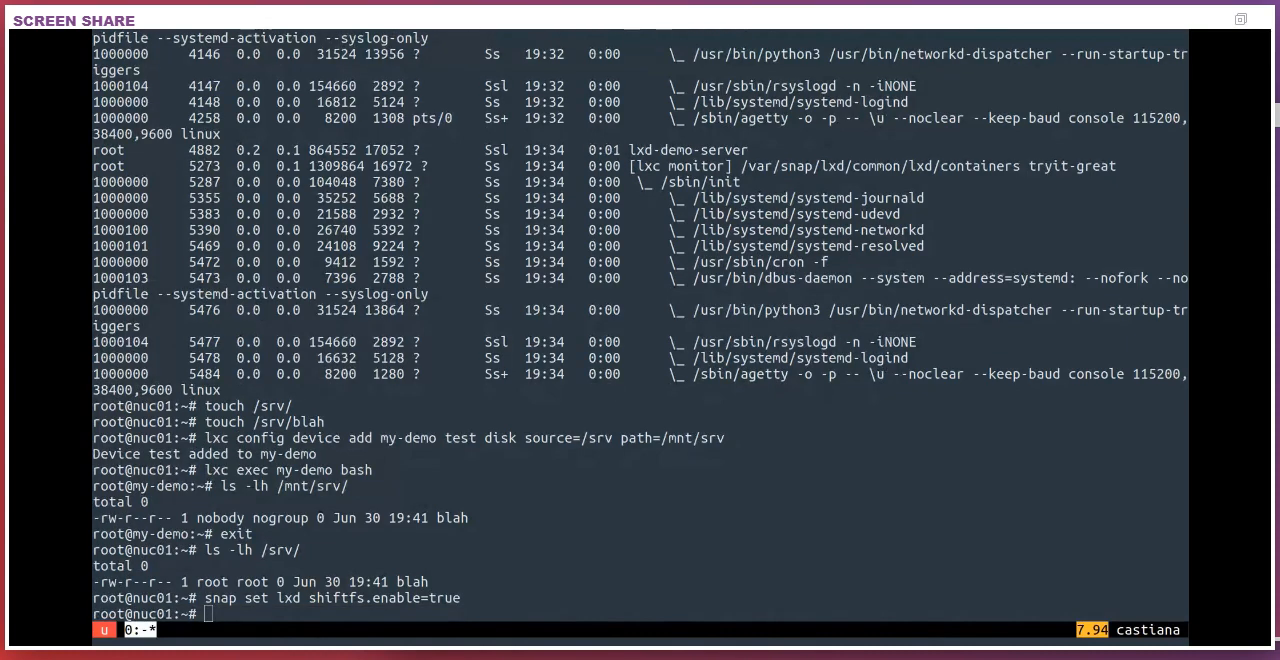
type("systemctl reload snap.")
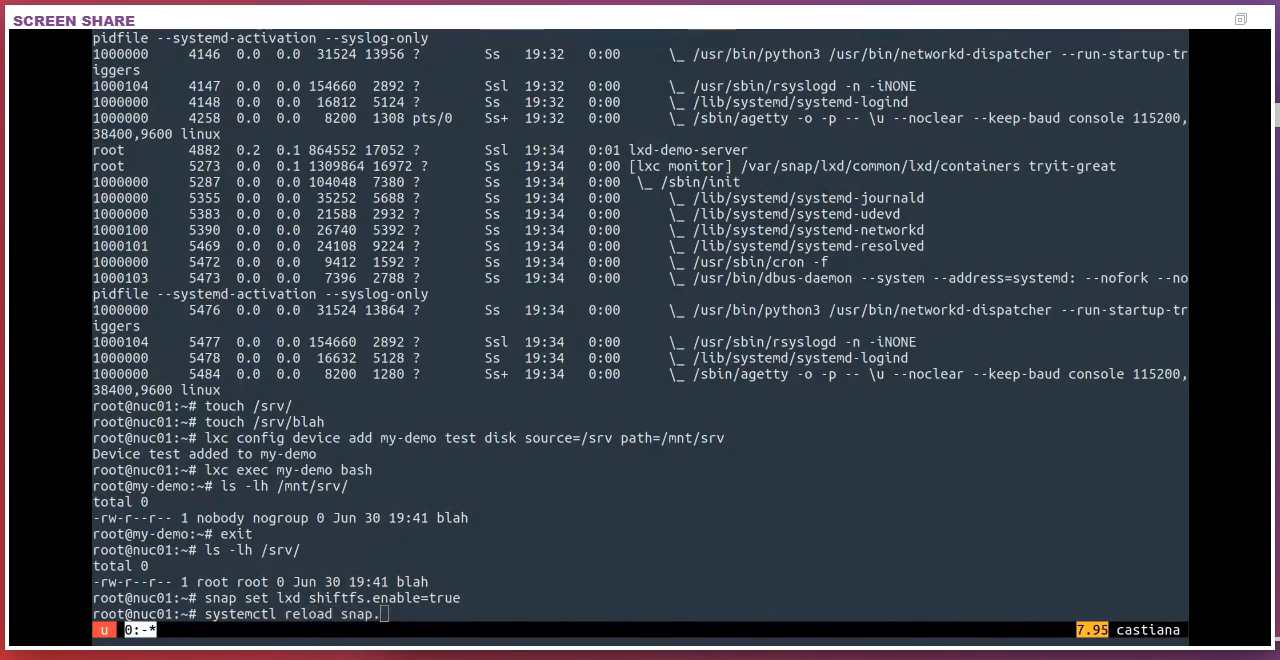
key("Return")
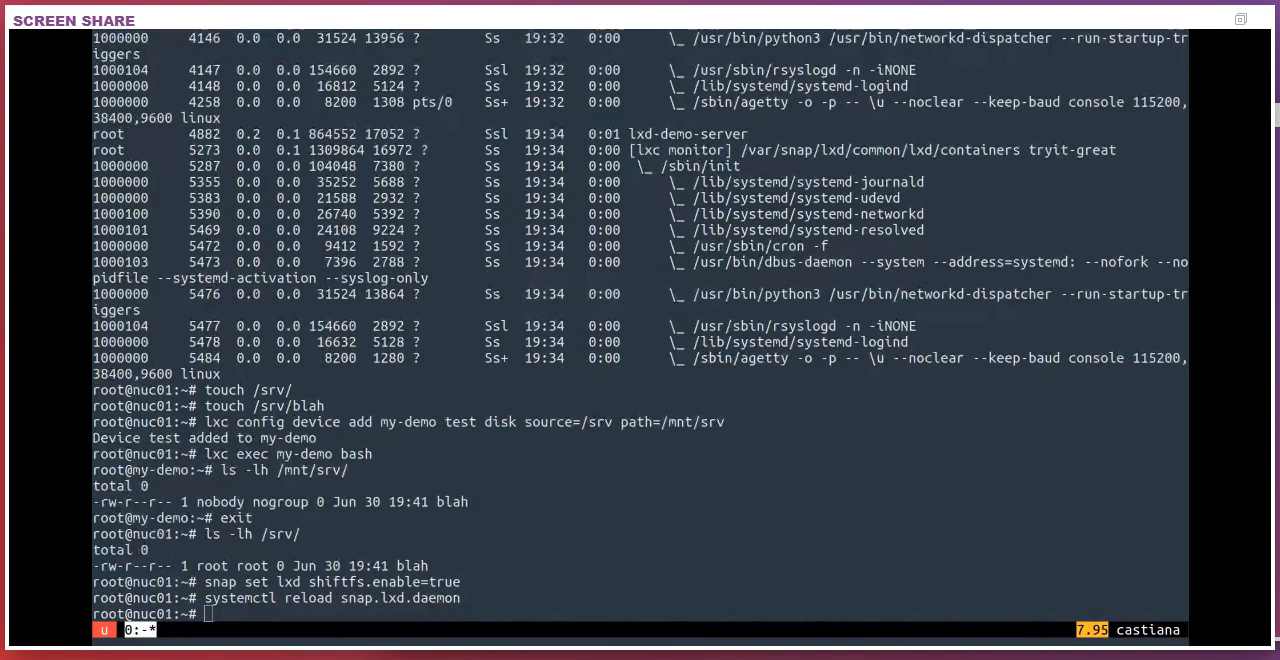
Stop my-demo, re-add the test disk device with shift=true, and start the container again.
type("lxc stop my-demo")
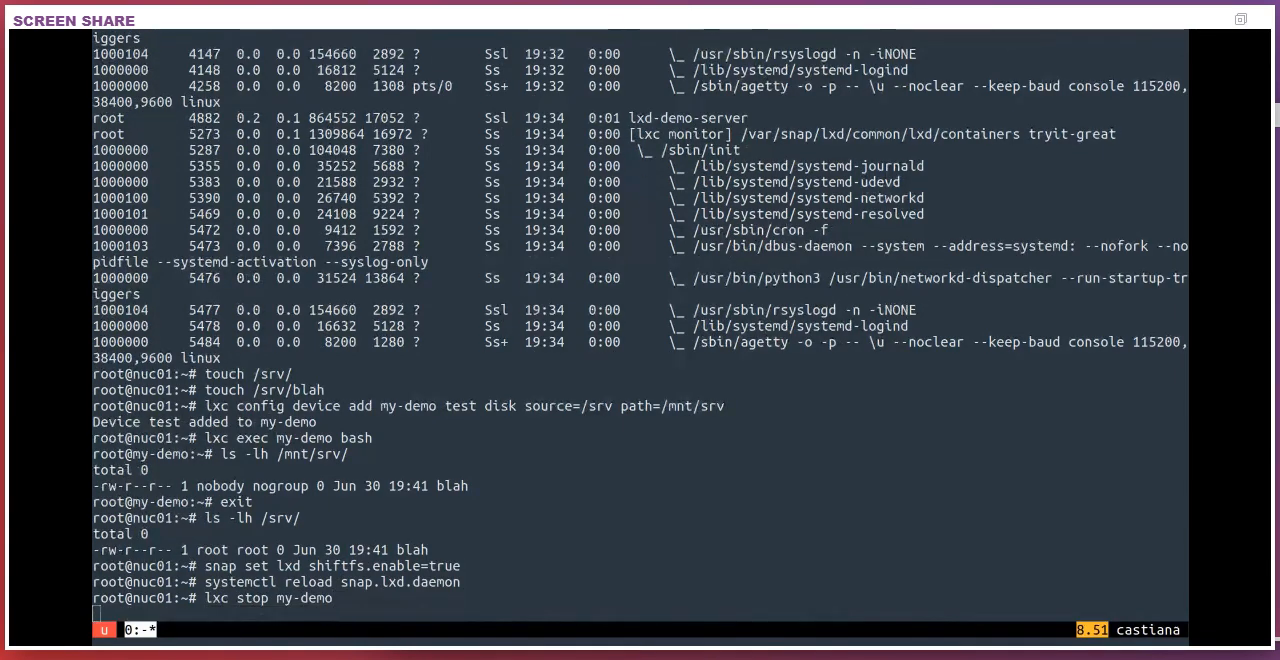
type("lxc config device")
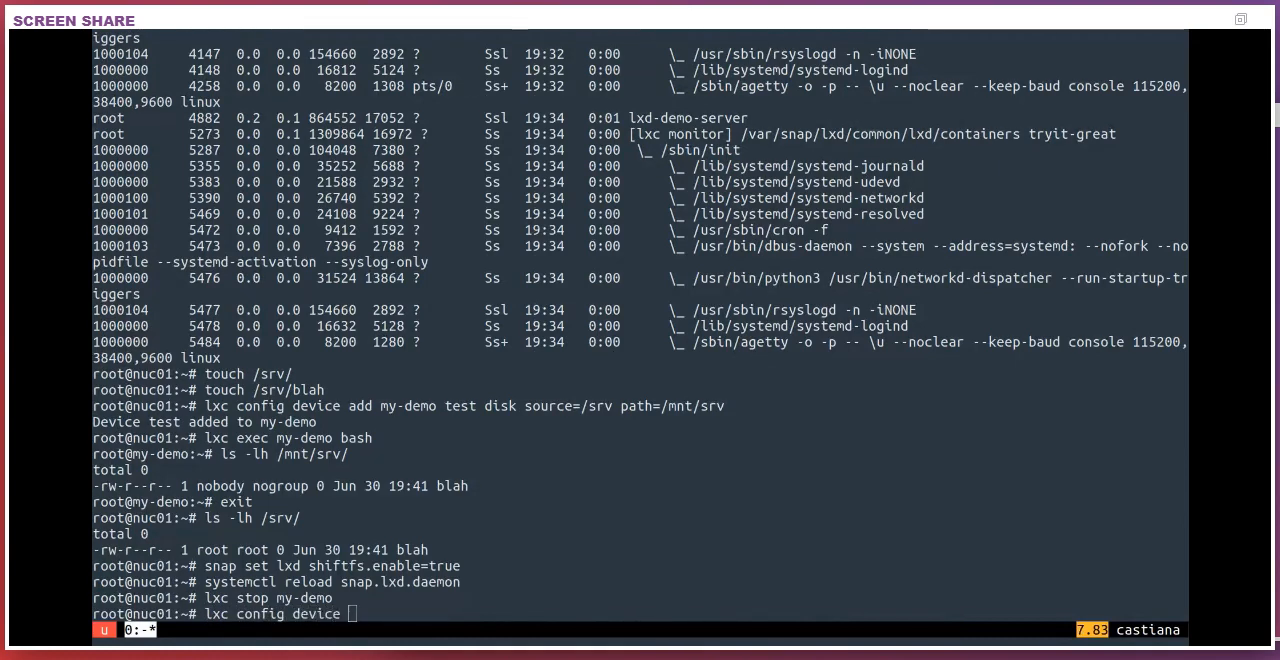
type("remove")
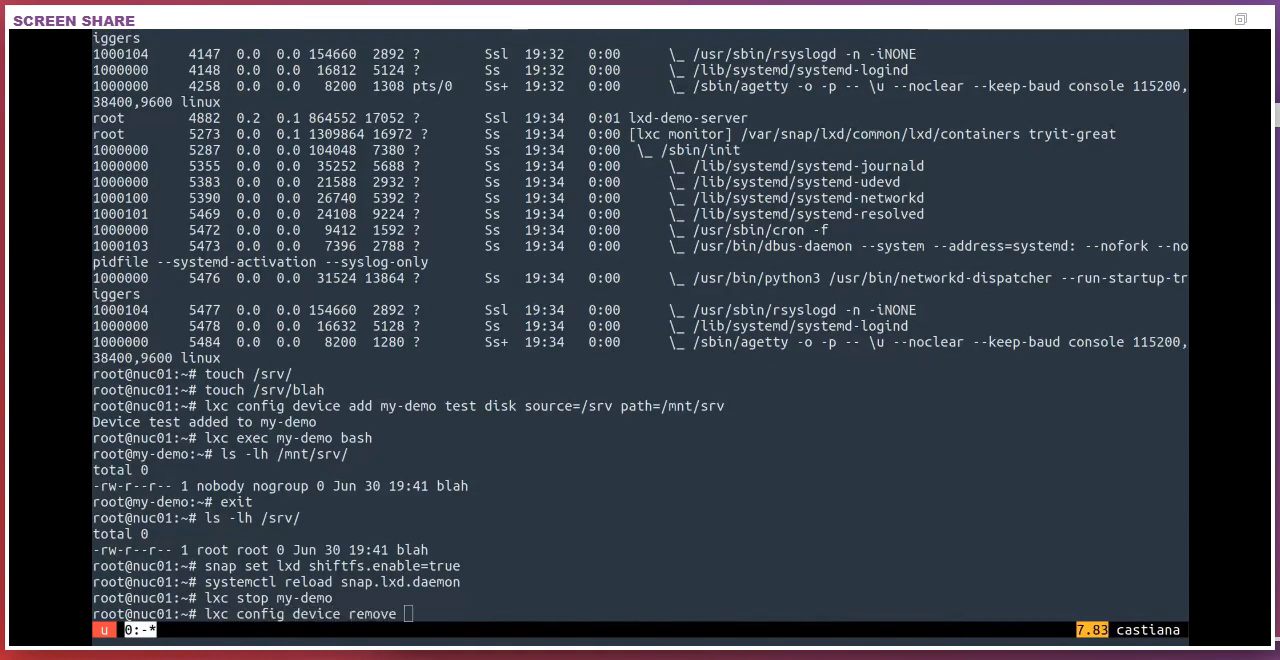
type("my-demo test")
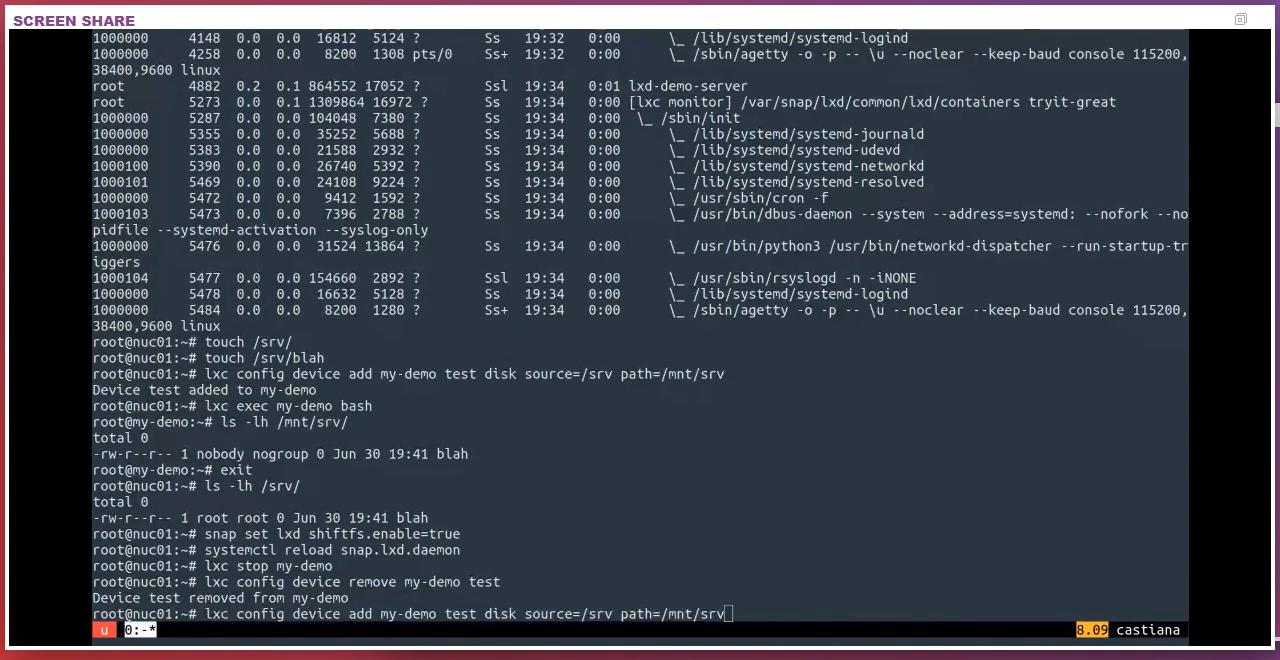
type("shift=t")
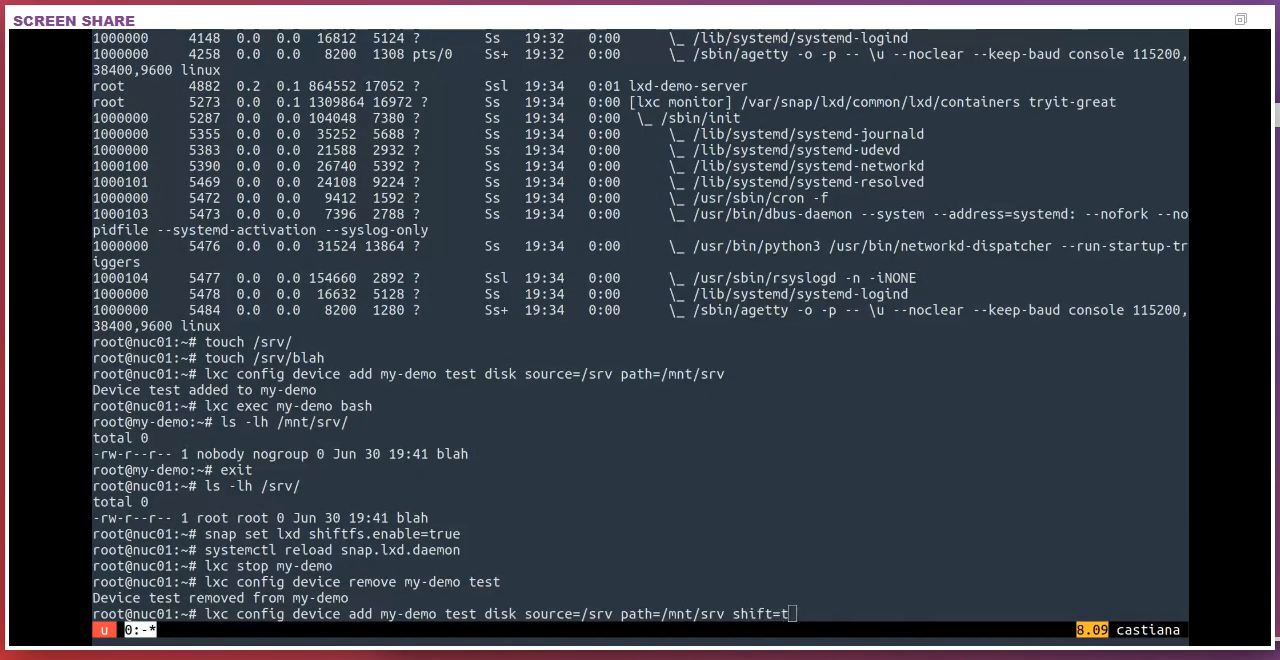
key("Return")
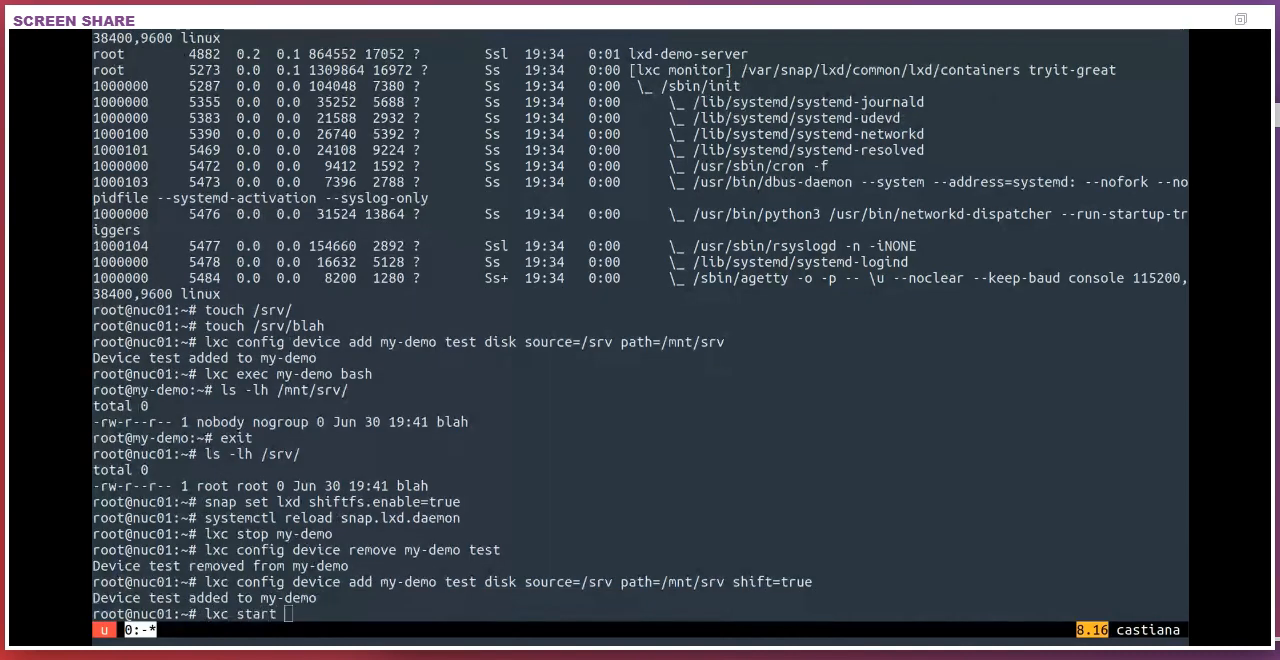
key("Return")
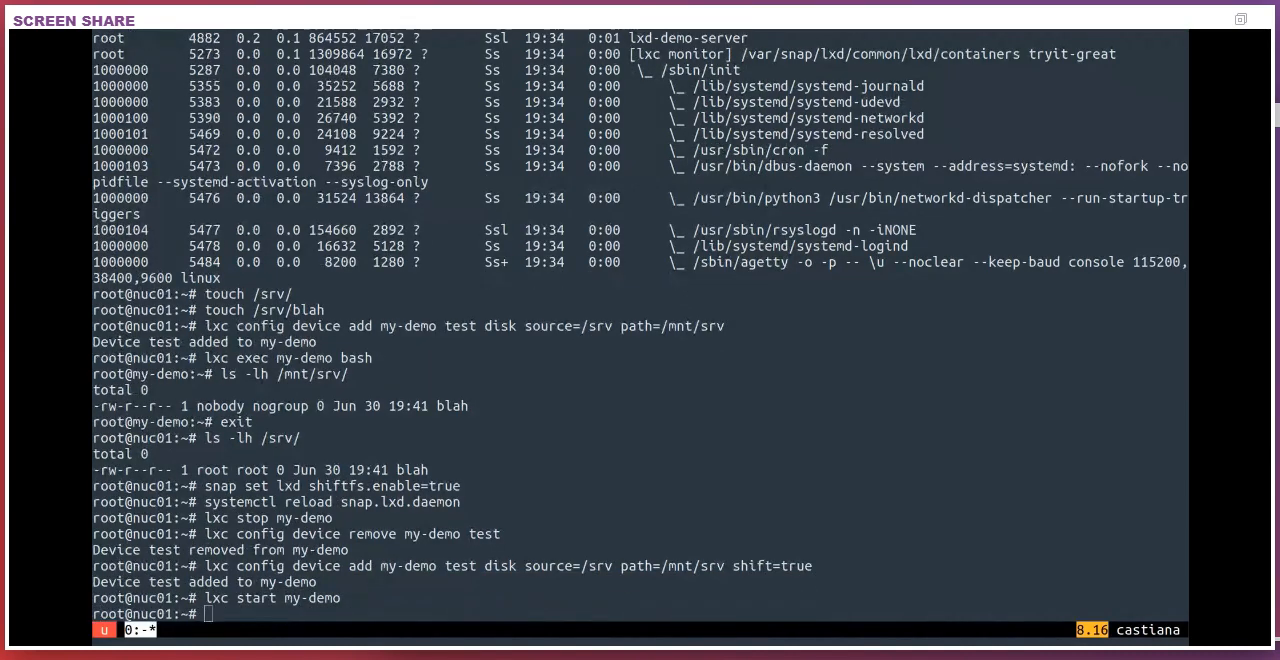
type("lxc exec my-demo bash")
type("ls -lh /mnt/srv/")
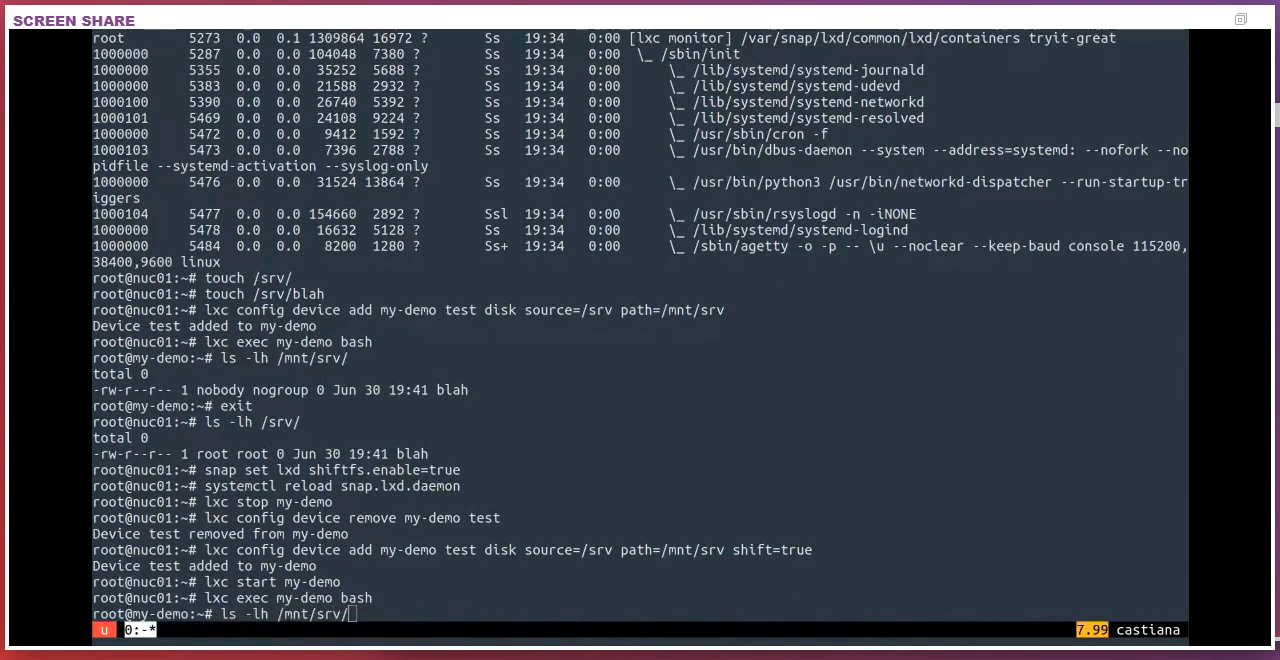
List /mnt/srv inside my-demo to confirm blah now appears root-owned.
key("Return")
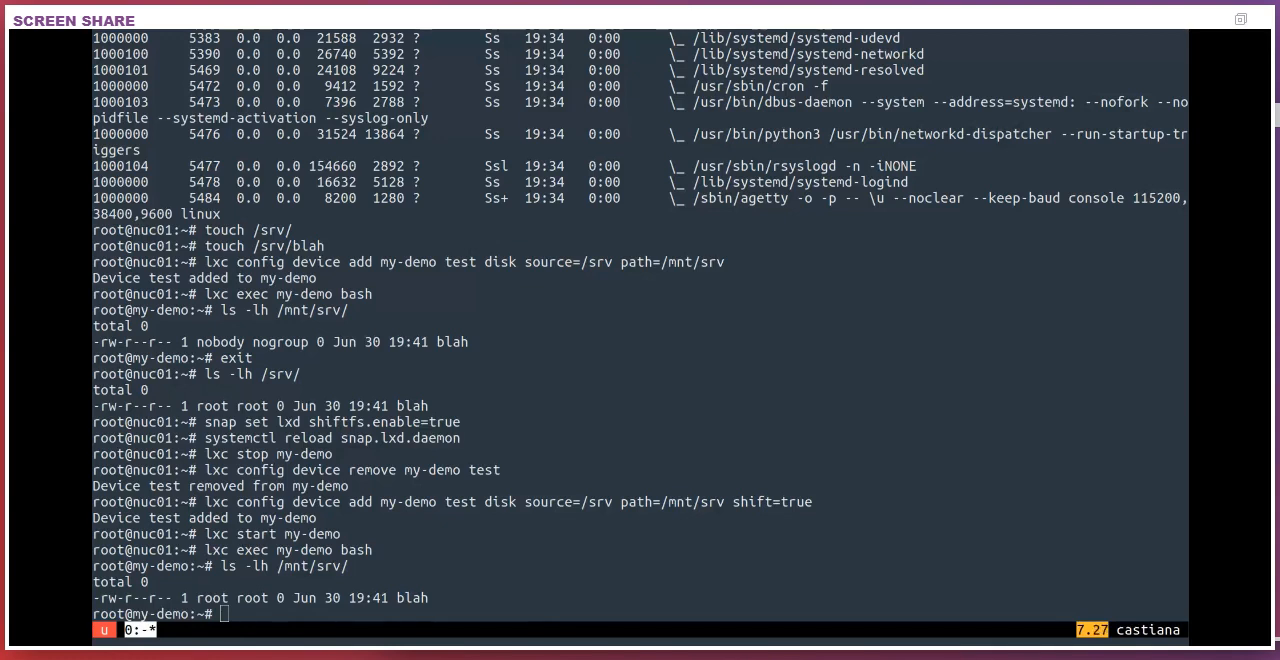
Create /mnt/srv/foo, chown it to 123:456, and list the folder to confirm.
type("touch")
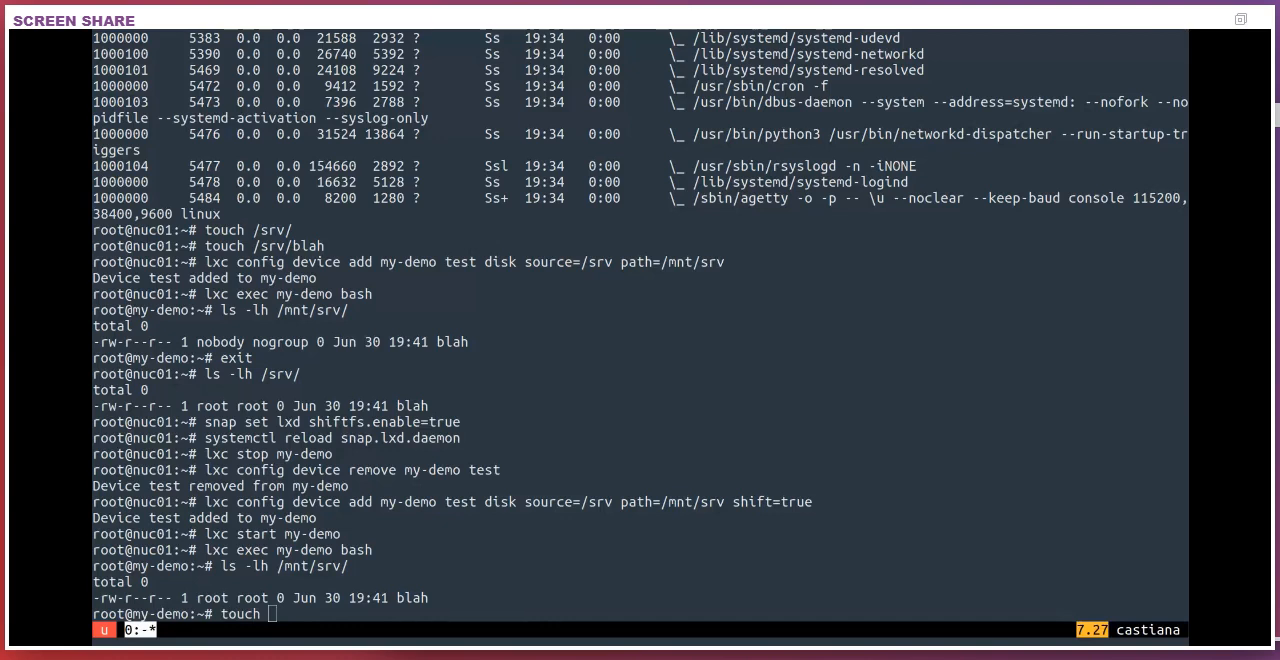
type("/mnt/srv/foo")
type("chown")
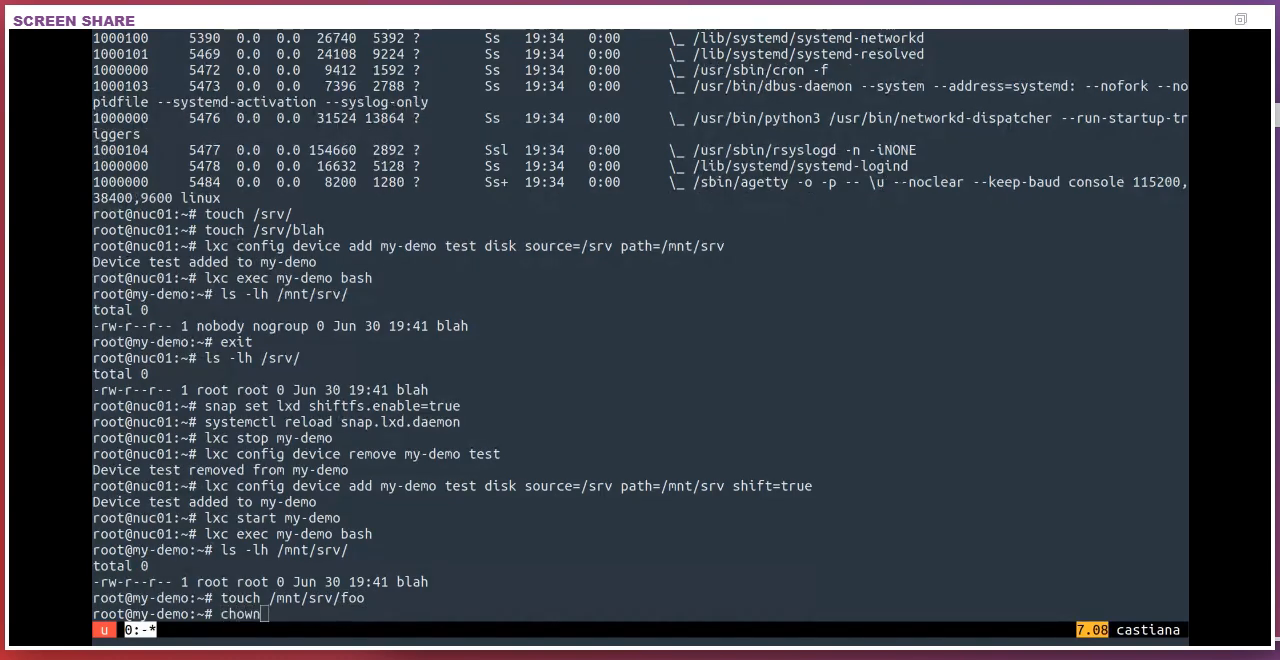
type("123:")
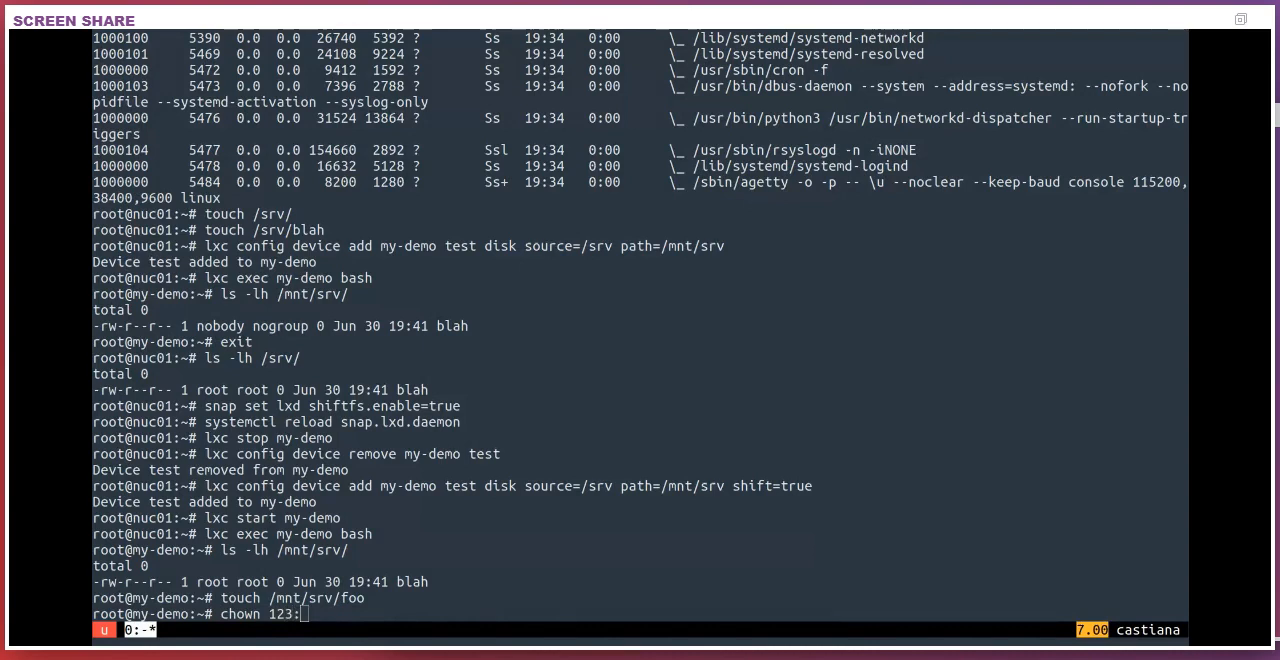
type("456 /")
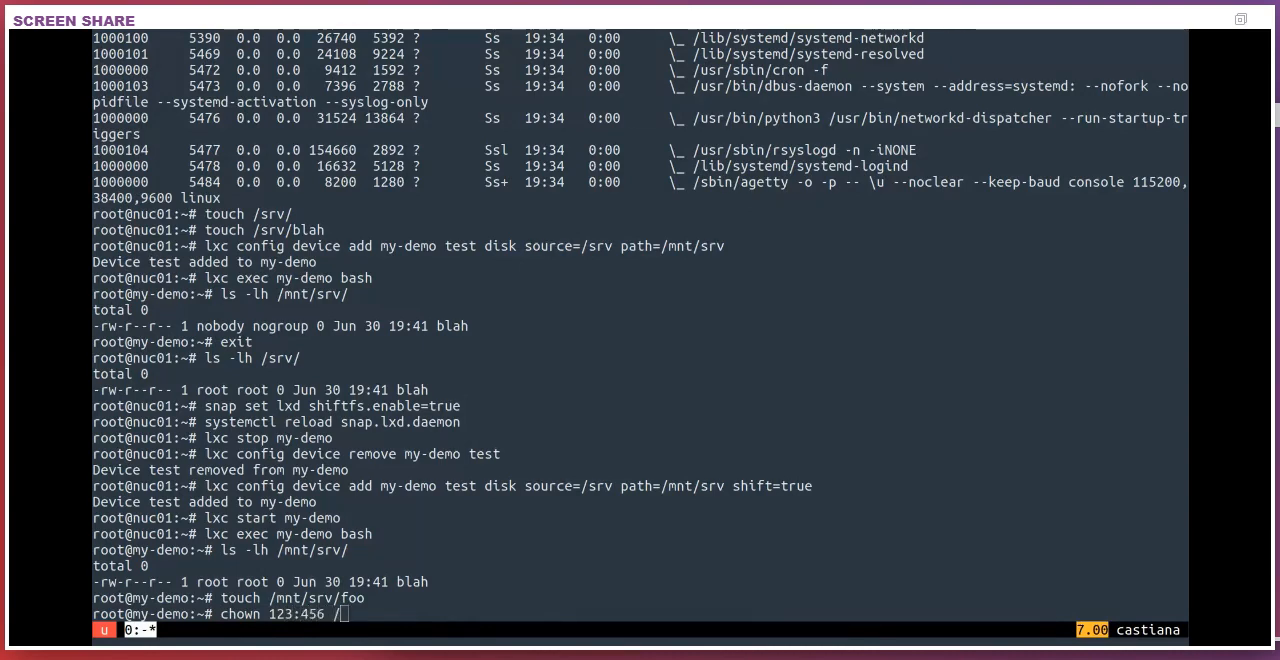
type("mnt/srv/foo")
type("ls -lh /")
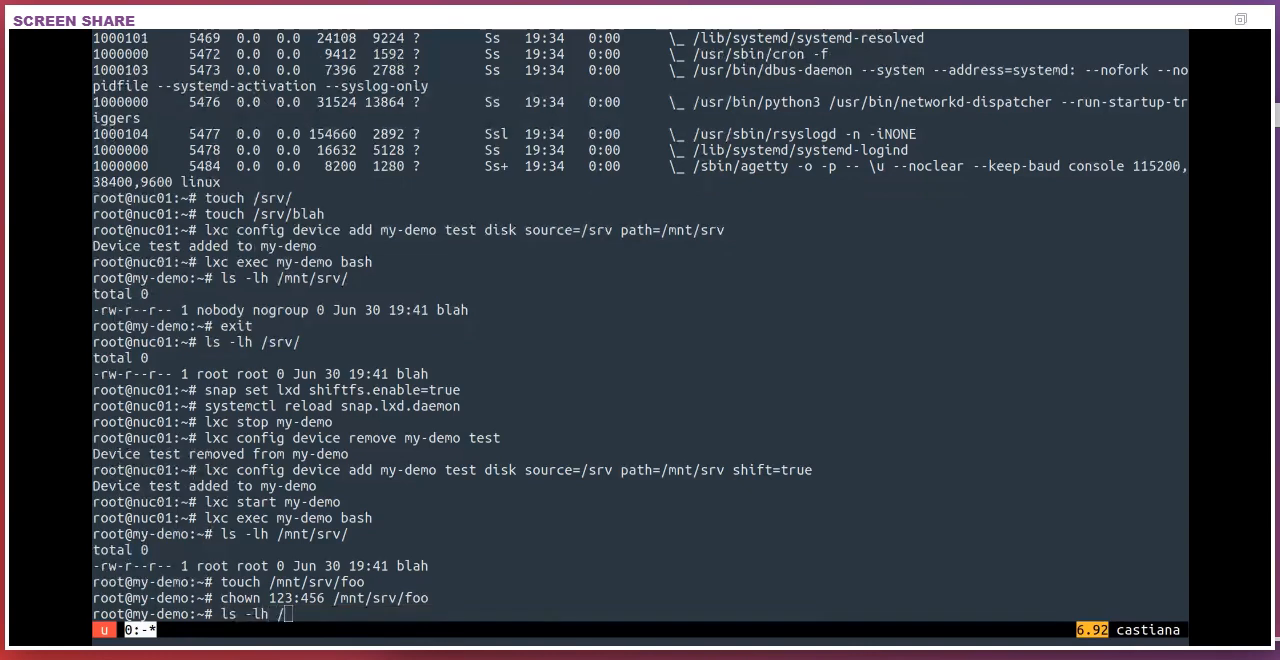
key("Return")
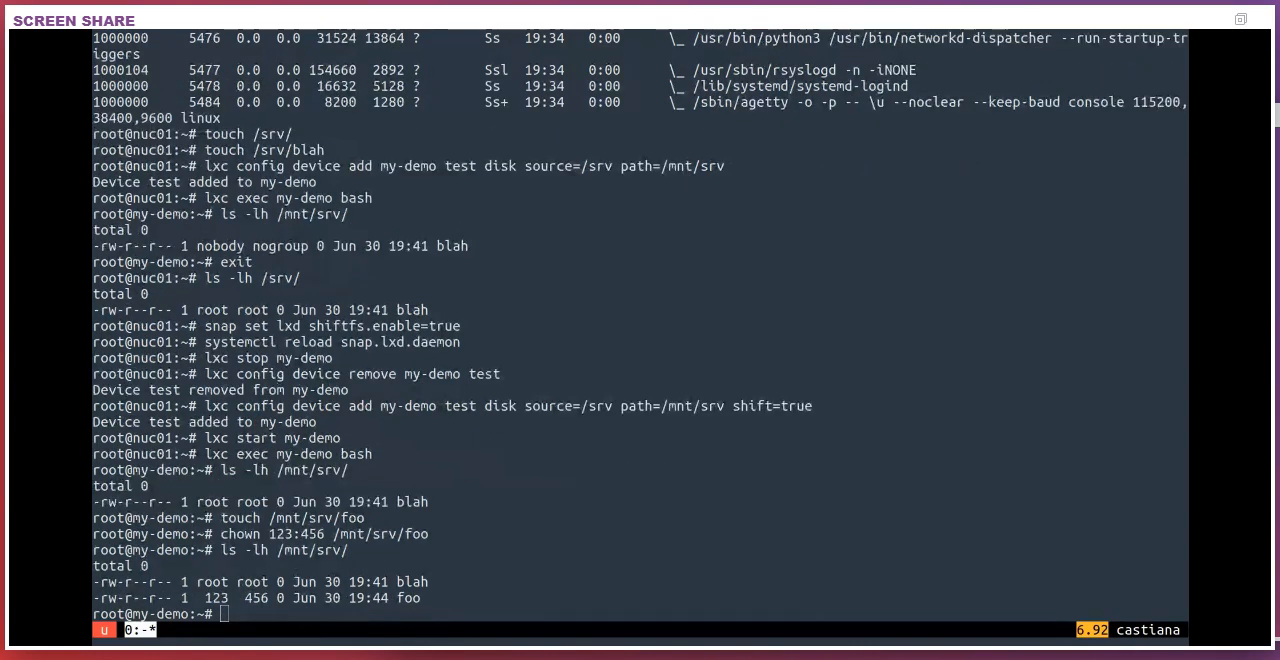